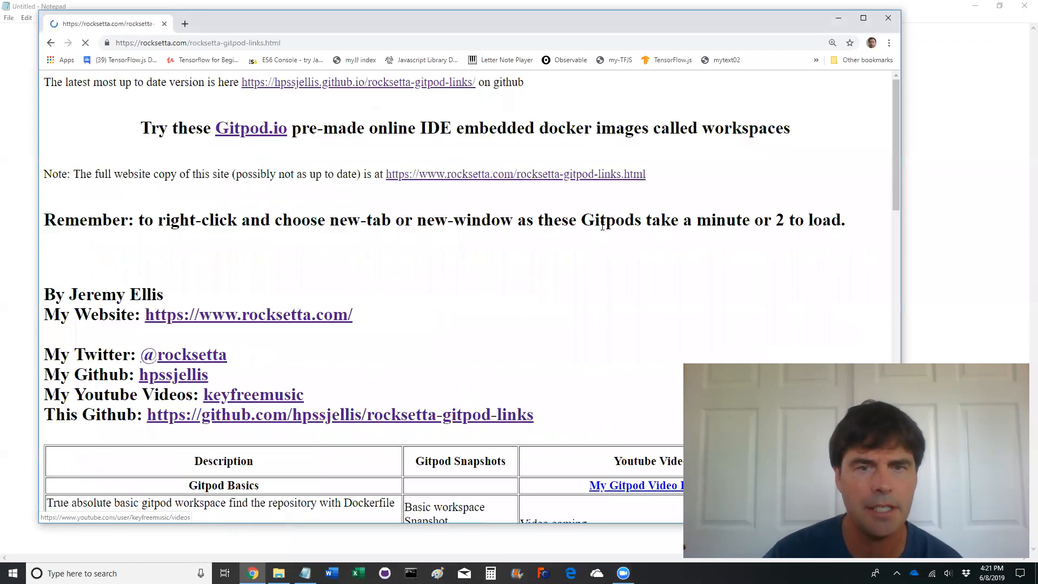
Scroll the rocksetta Gitpod links page down to the Phonegap/Cordova Android App Design rows
{"action": "scroll", "scroll_direction": "down", "scroll_amount": 3}
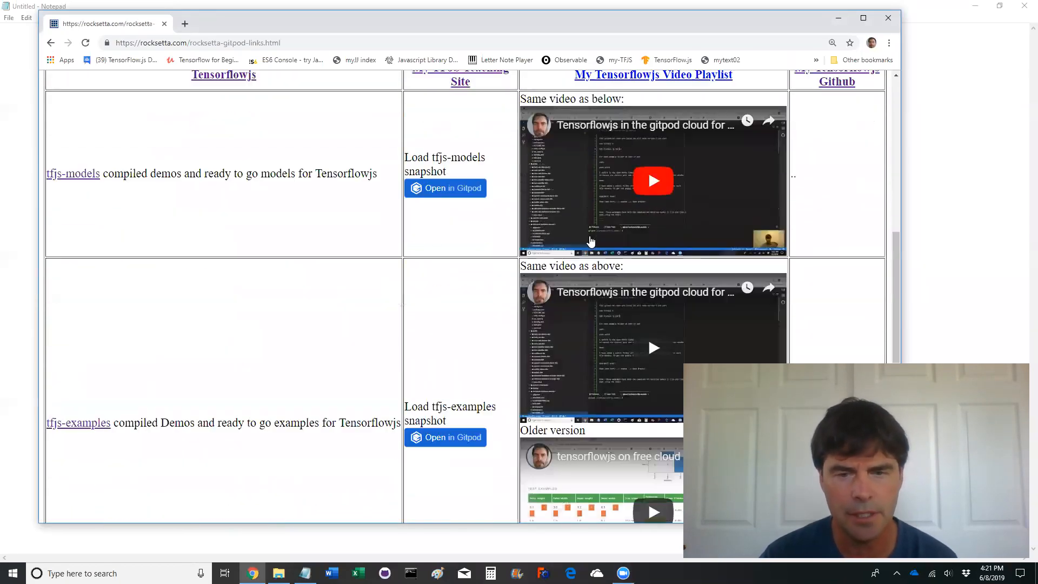
{"action": "scroll", "scroll_direction": "down", "scroll_amount": 3}
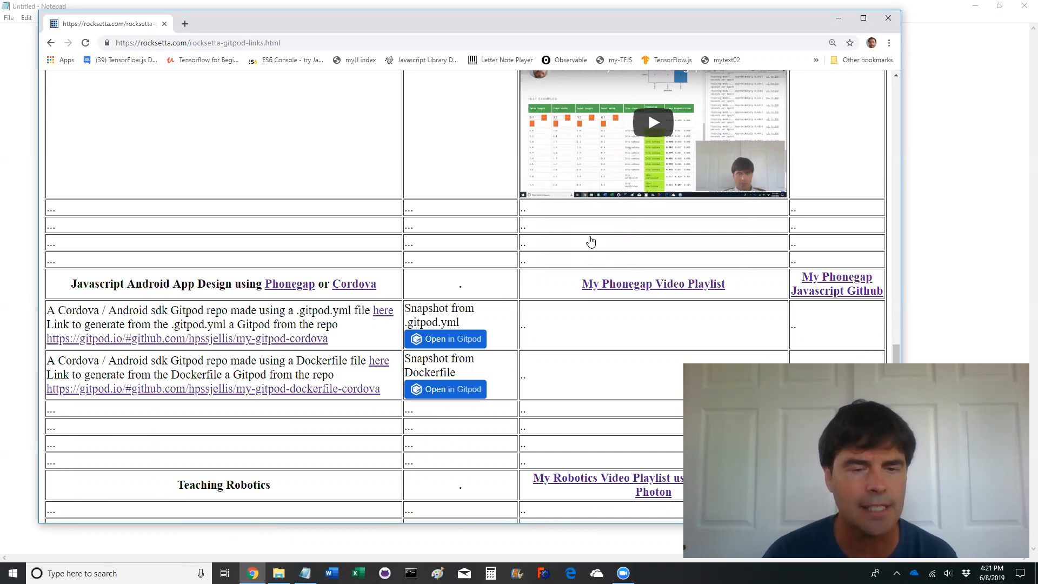
{"action": "mouse_move", "coordinate": [465, 336]}
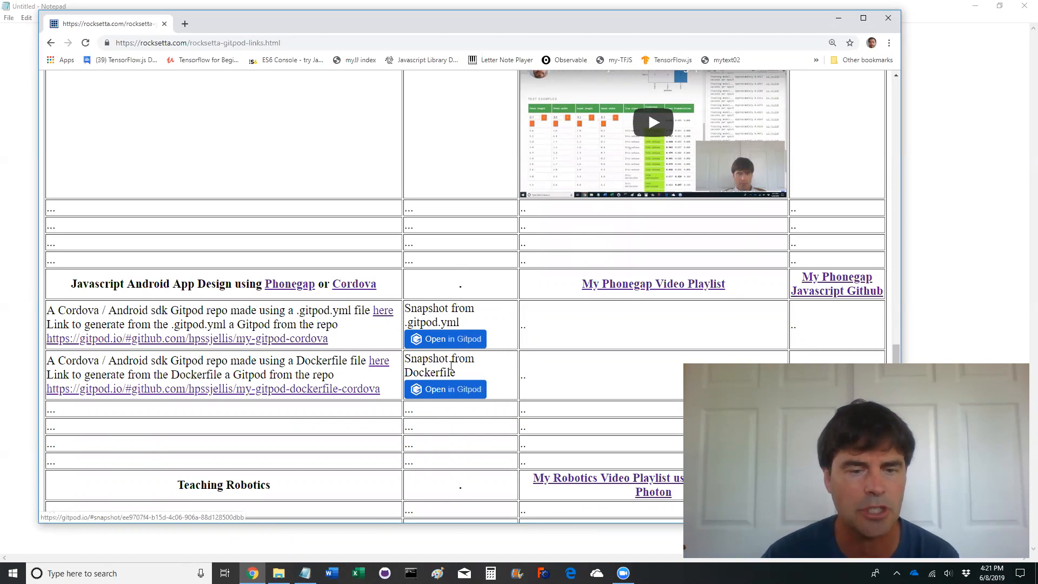
{"action": "mouse_move", "coordinate": [244, 342]}
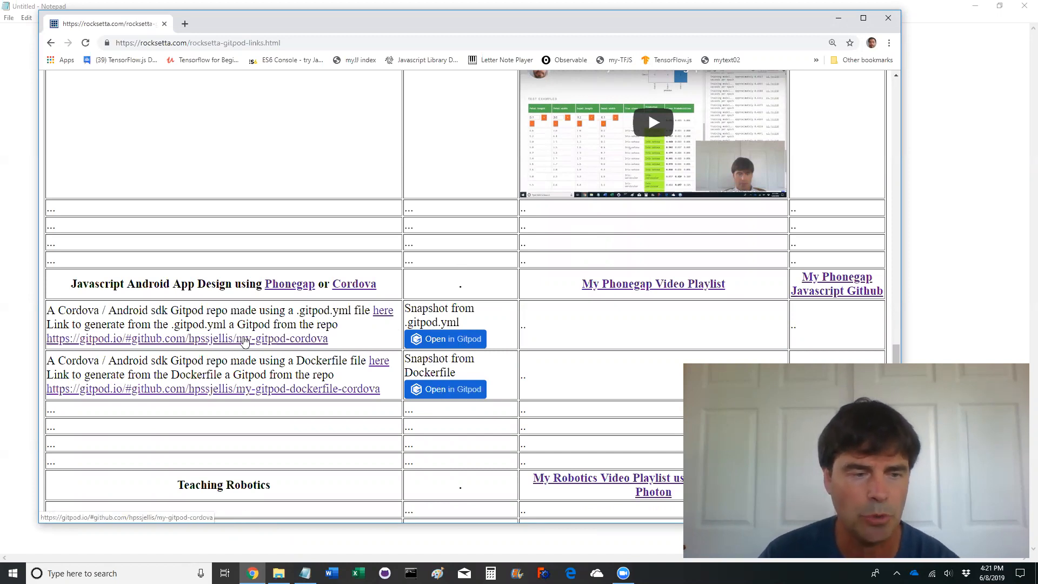
{"action": "mouse_move", "coordinate": [359, 339]}
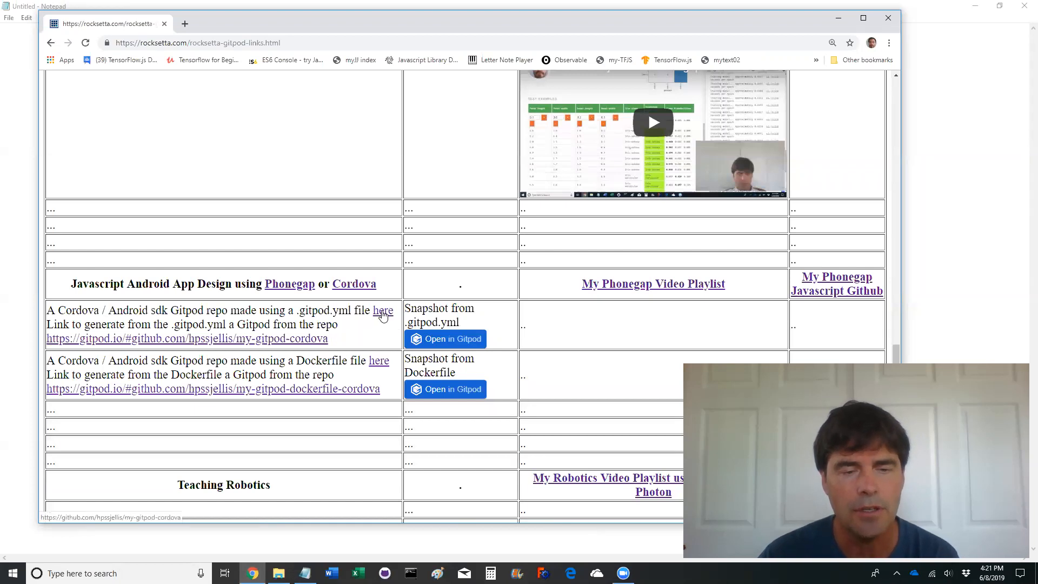
Open the .gitpod.yml Cordova repo and the Dockerfile Cordova repo each in a new tab
{"action": "right_click", "coordinate": [383, 312]}
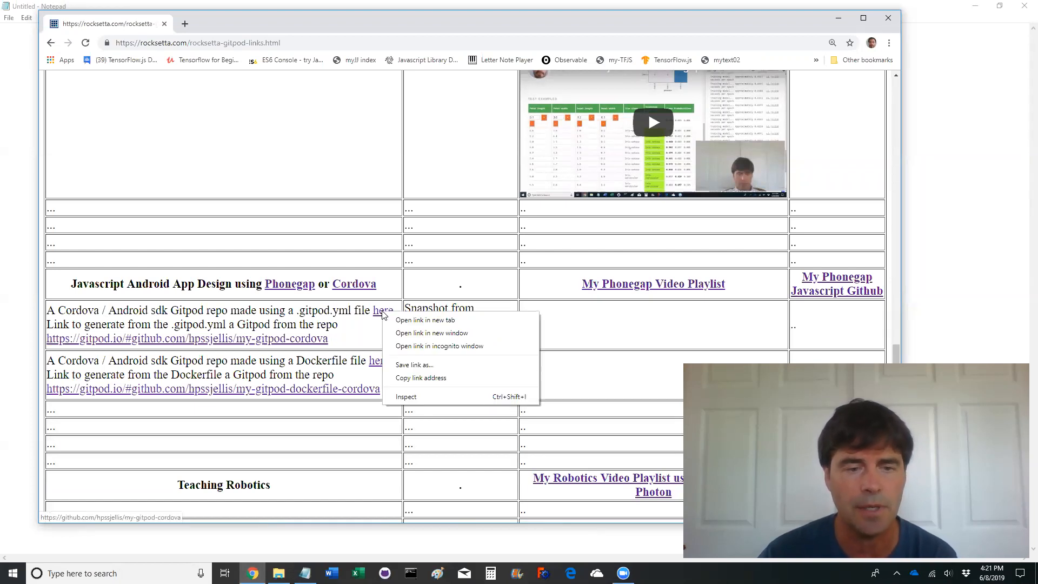
{"action": "left_click", "coordinate": [426, 320]}
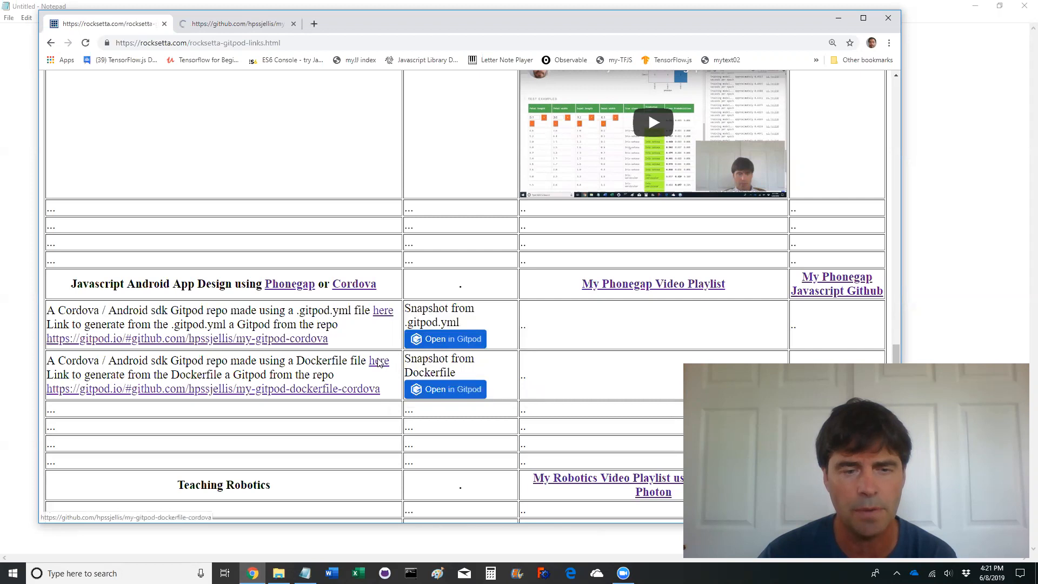
{"action": "right_click", "coordinate": [376, 361]}
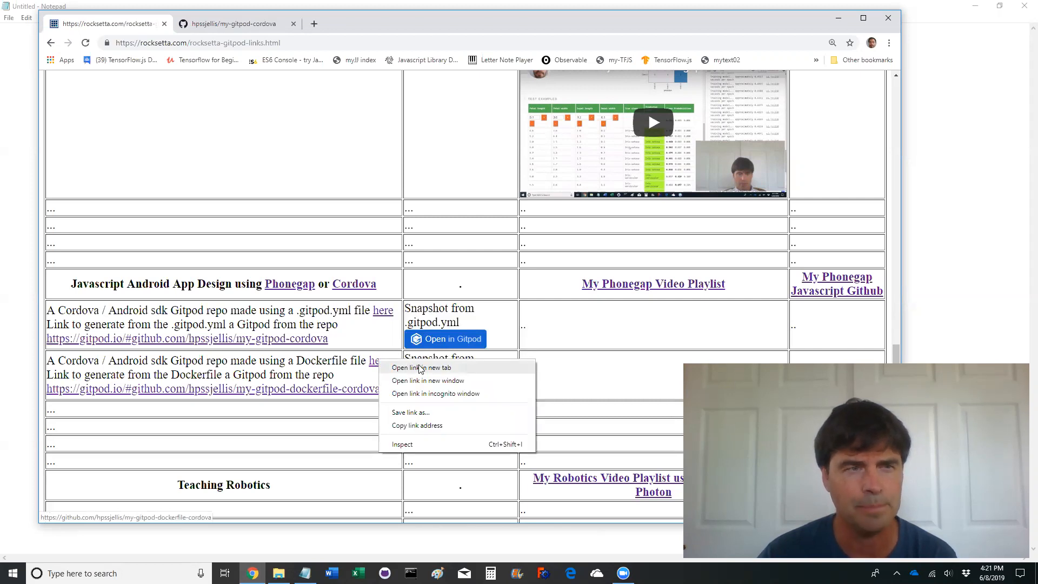
{"action": "left_click", "coordinate": [421, 368]}
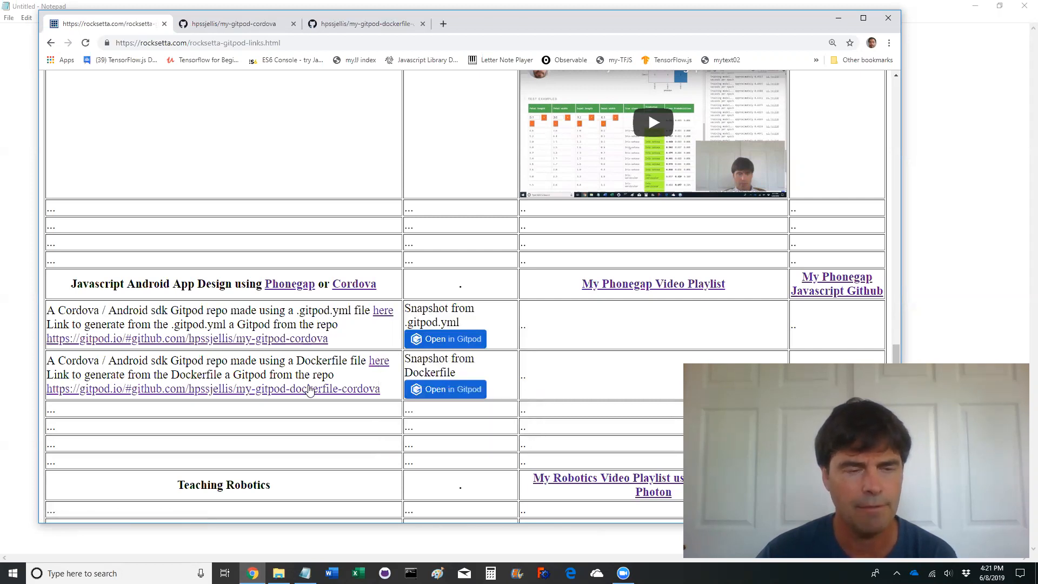
{"action": "mouse_move", "coordinate": [303, 285]}
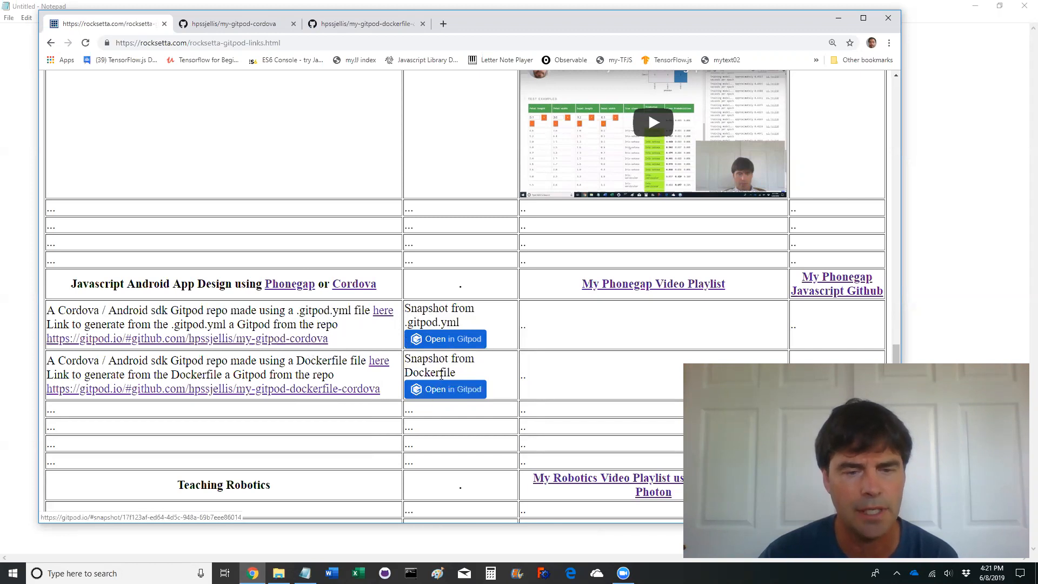
Launch the Dockerfile snapshot workspace in Gitpod from its Open in Gitpod link
{"action": "right_click", "coordinate": [445, 388]}
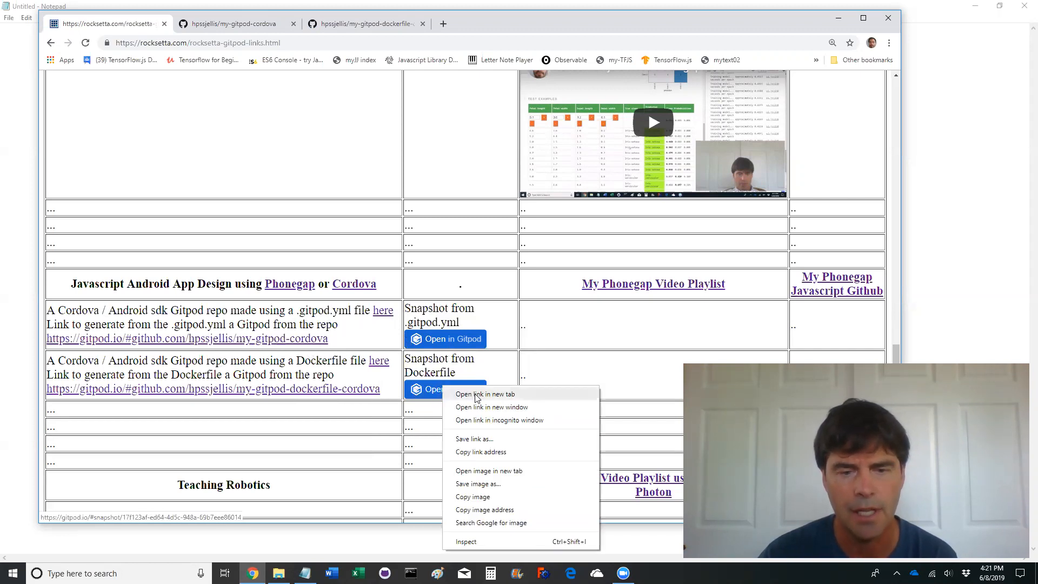
{"action": "left_click", "coordinate": [486, 393]}
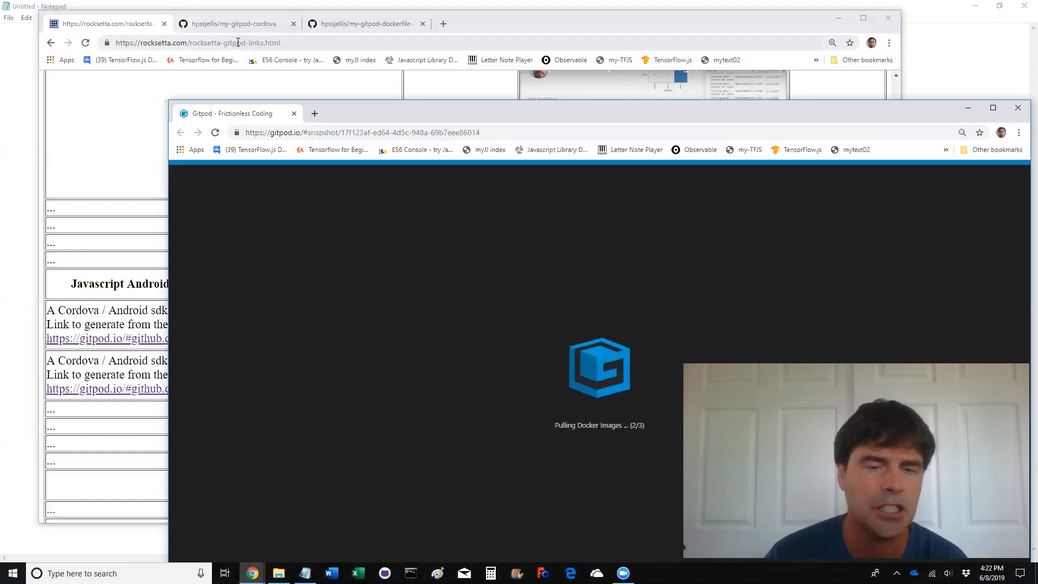
{"action": "mouse_move", "coordinate": [465, 147]}
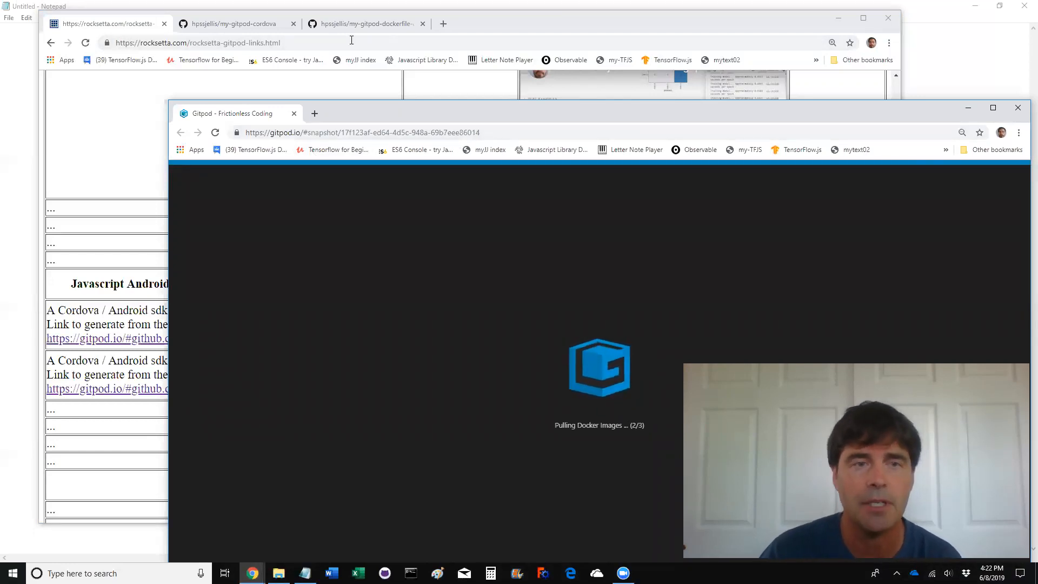
{"action": "mouse_move", "coordinate": [260, 24]}
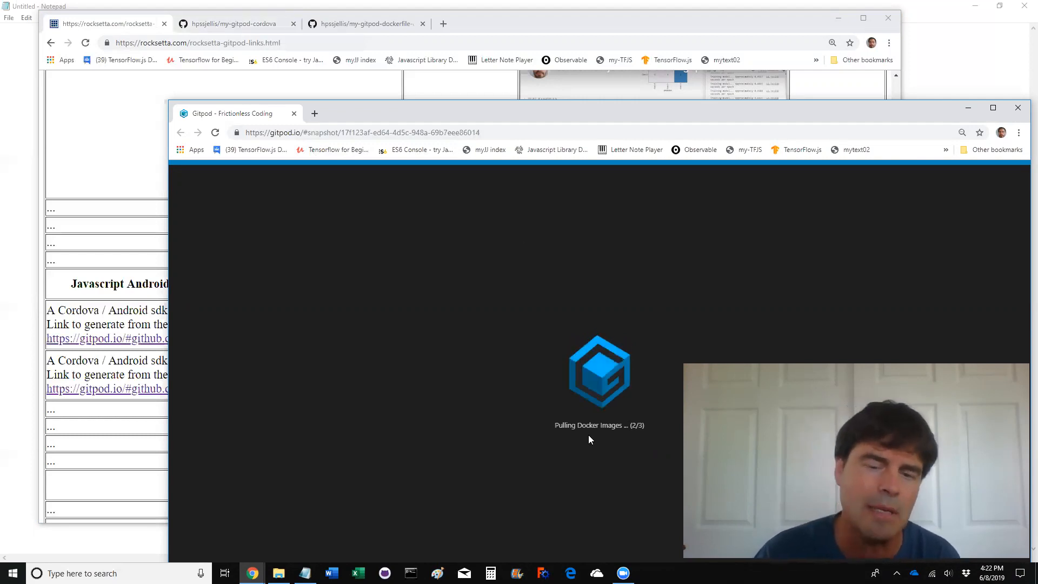
{"action": "mouse_move", "coordinate": [587, 318]}
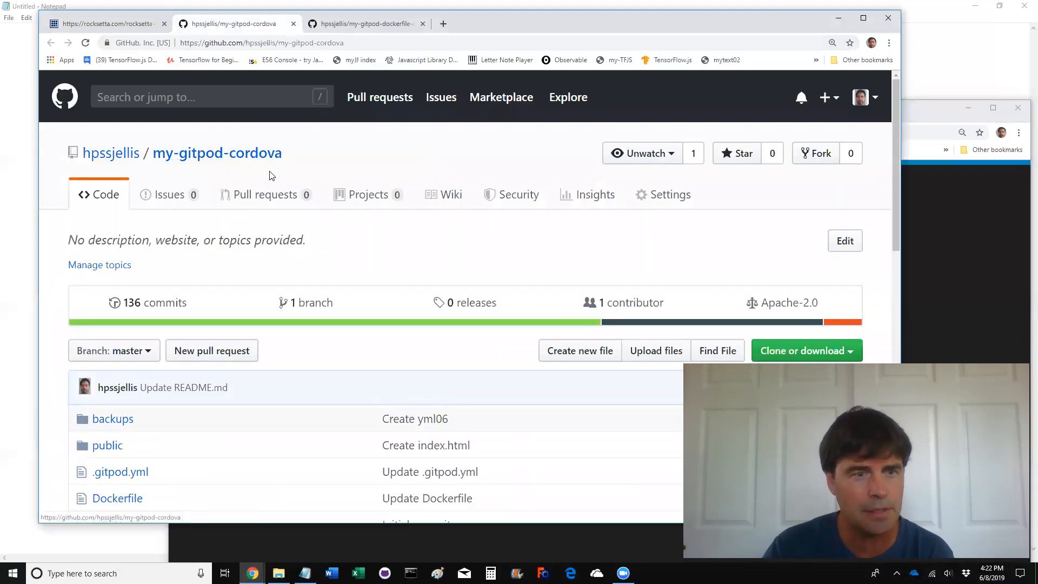
{"action": "scroll", "scroll_direction": "down", "scroll_amount": 3}
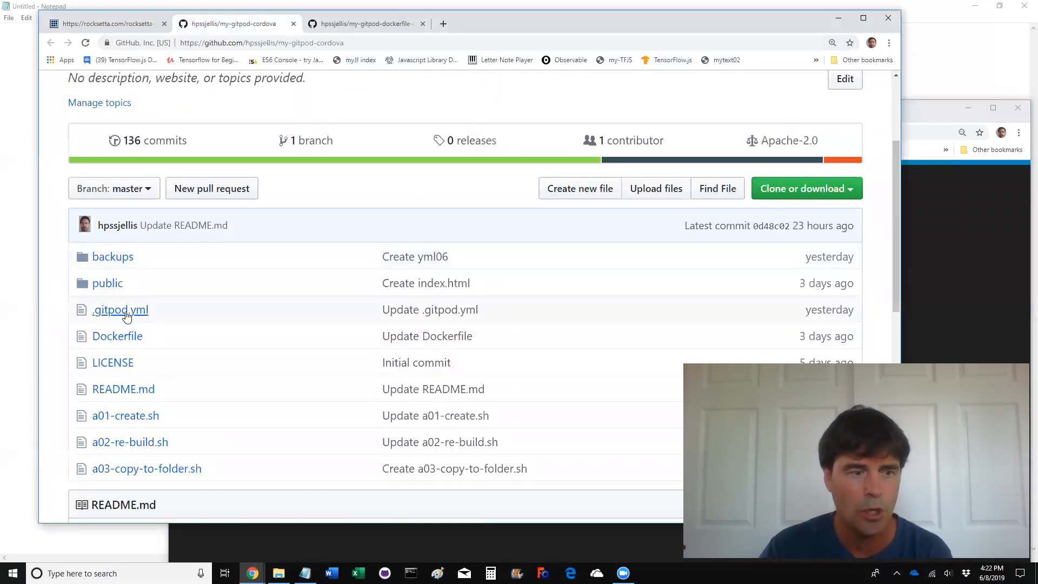
{"action": "left_click", "coordinate": [120, 309]}
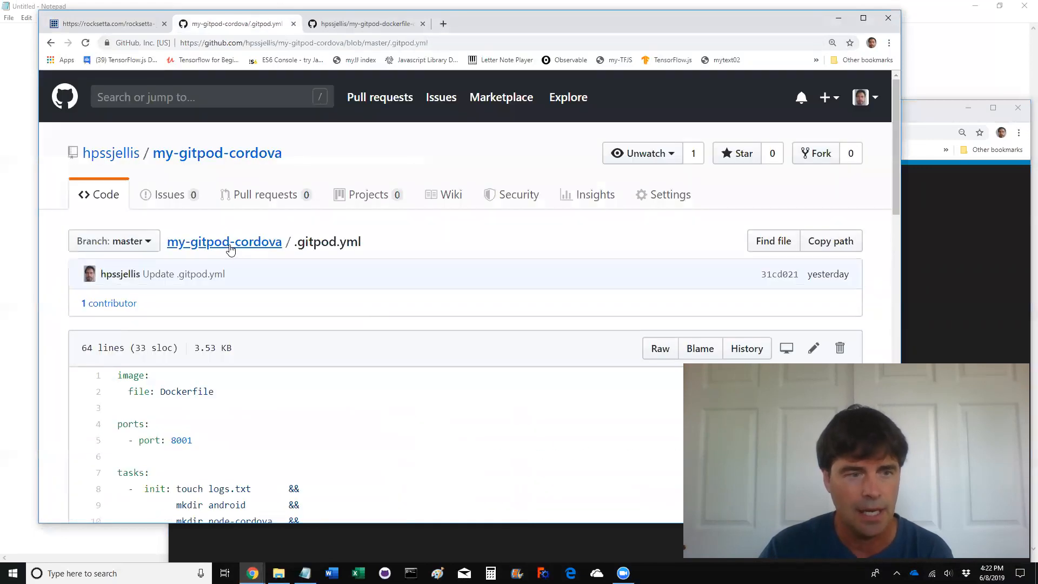
{"action": "left_click", "coordinate": [224, 242]}
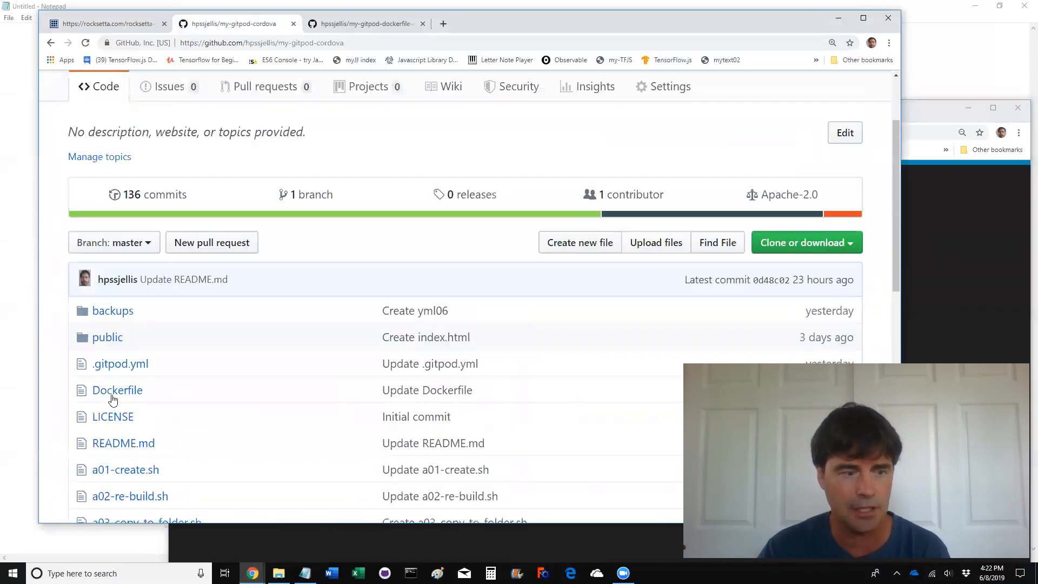
{"action": "left_click", "coordinate": [117, 389]}
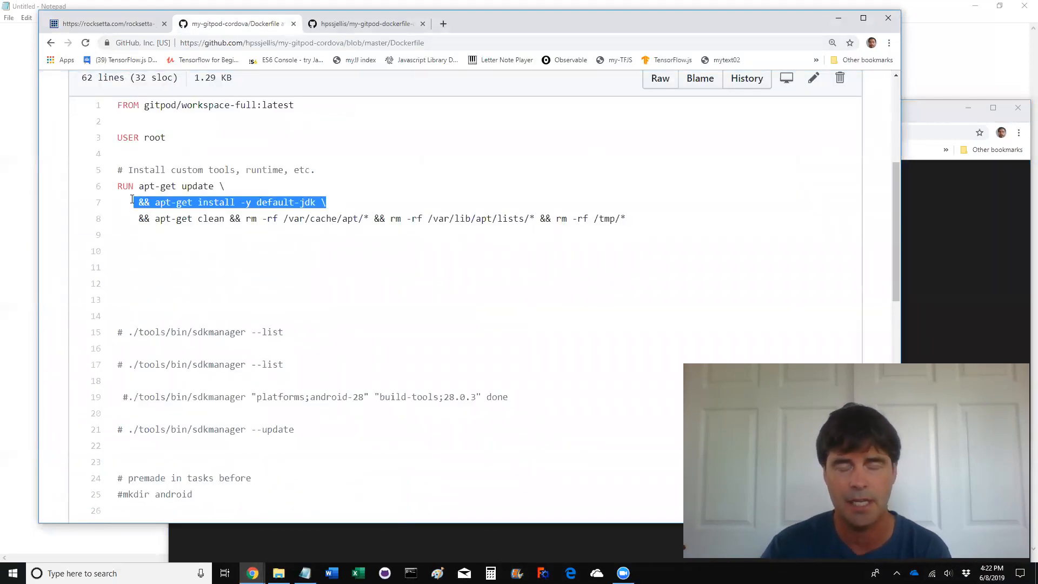
{"action": "mouse_move", "coordinate": [377, 214]}
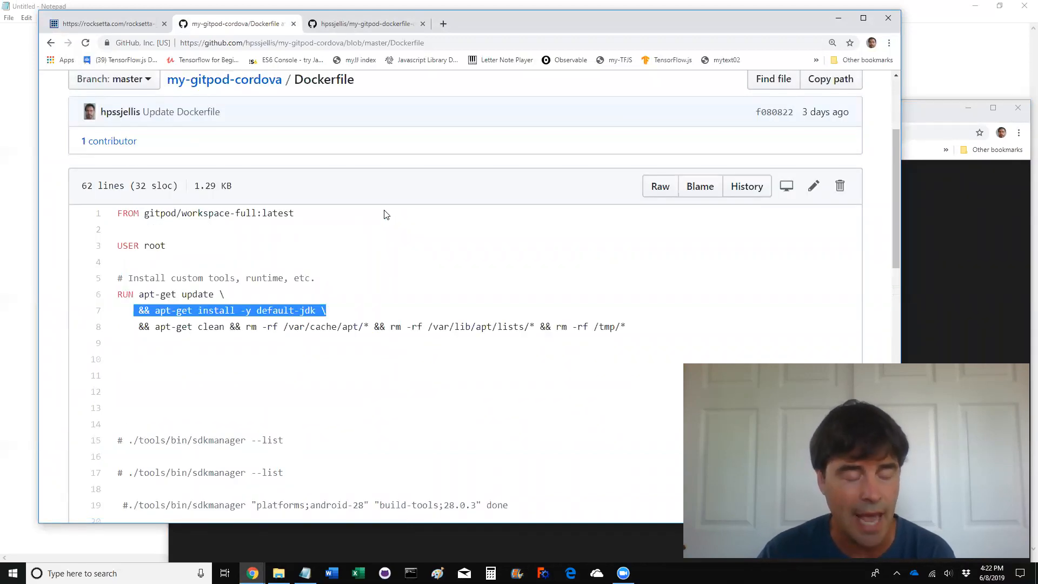
{"action": "scroll", "scroll_direction": "down", "scroll_amount": 3}
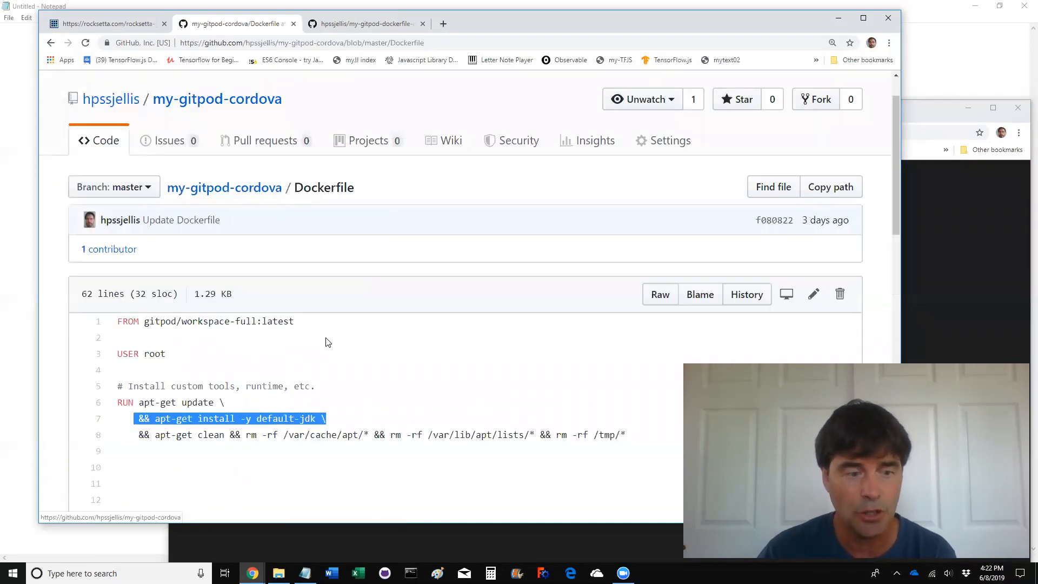
{"action": "scroll", "scroll_direction": "down", "scroll_amount": 3}
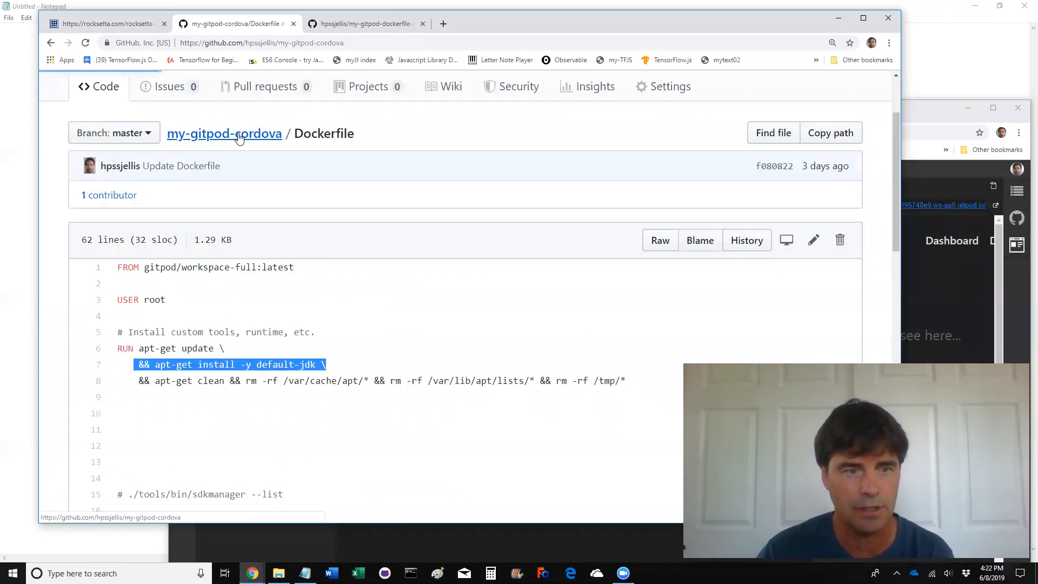
{"action": "left_click", "coordinate": [222, 134]}
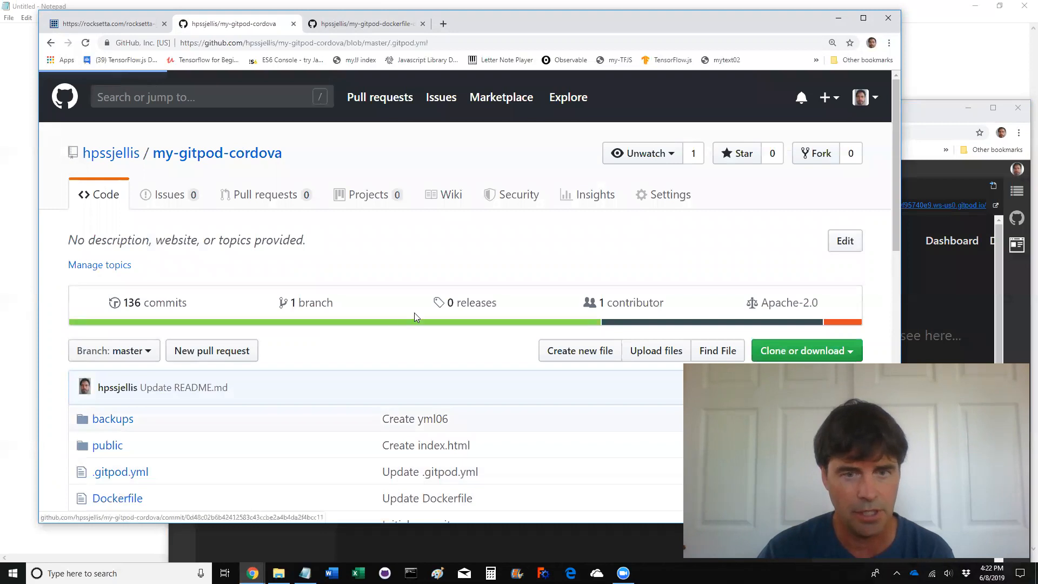
Show my-gitpod-cordova's .gitpod.yml and dockerfile-cordova's .gitpod.yml in separate windows side by side
{"action": "left_click", "coordinate": [120, 471]}
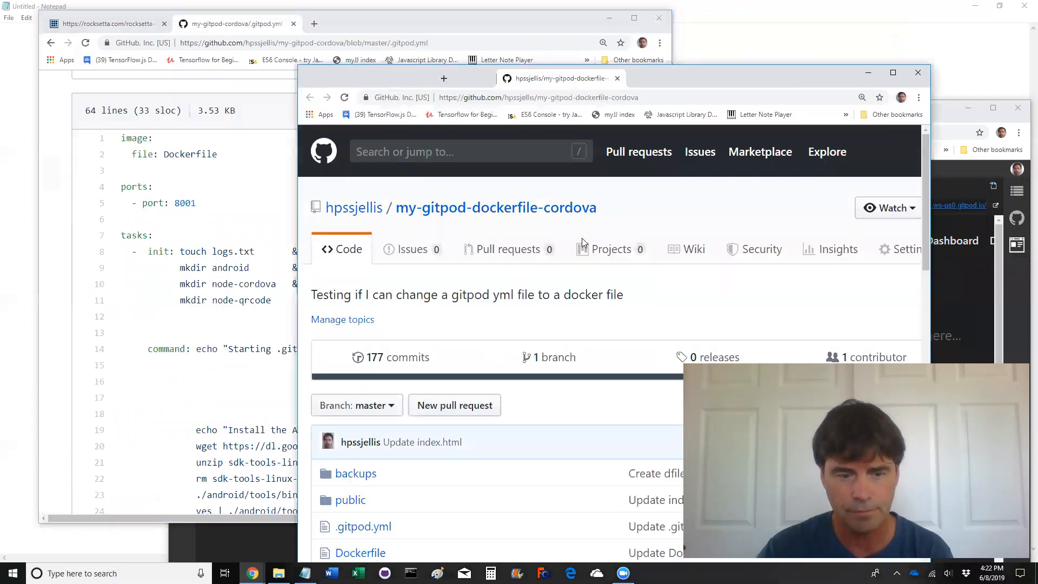
{"action": "scroll", "scroll_direction": "down", "scroll_amount": 3}
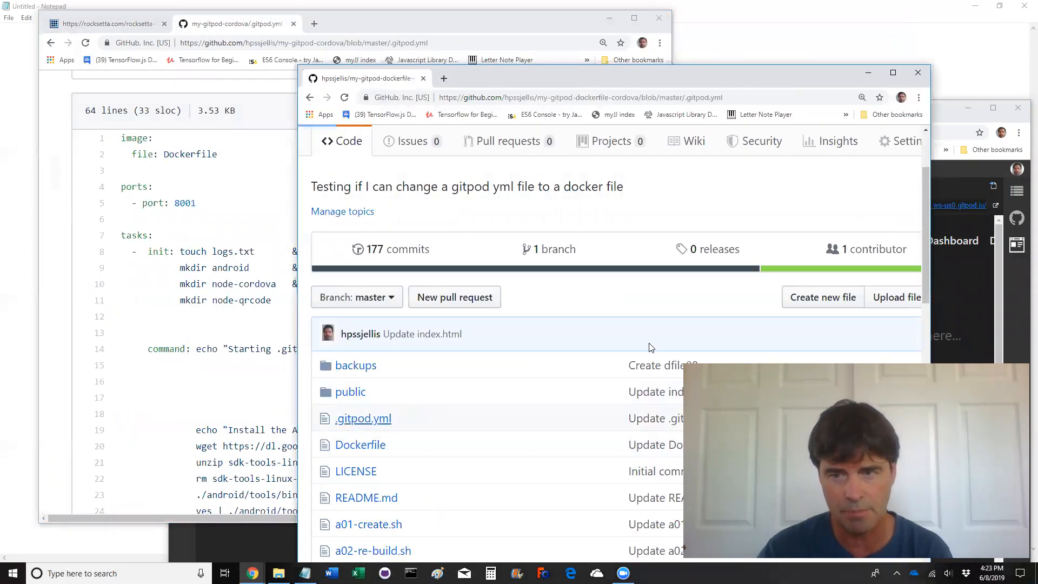
{"action": "left_click", "coordinate": [364, 417]}
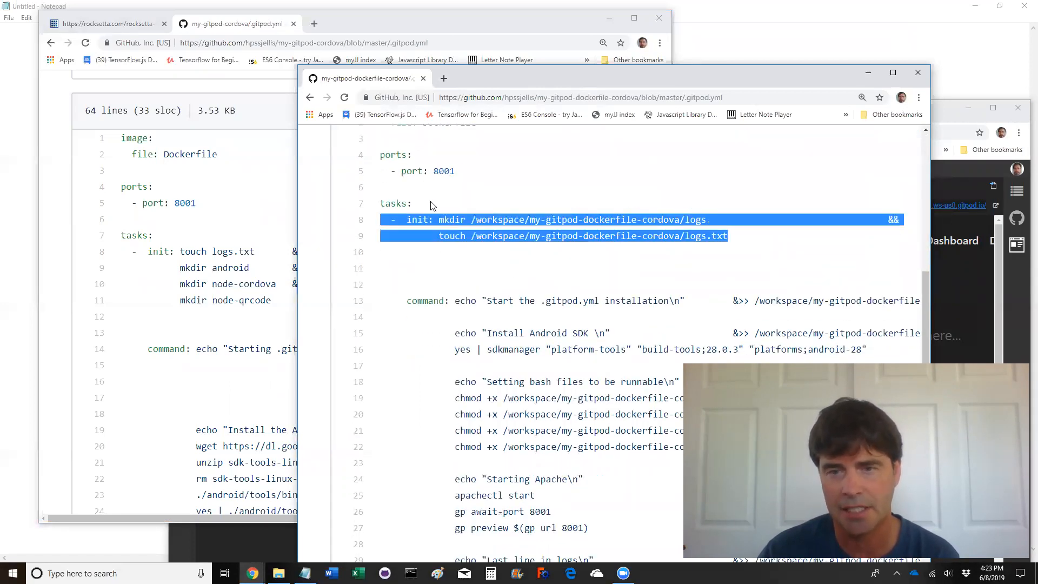
{"action": "scroll", "scroll_direction": "down", "scroll_amount": 3}
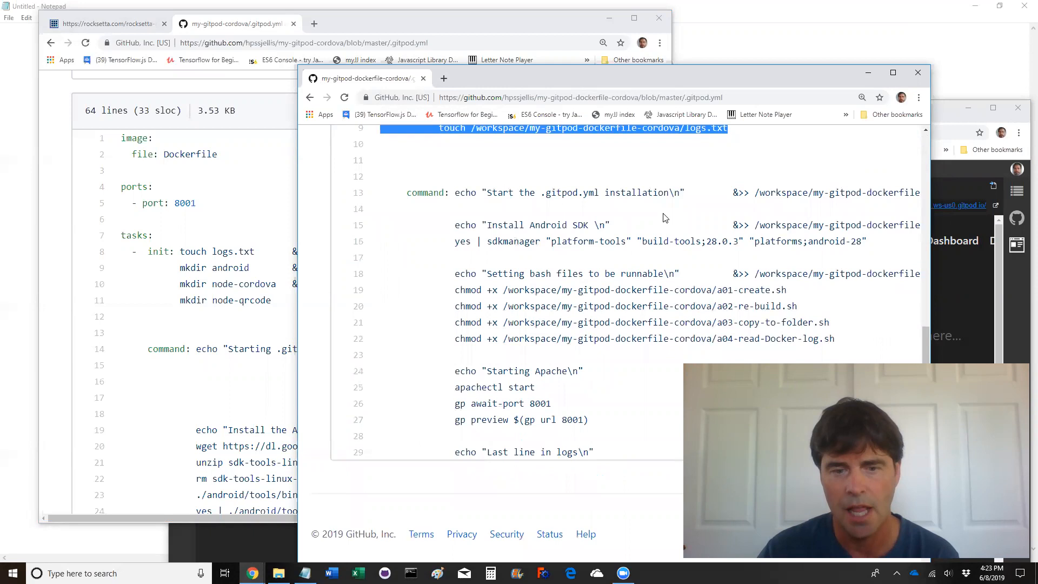
{"action": "mouse_move", "coordinate": [629, 254]}
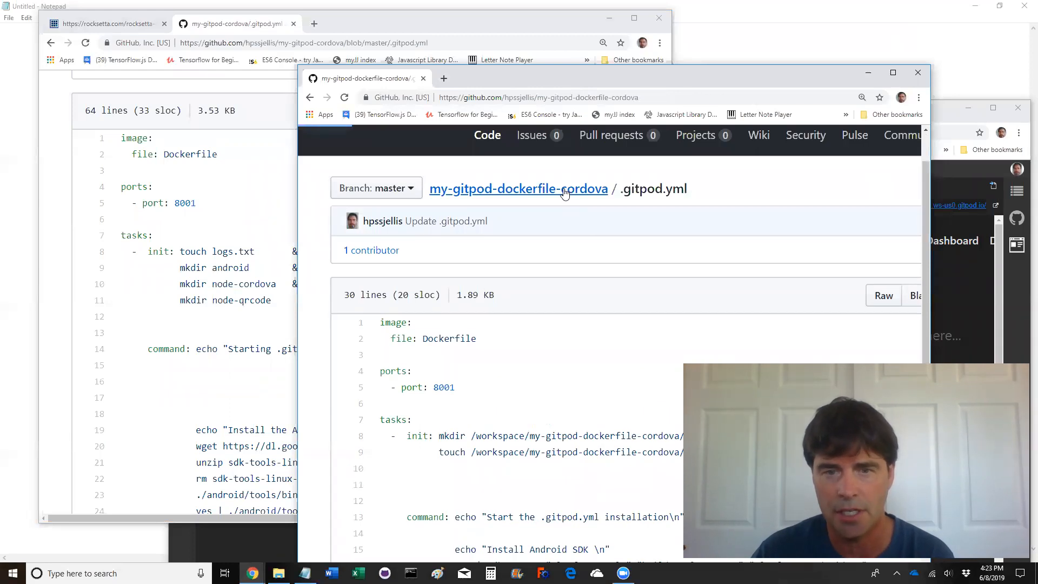
Open the Dockerfile and highlight its gitpod/workspace-full:latest base image and RUN apt-get install lines
{"action": "left_click", "coordinate": [518, 189]}
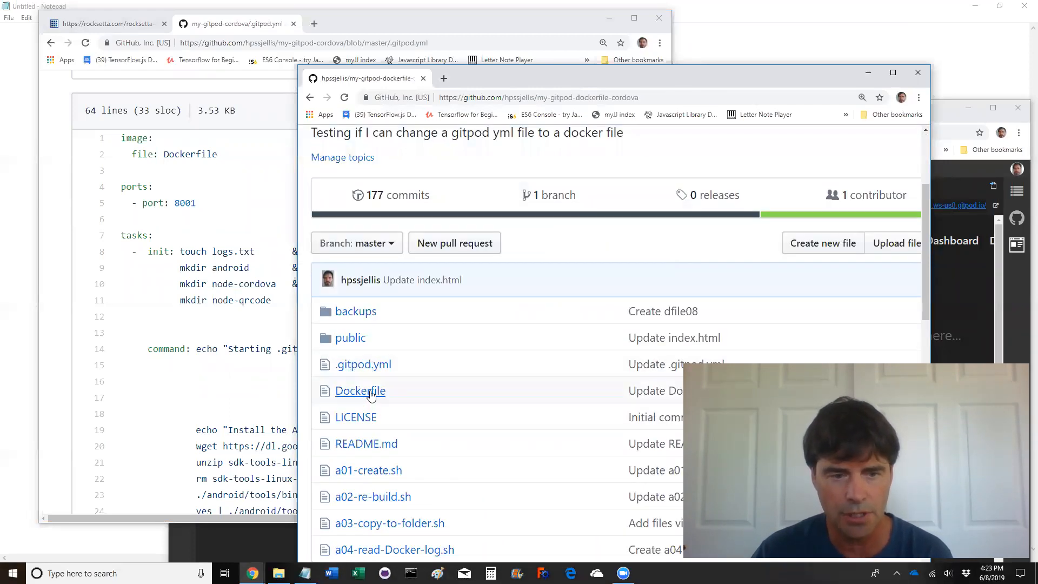
{"action": "left_click", "coordinate": [359, 391]}
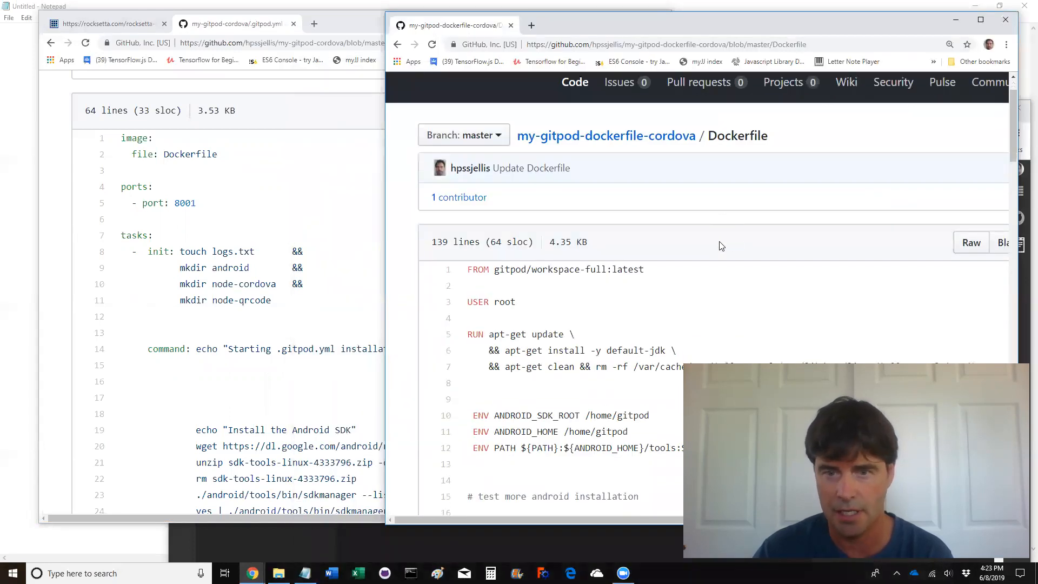
{"action": "scroll", "scroll_direction": "down", "scroll_amount": 3}
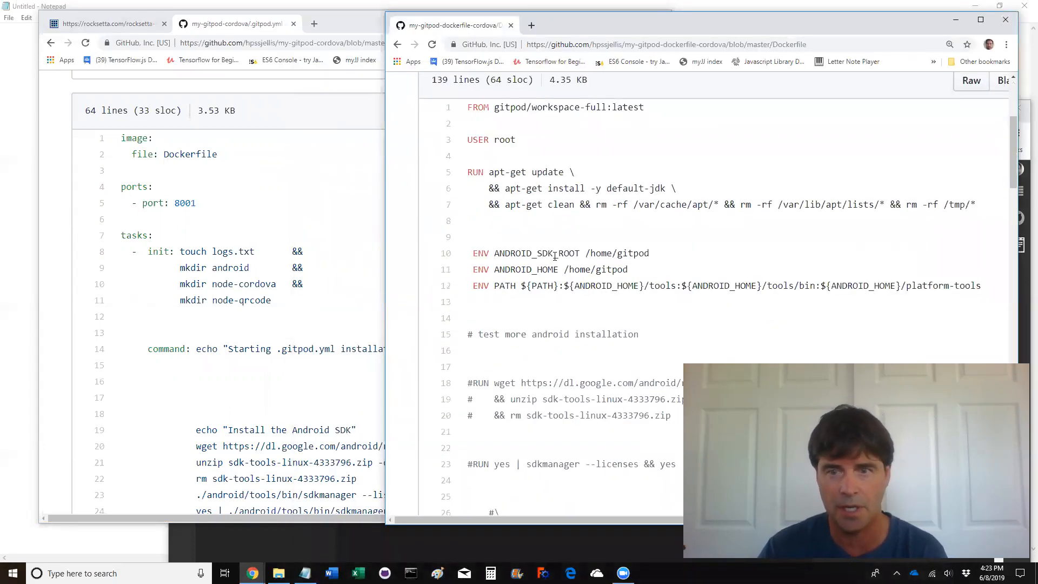
{"action": "mouse_move", "coordinate": [528, 231]}
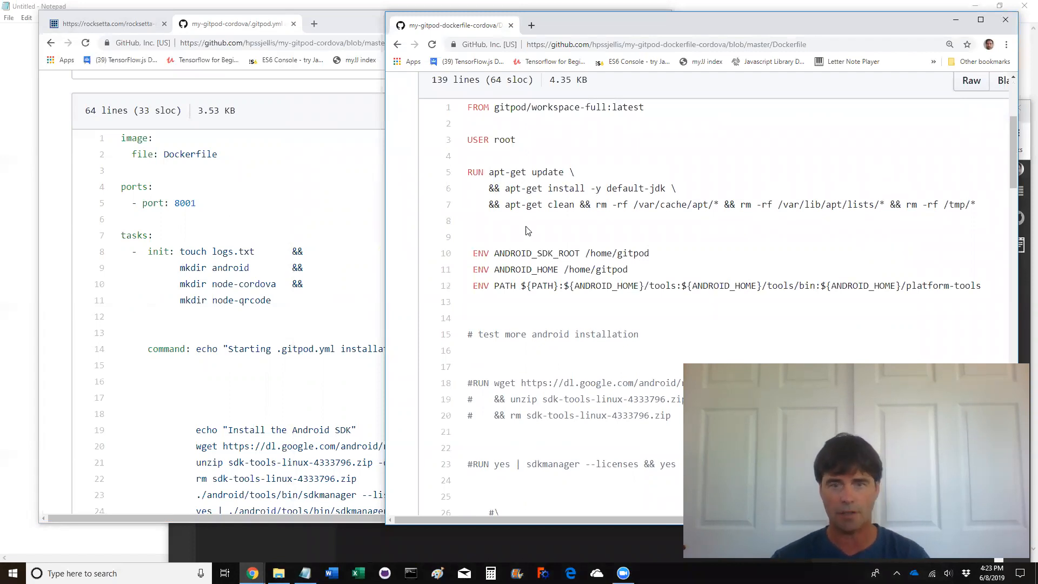
{"action": "left_click_drag", "start_coordinate": [470, 155], "coordinate": [976, 205]}
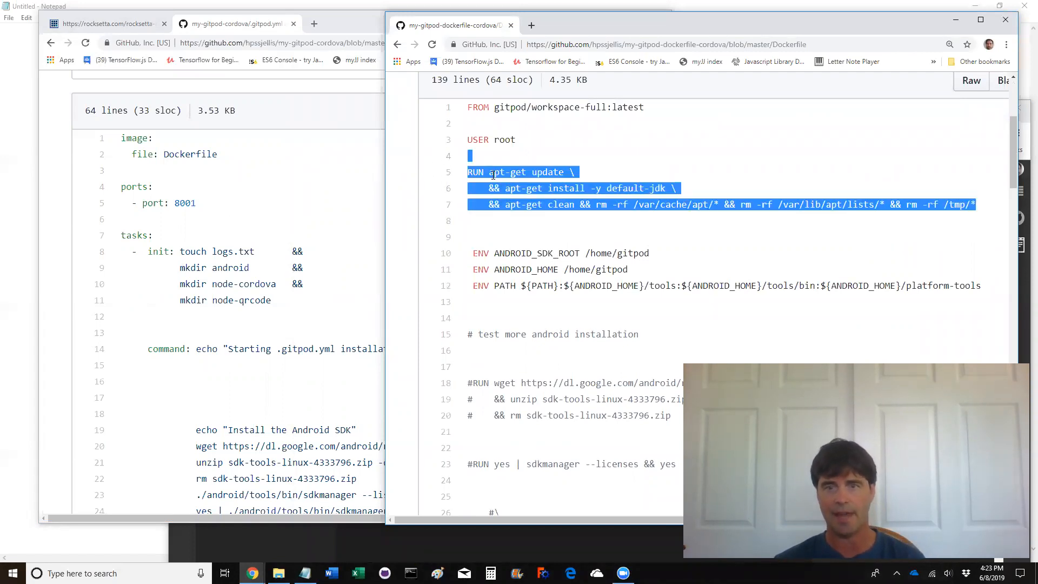
{"action": "mouse_move", "coordinate": [710, 270]}
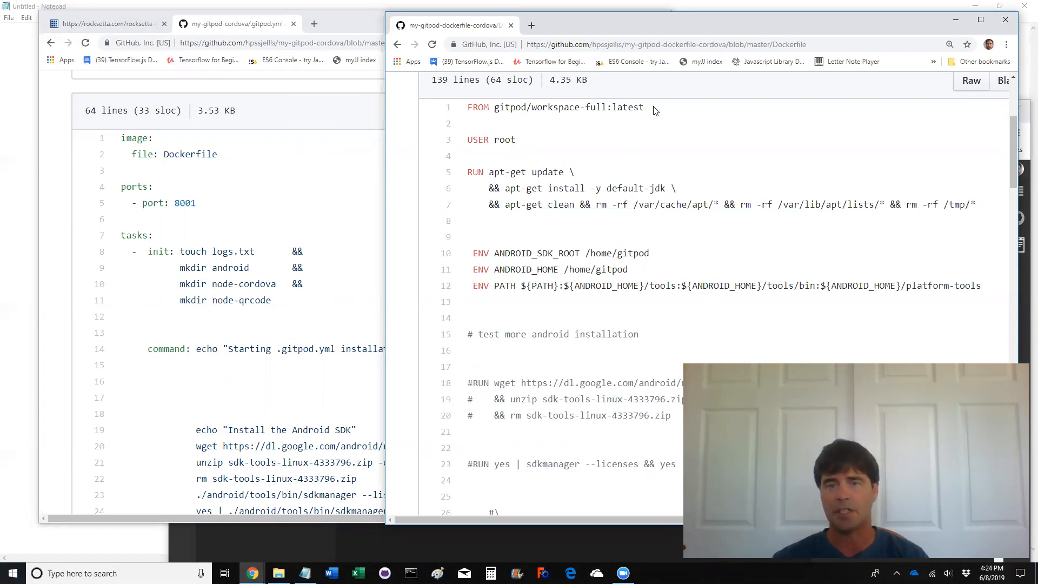
{"action": "double_click", "coordinate": [567, 107]}
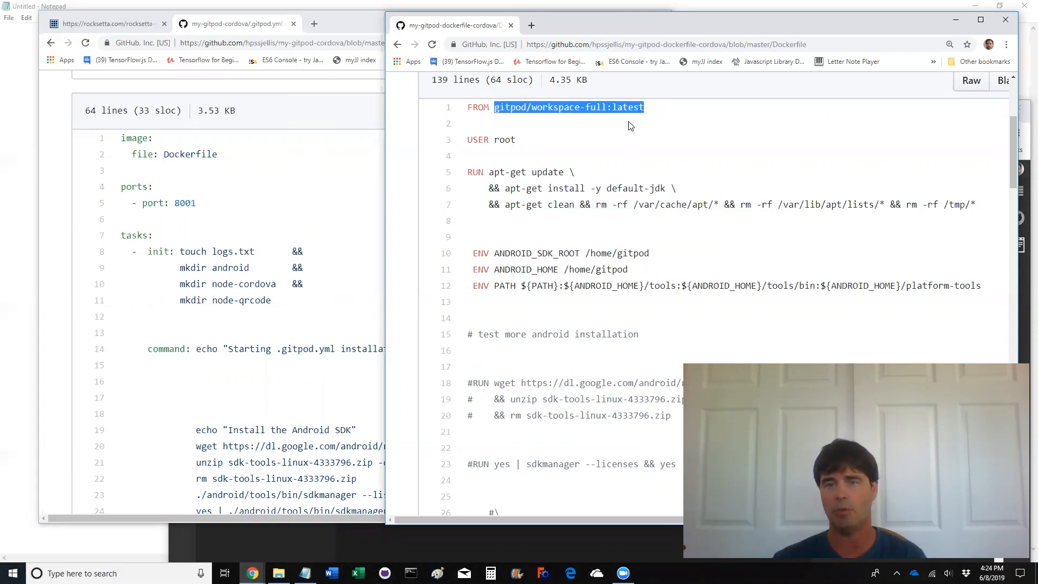
{"action": "mouse_move", "coordinate": [530, 119]}
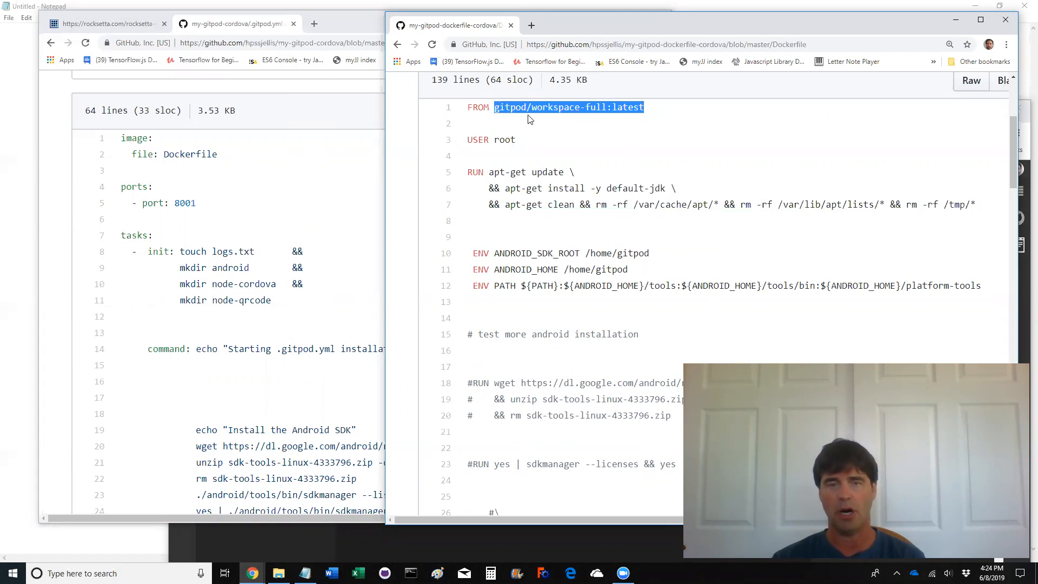
{"action": "mouse_move", "coordinate": [623, 126]}
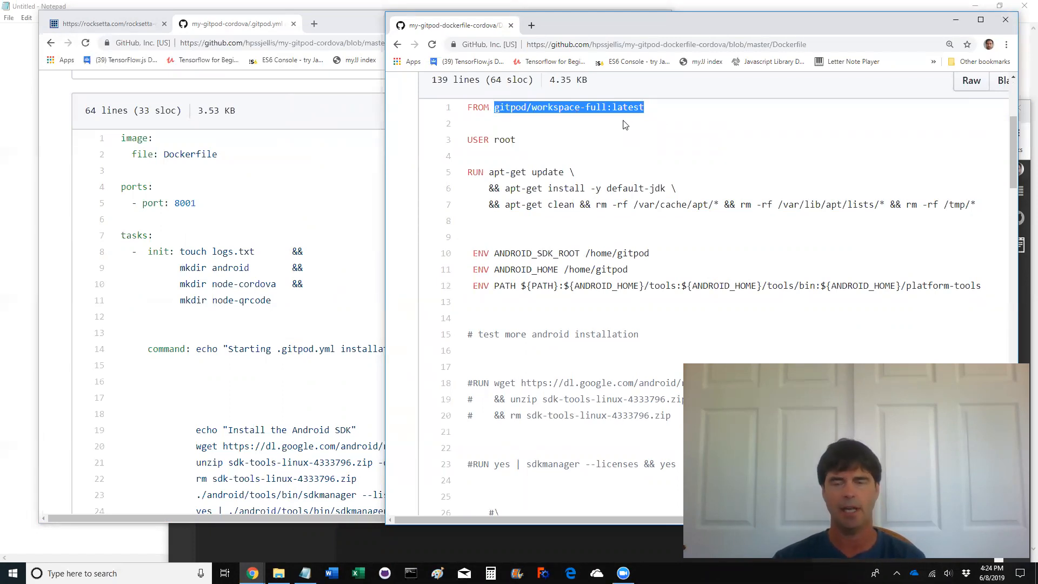
{"action": "mouse_move", "coordinate": [621, 144]}
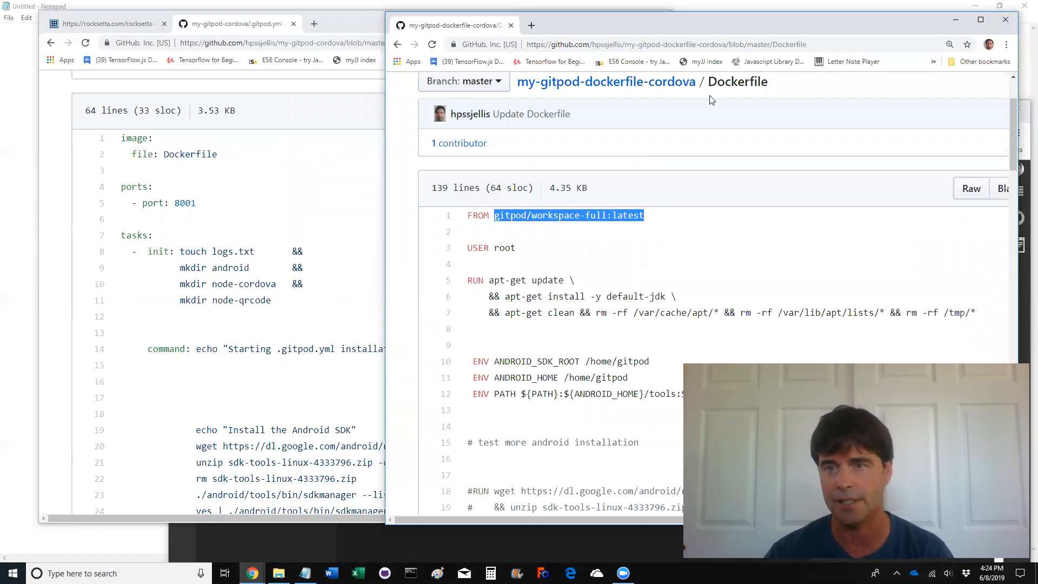
Read down through the && chained install commands to the Dockerfile's Android SDK section
{"action": "scroll", "scroll_direction": "down", "scroll_amount": 3}
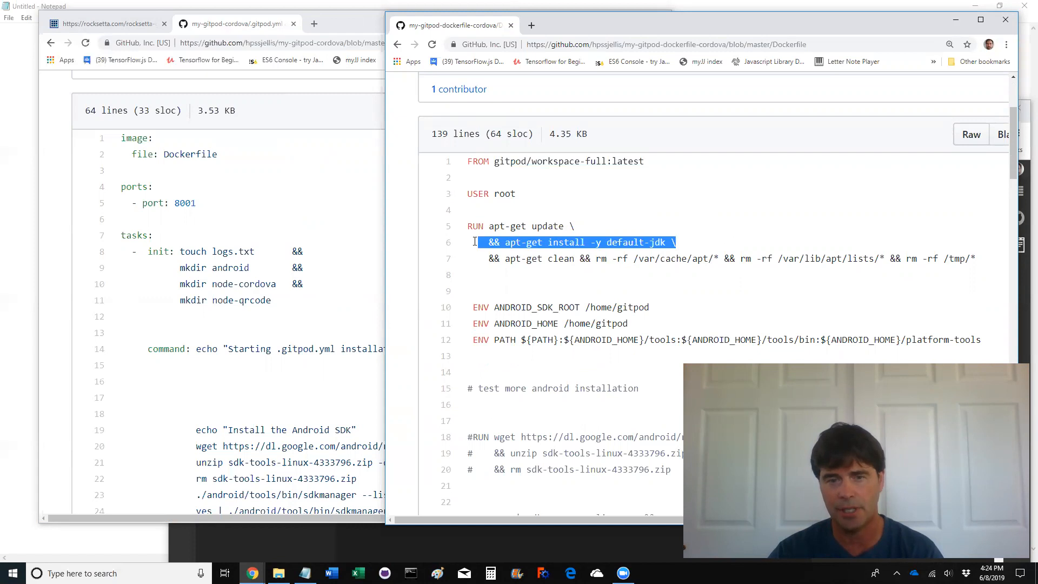
{"action": "mouse_move", "coordinate": [567, 226]}
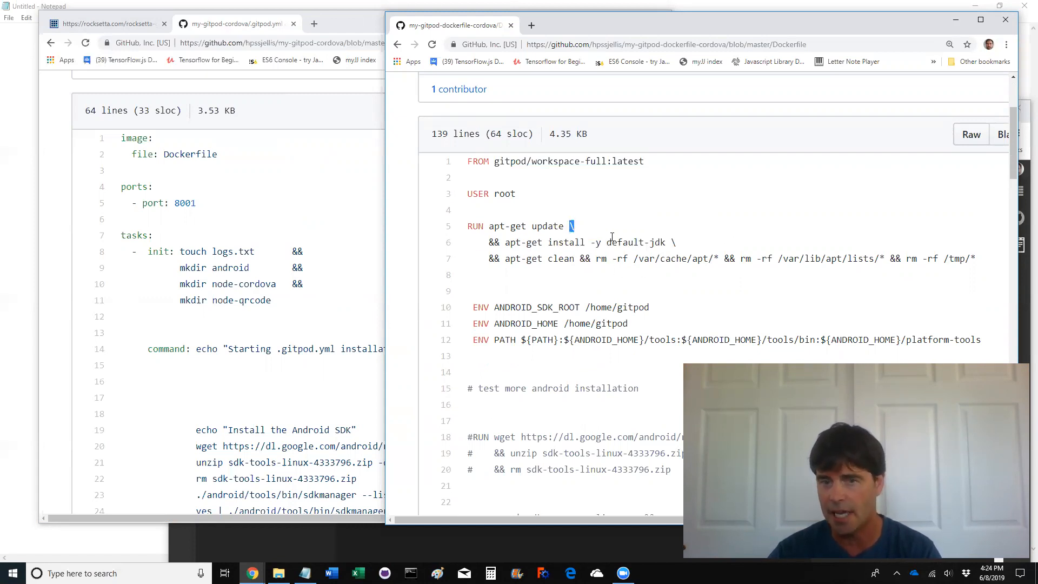
{"action": "double_click", "coordinate": [493, 242]}
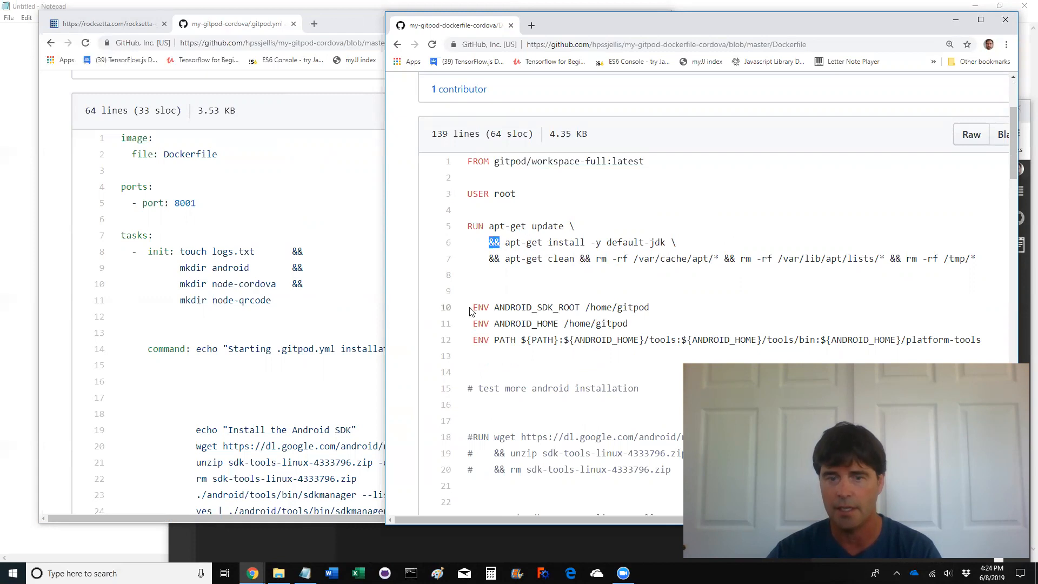
{"action": "scroll", "scroll_direction": "down", "scroll_amount": 3}
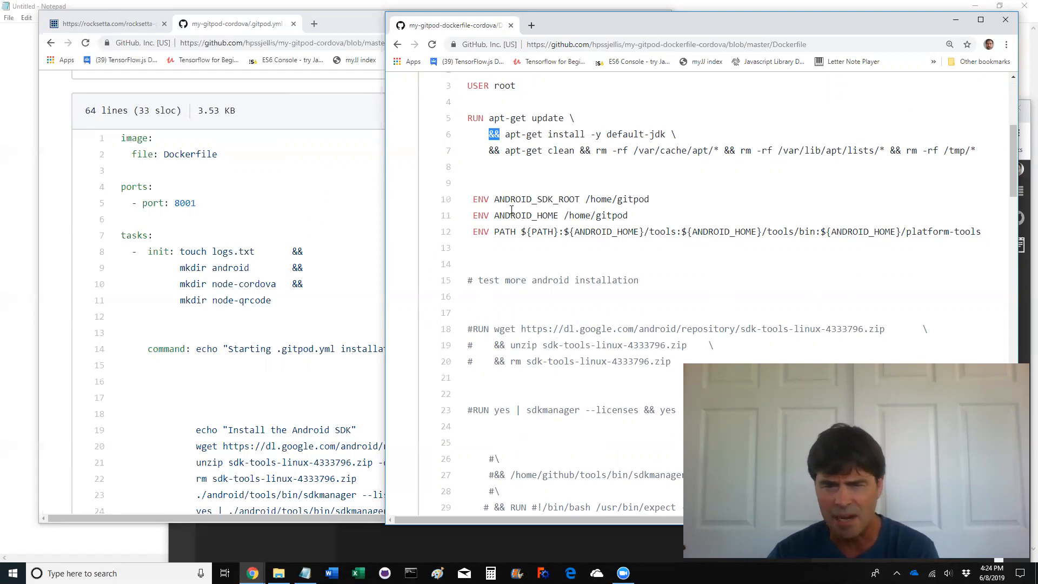
{"action": "mouse_move", "coordinate": [485, 426]}
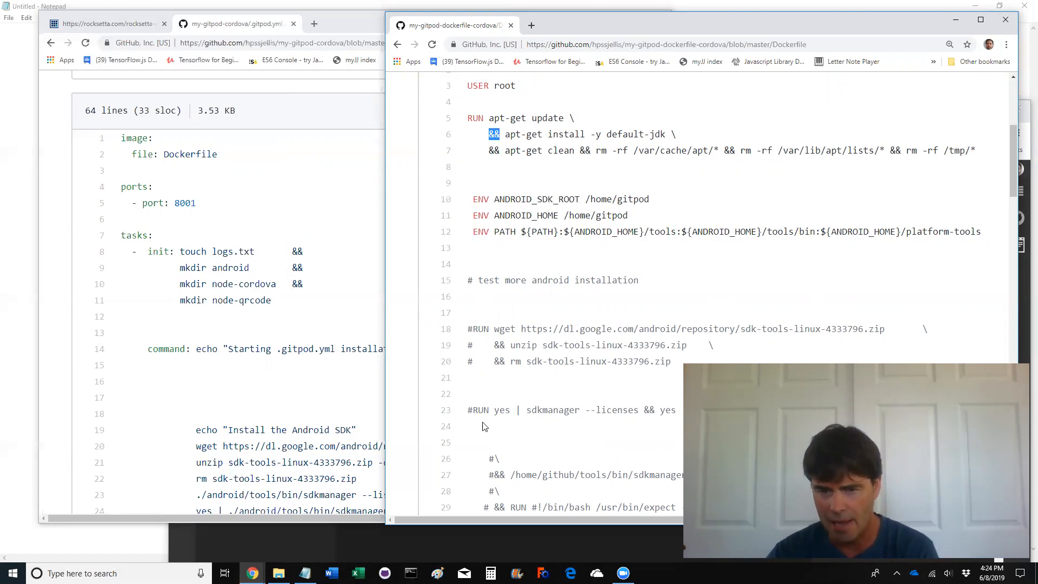
{"action": "mouse_move", "coordinate": [358, 522]}
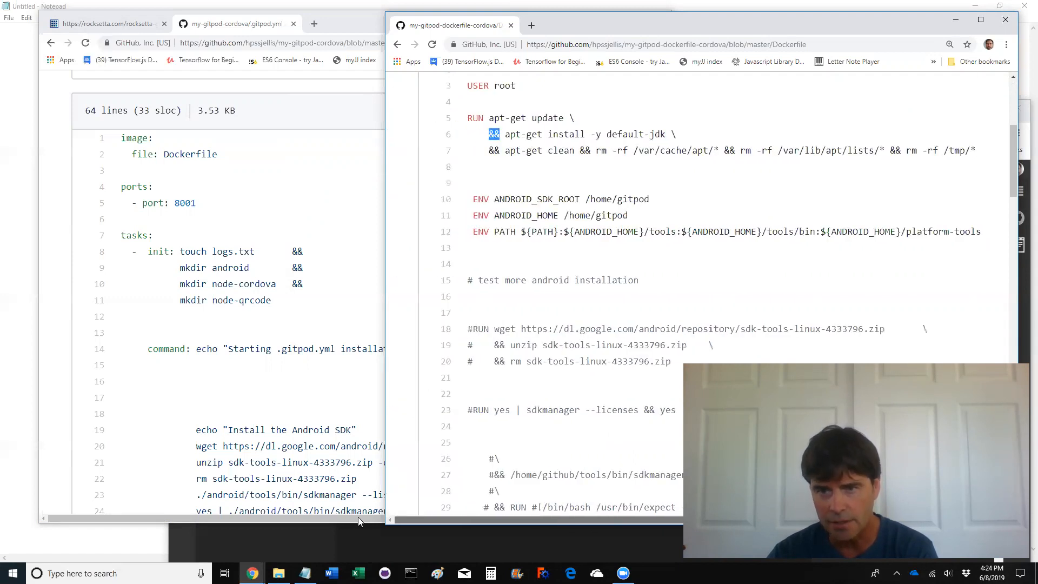
{"action": "scroll", "scroll_direction": "down", "scroll_amount": 3}
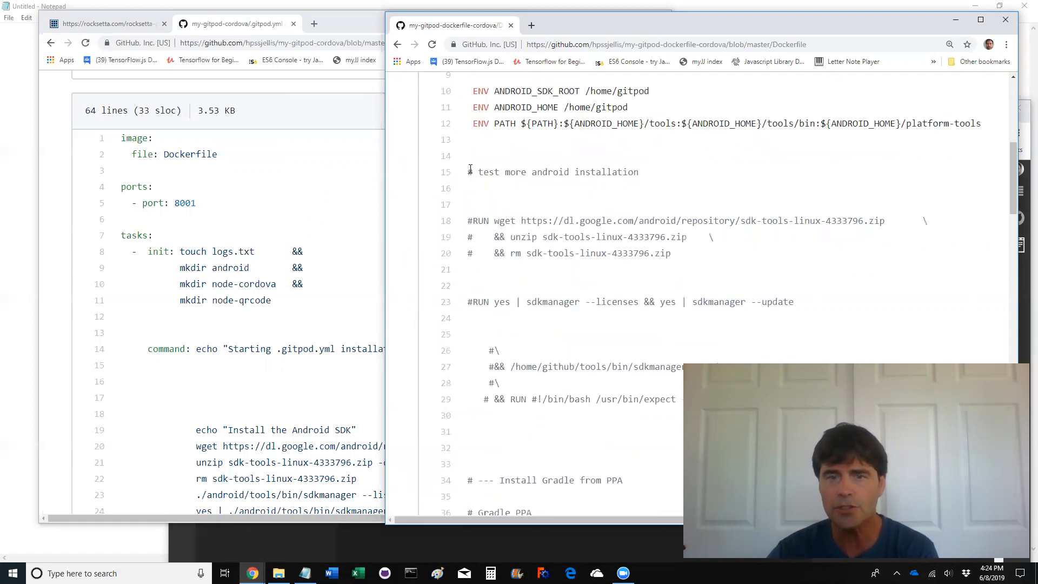
{"action": "scroll", "scroll_direction": "down", "scroll_amount": 3}
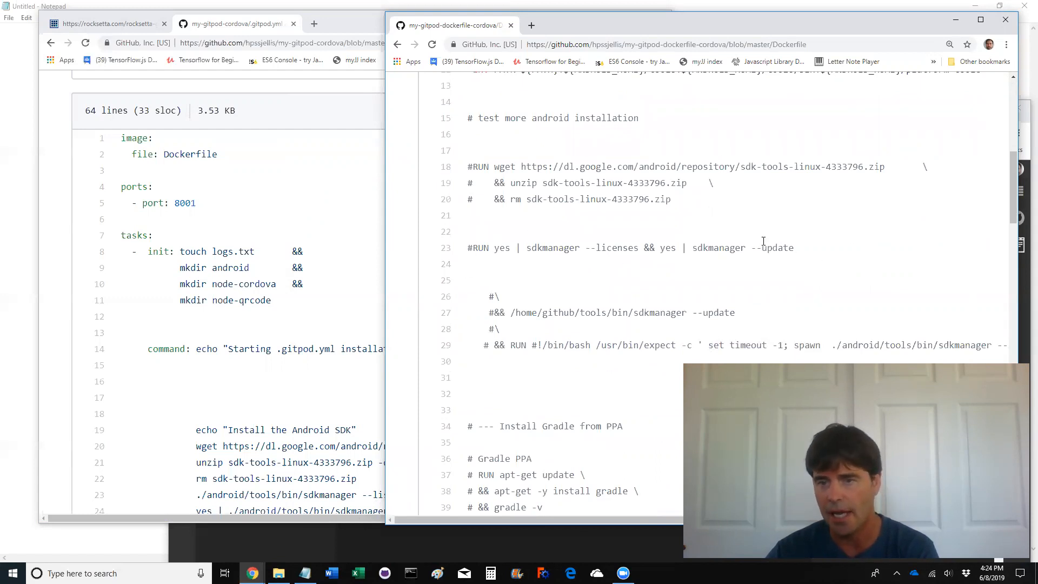
{"action": "mouse_move", "coordinate": [782, 259]}
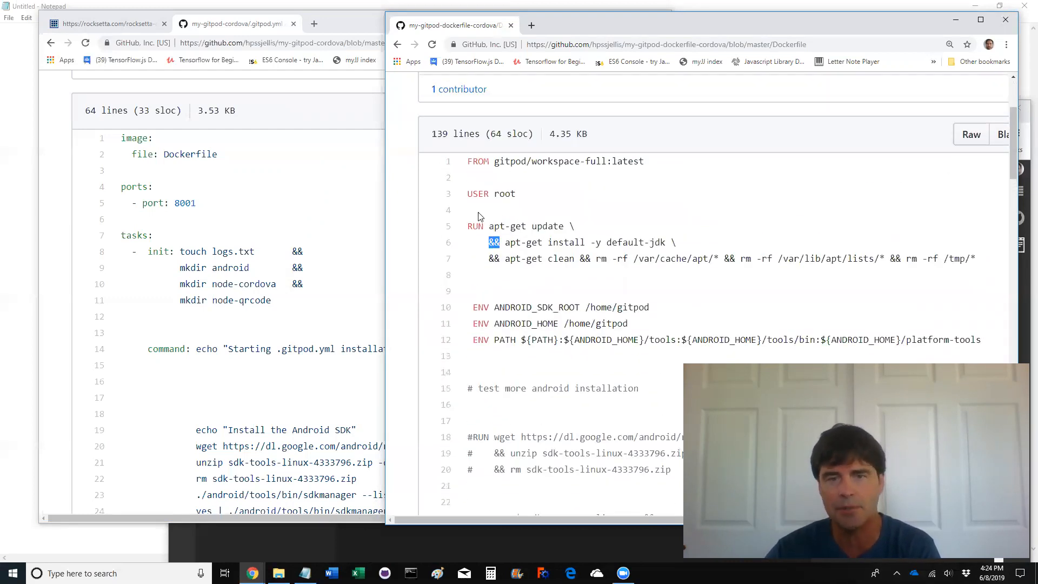
{"action": "scroll", "scroll_direction": "down", "scroll_amount": 3}
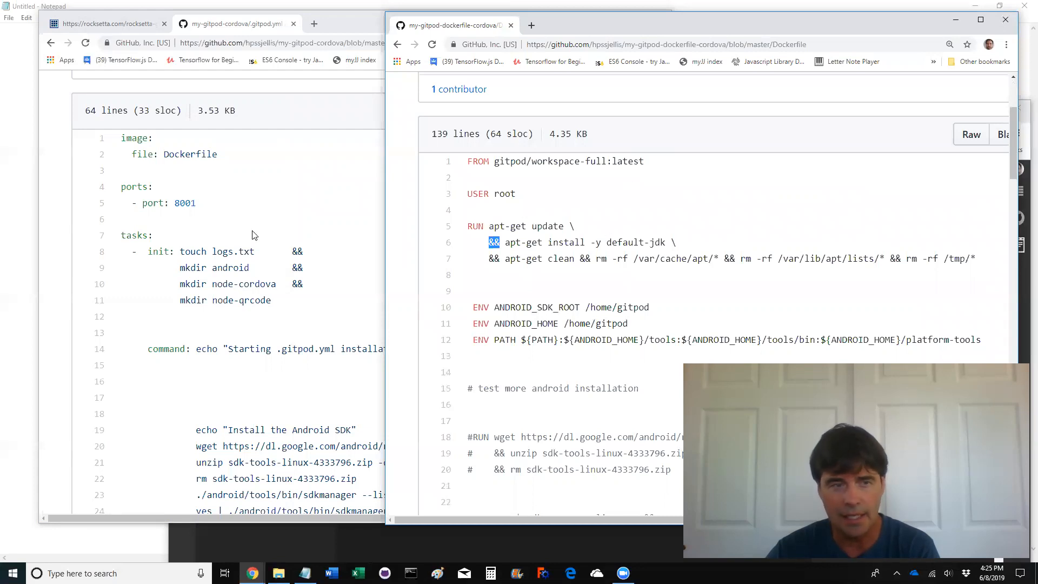
{"action": "scroll", "scroll_direction": "down", "scroll_amount": 3}
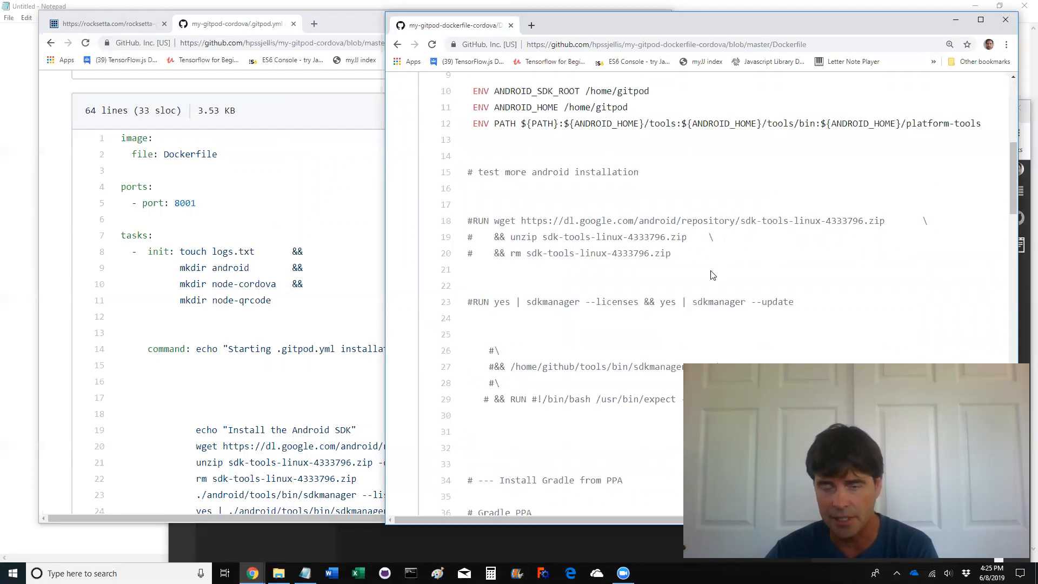
{"action": "scroll", "scroll_direction": "down", "scroll_amount": 3}
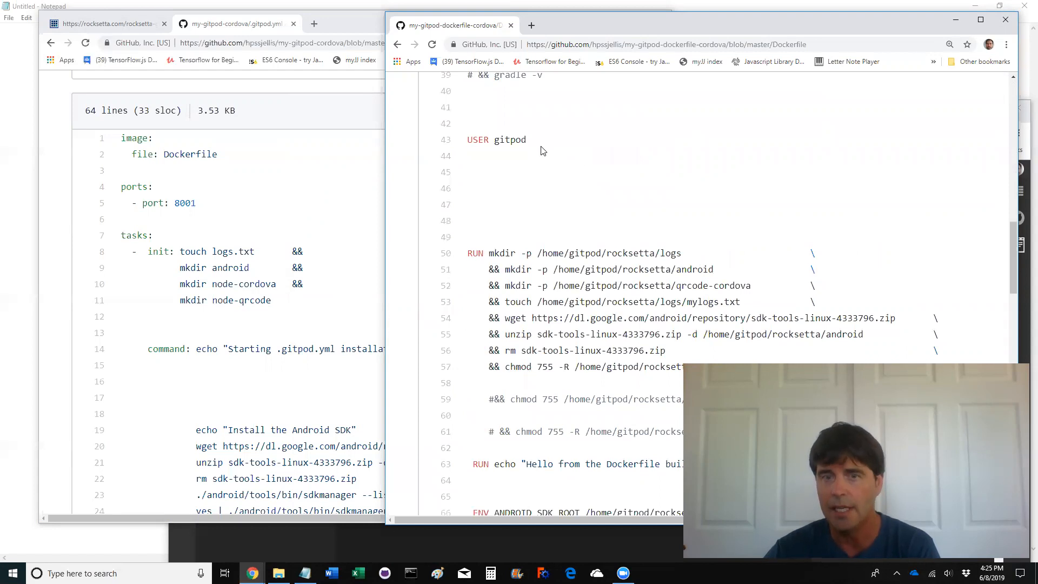
{"action": "mouse_move", "coordinate": [532, 143]}
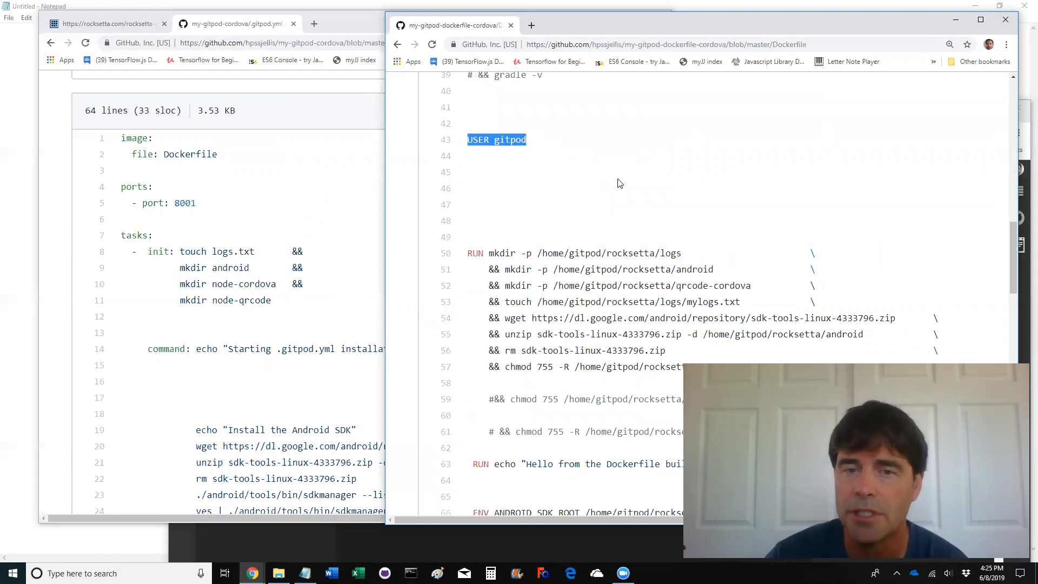
{"action": "scroll", "scroll_direction": "down", "scroll_amount": 3}
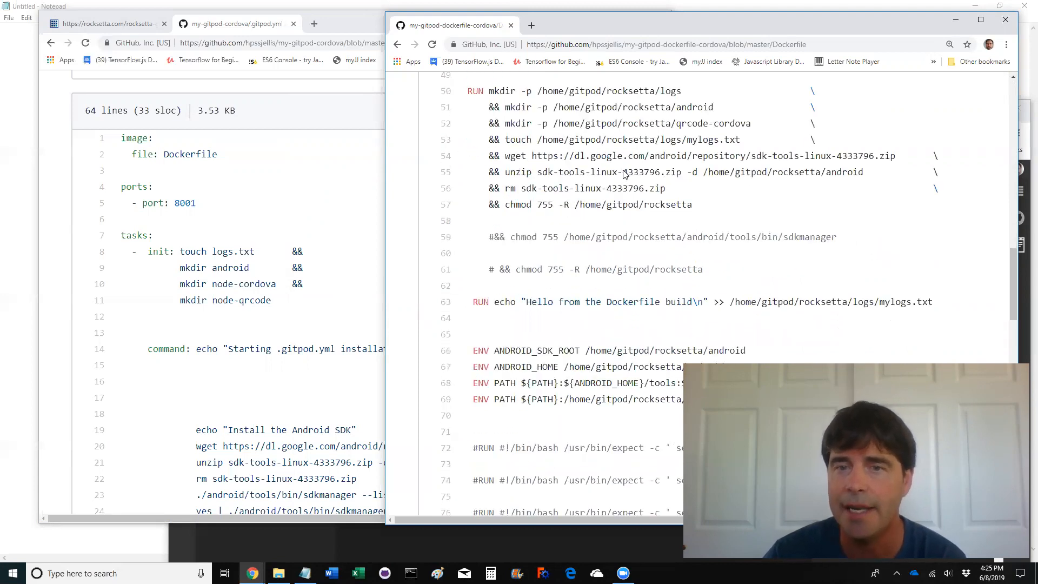
{"action": "left_click_drag", "start_coordinate": [536, 144], "coordinate": [680, 144]}
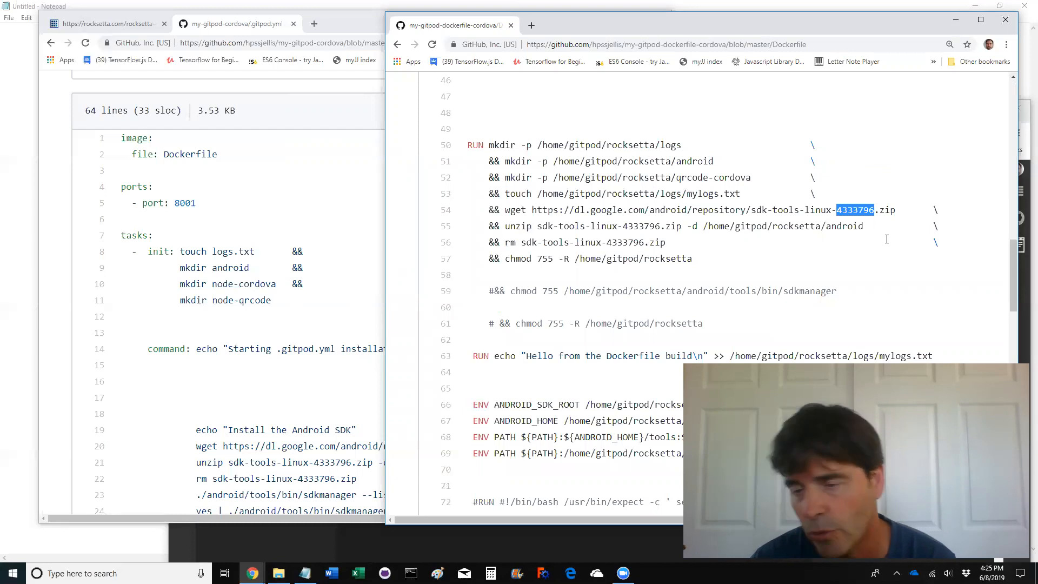
{"action": "scroll", "scroll_direction": "down", "scroll_amount": 3}
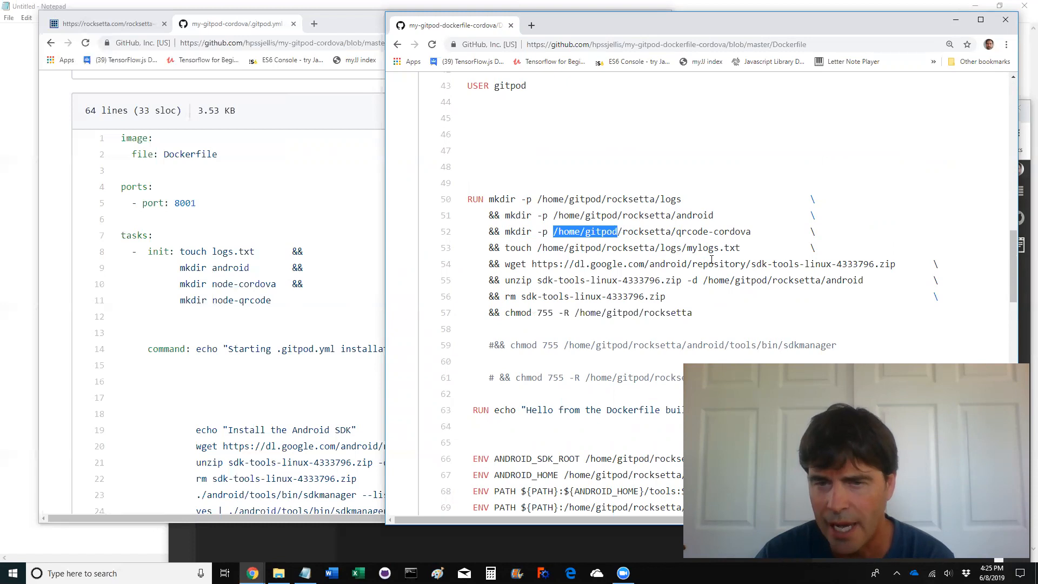
{"action": "scroll", "scroll_direction": "down", "scroll_amount": 3}
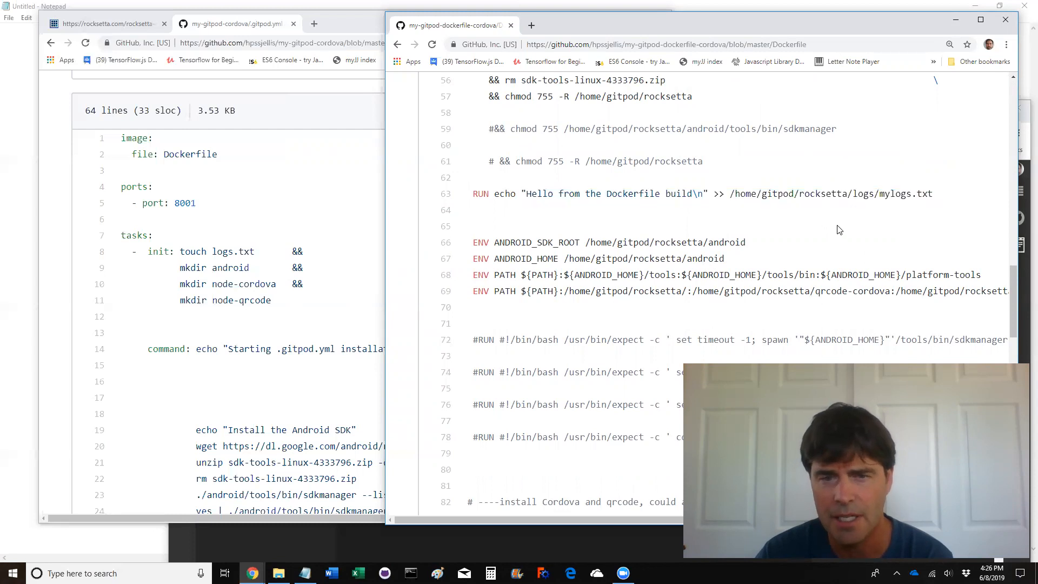
{"action": "scroll", "scroll_direction": "down", "scroll_amount": 3}
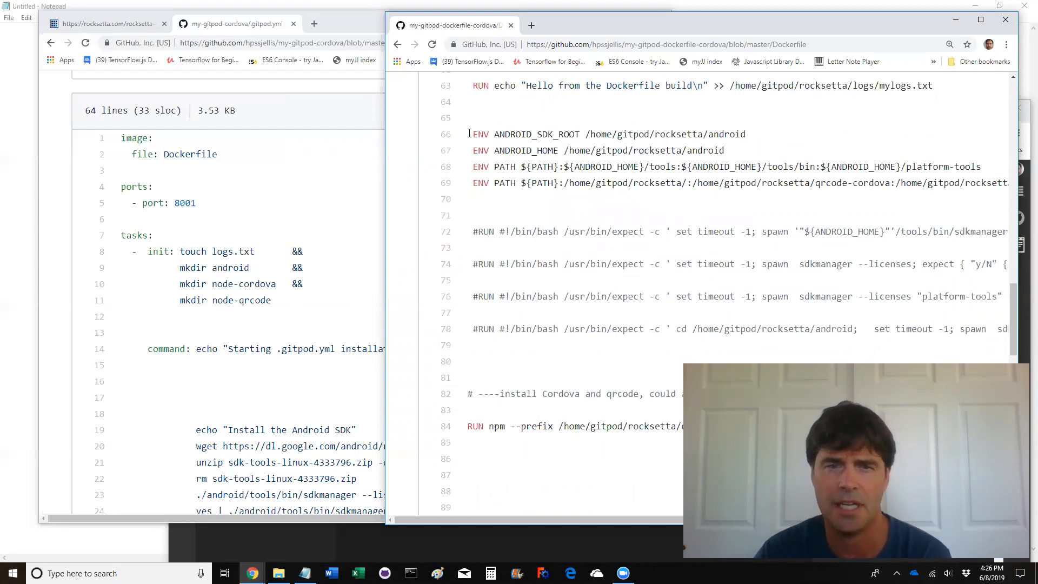
{"action": "left_click_drag", "start_coordinate": [469, 134], "coordinate": [615, 150]}
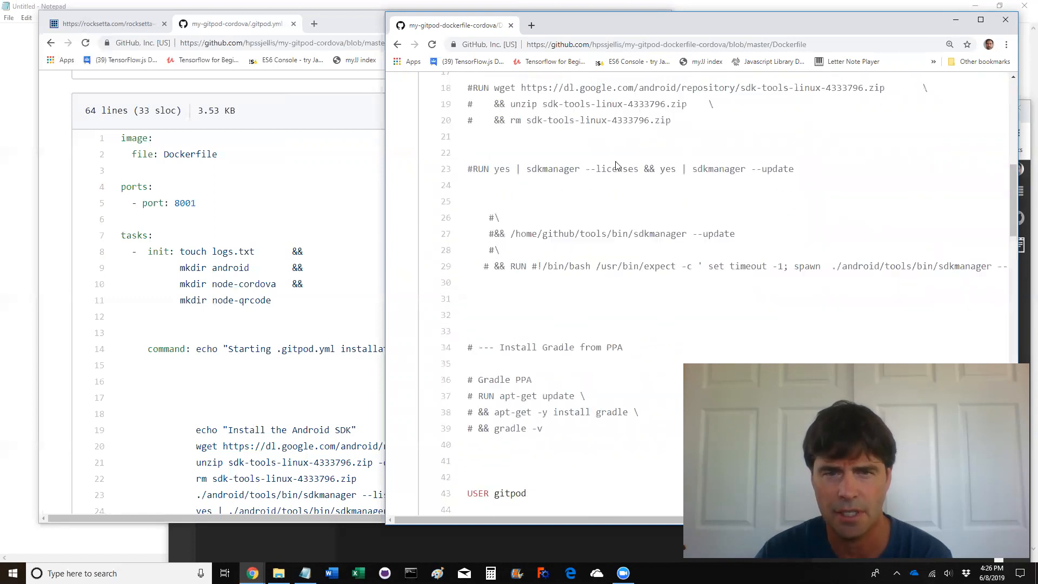
{"action": "scroll", "scroll_direction": "up", "scroll_amount": 3}
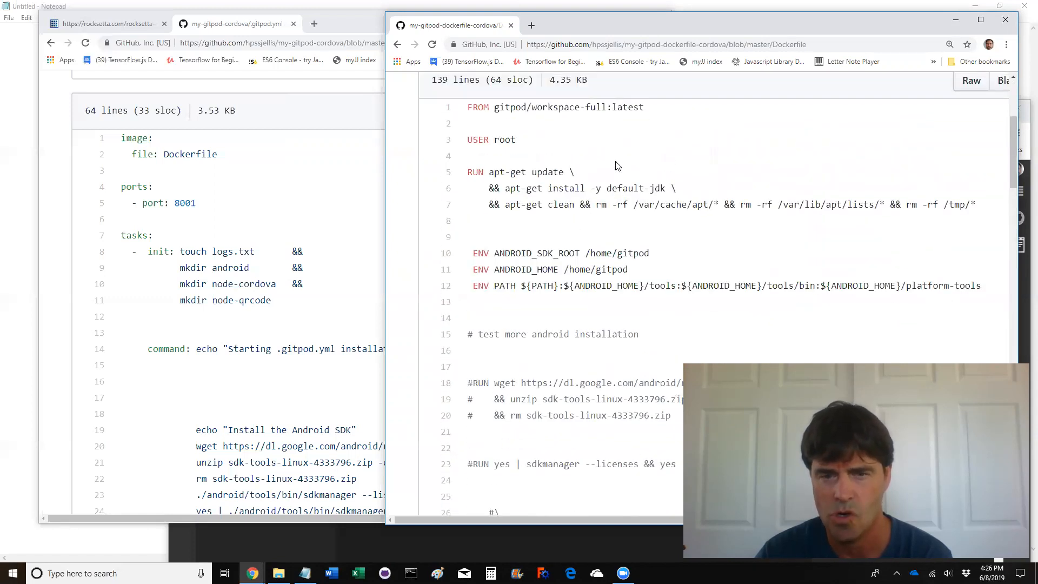
{"action": "scroll", "scroll_direction": "down", "scroll_amount": 3}
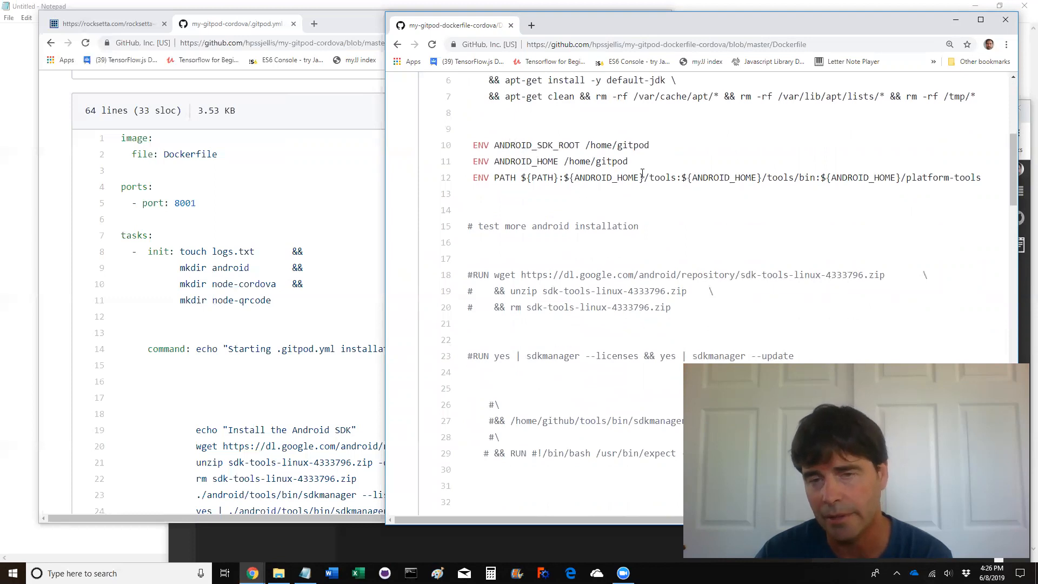
{"action": "scroll", "scroll_direction": "down", "scroll_amount": 3}
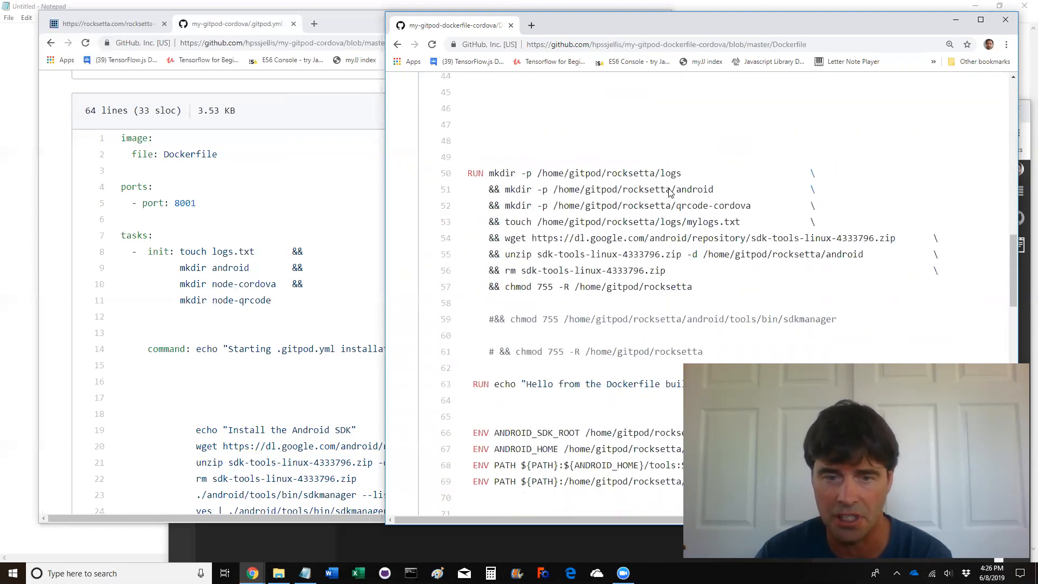
{"action": "scroll", "scroll_direction": "down", "scroll_amount": 3}
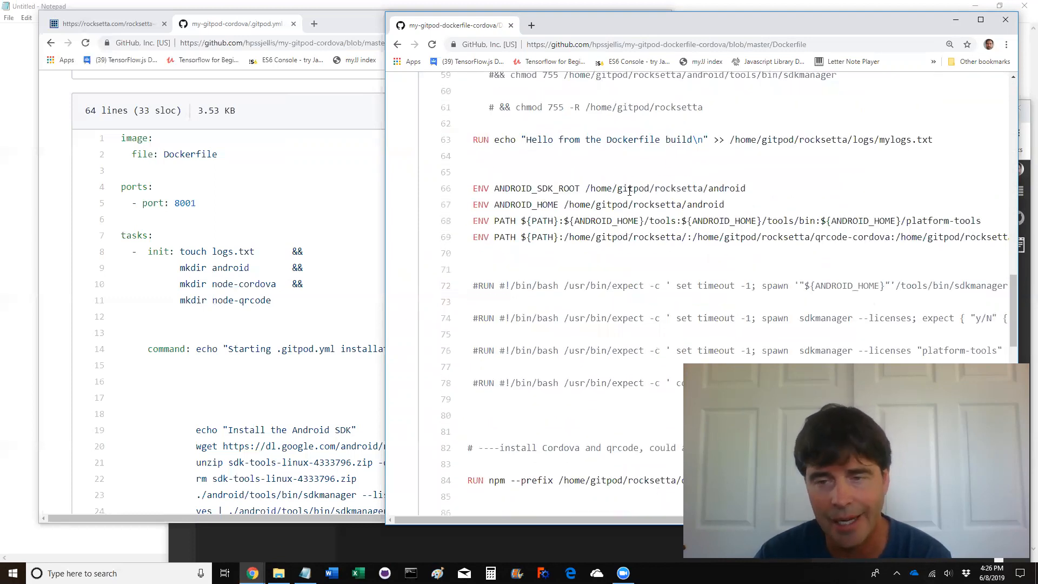
{"action": "scroll", "scroll_direction": "down", "scroll_amount": 3}
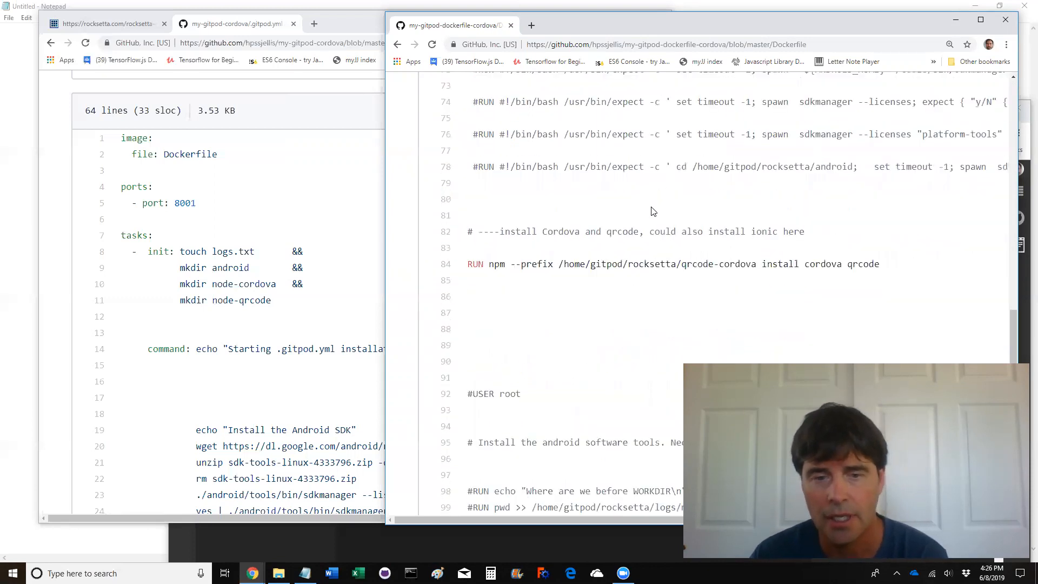
{"action": "scroll", "scroll_direction": "down", "scroll_amount": 3}
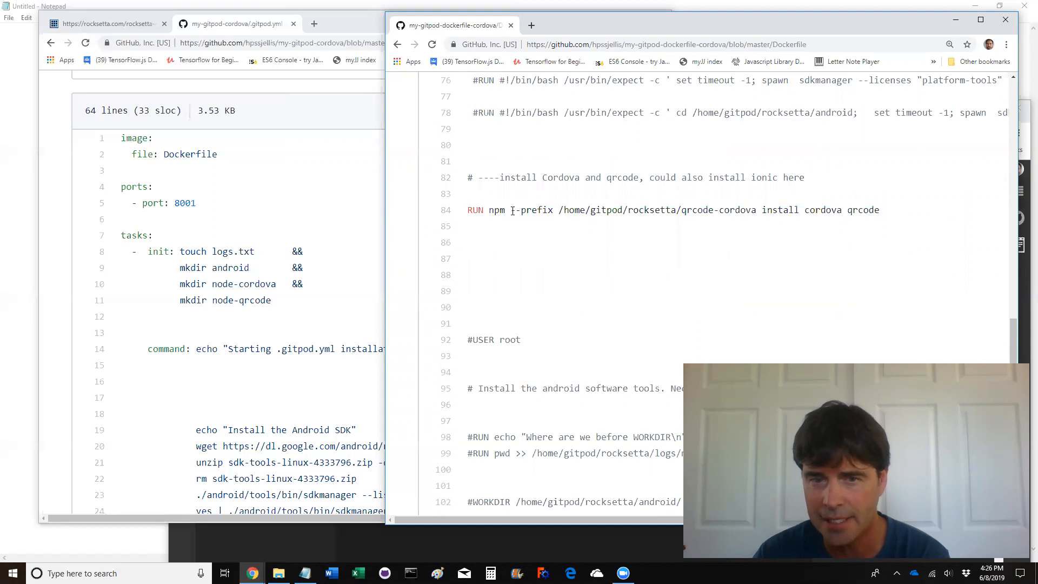
{"action": "left_click_drag", "start_coordinate": [510, 209], "coordinate": [746, 210]}
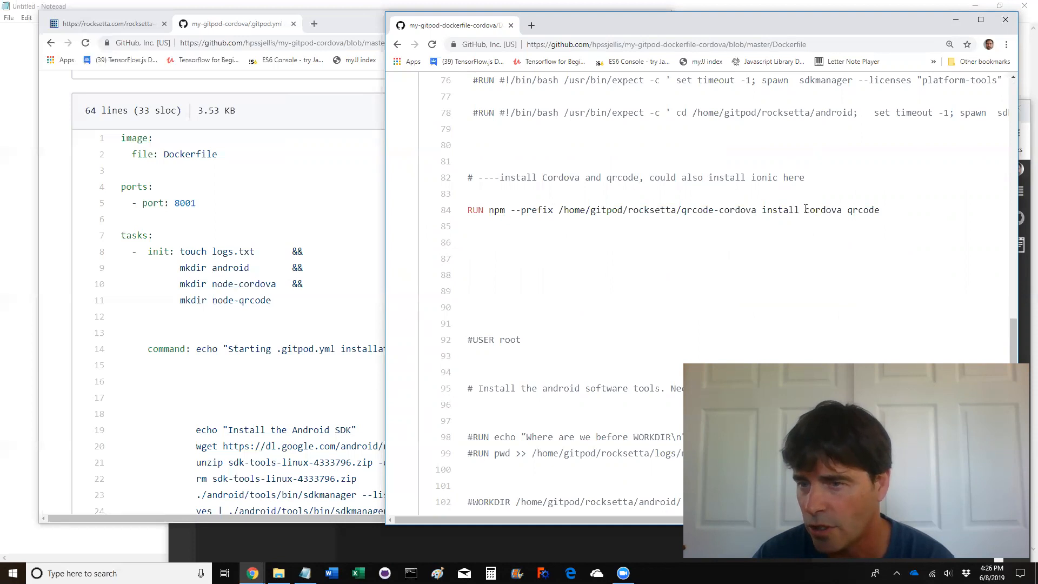
{"action": "double_click", "coordinate": [821, 210]}
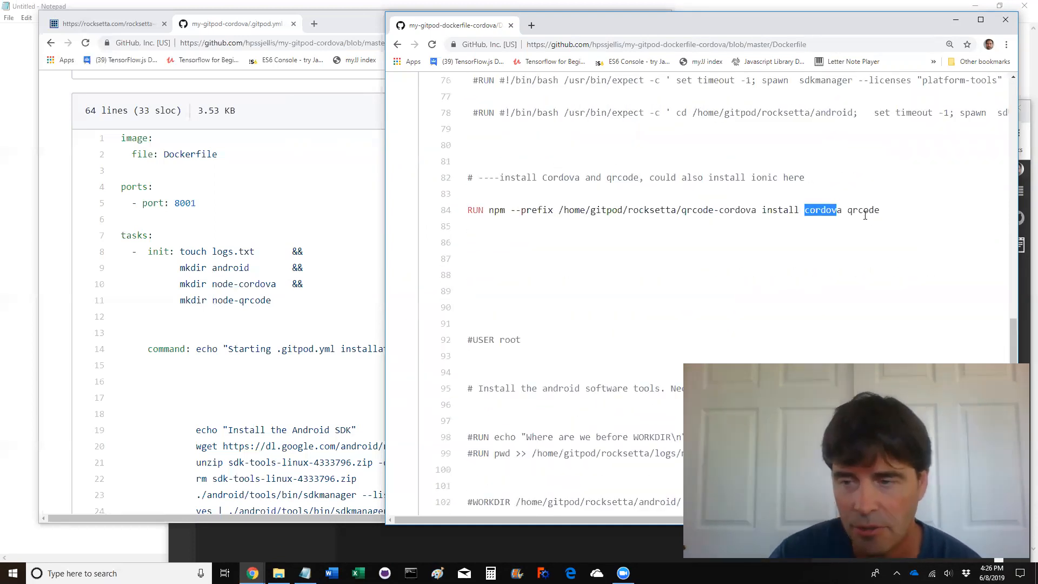
{"action": "scroll", "scroll_direction": "down", "scroll_amount": 3}
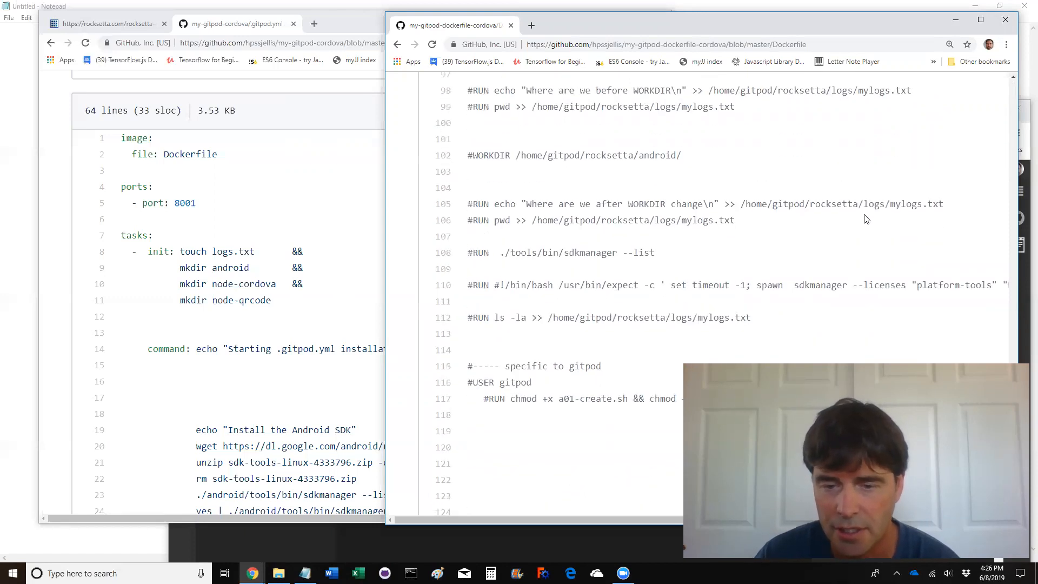
{"action": "scroll", "scroll_direction": "down", "scroll_amount": 3}
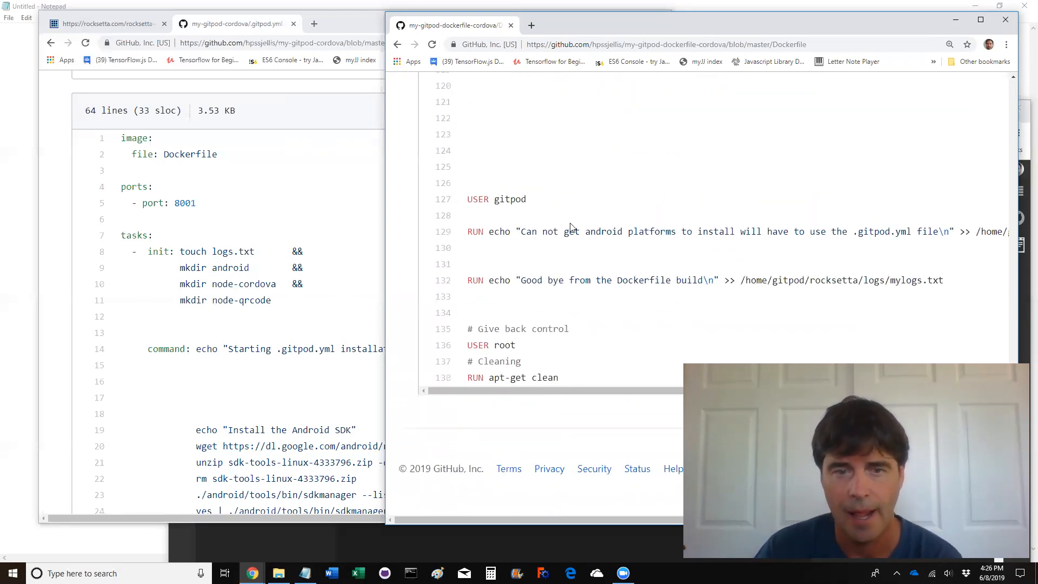
{"action": "double_click", "coordinate": [495, 199]}
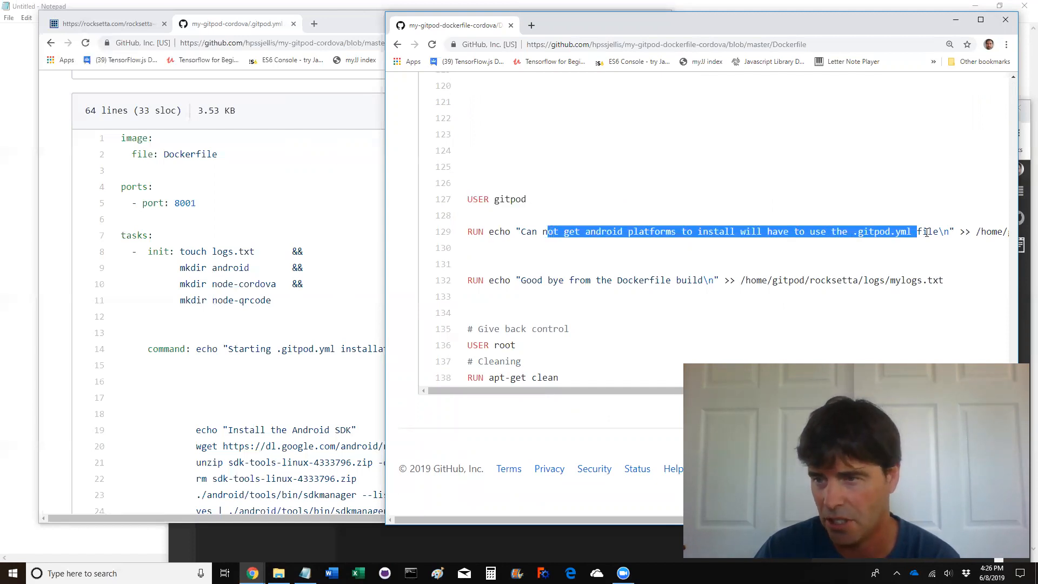
{"action": "scroll", "scroll_direction": "right", "scroll_amount": 3}
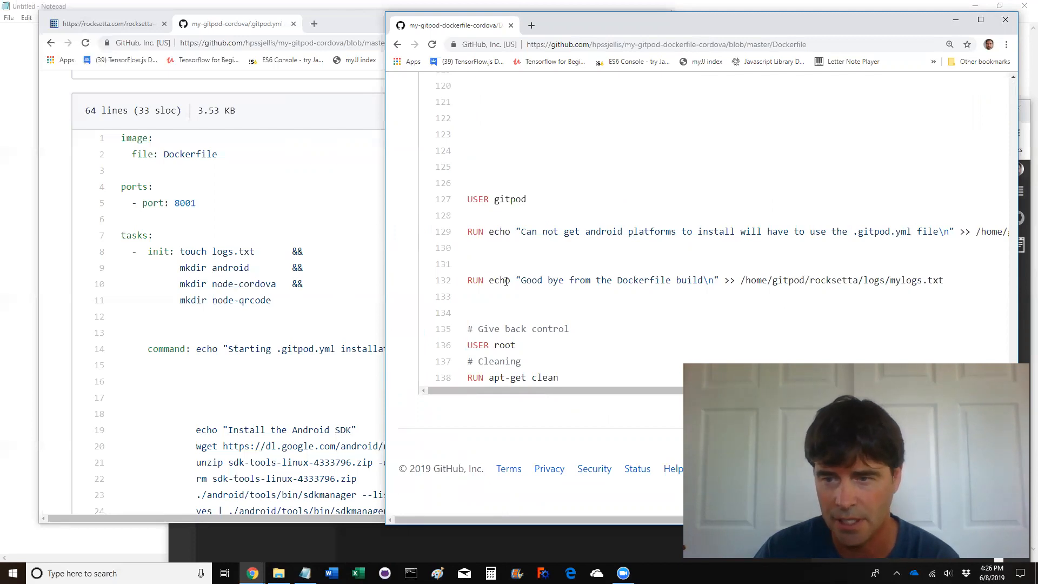
{"action": "left_click_drag", "start_coordinate": [503, 279], "coordinate": [947, 279]}
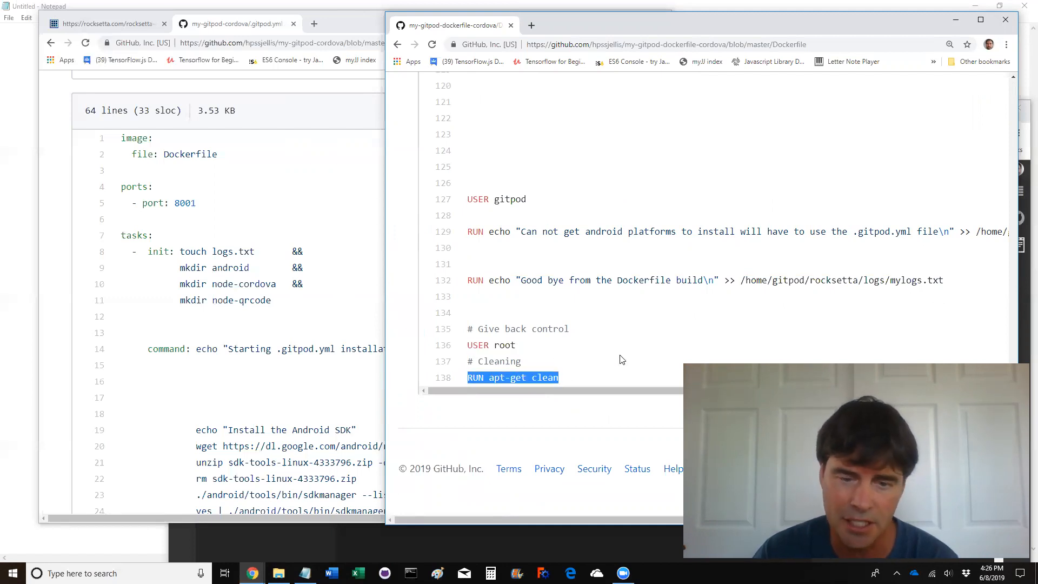
{"action": "scroll", "scroll_direction": "up", "scroll_amount": 3}
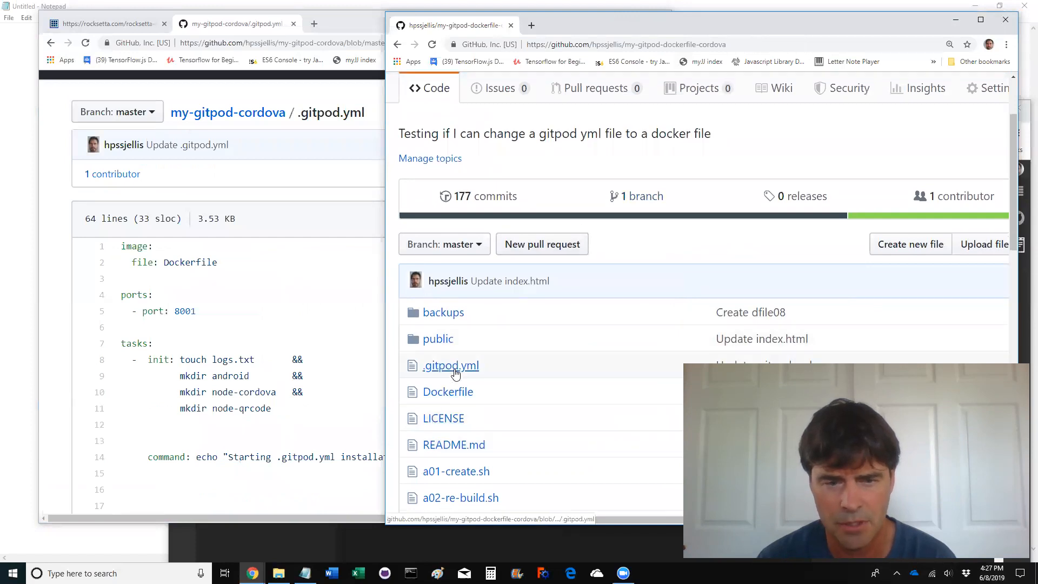
Open dockerfile-cordova's .gitpod.yml and read through to its Apache start commands
{"action": "left_click", "coordinate": [450, 366]}
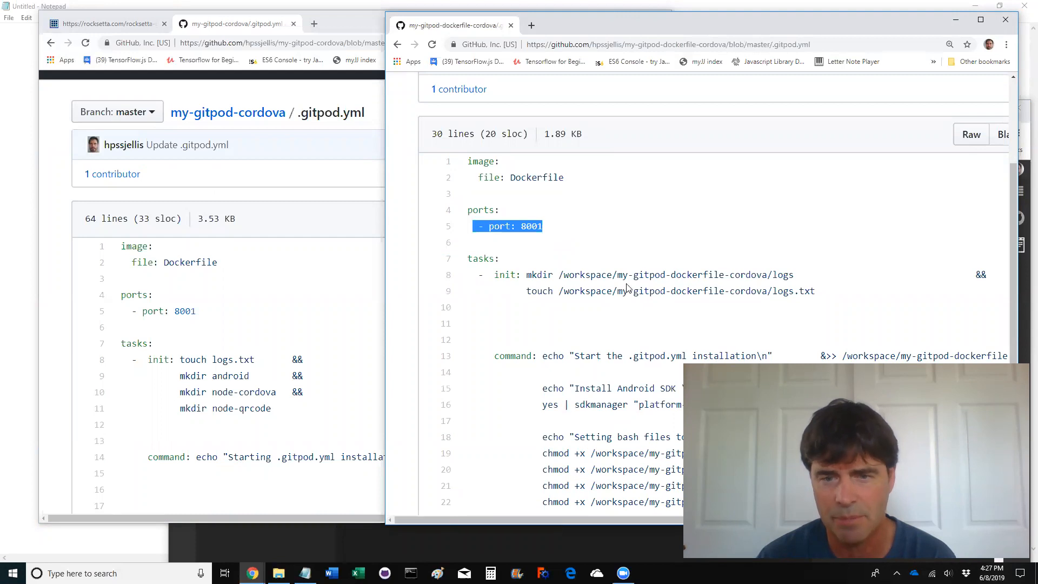
{"action": "scroll", "scroll_direction": "down", "scroll_amount": 3}
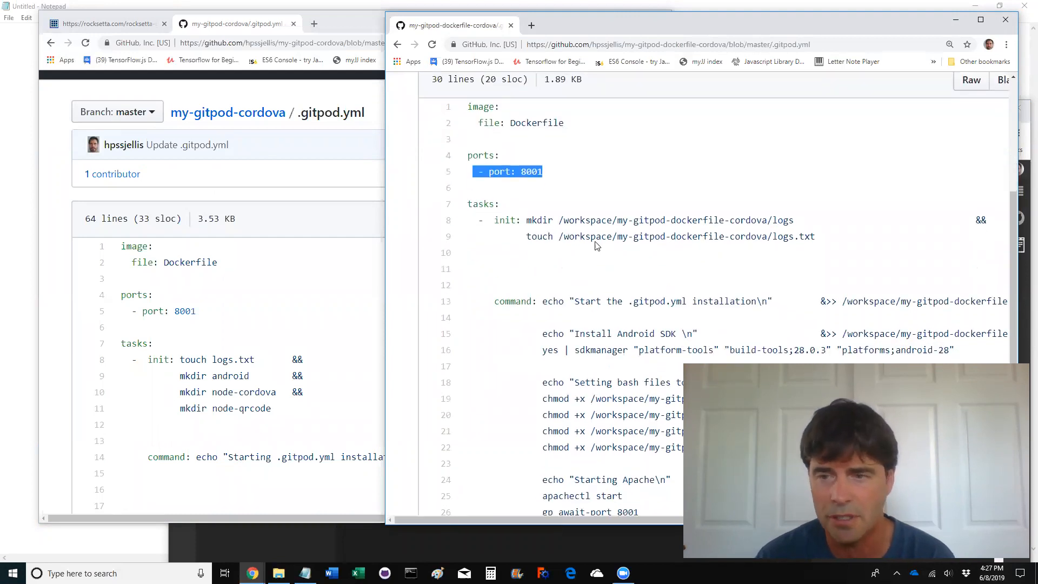
{"action": "scroll", "scroll_direction": "down", "scroll_amount": 3}
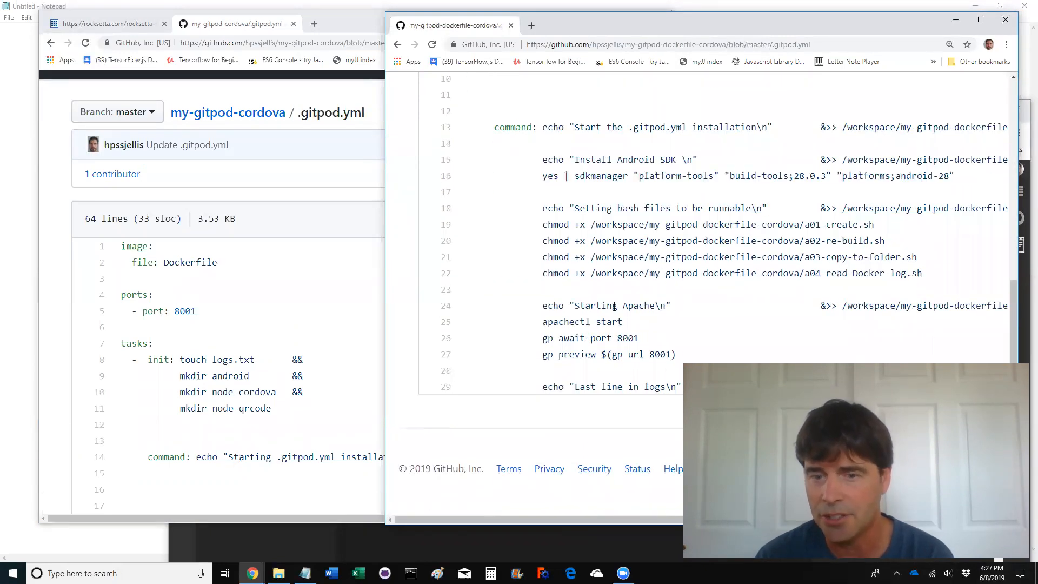
{"action": "double_click", "coordinate": [566, 322]}
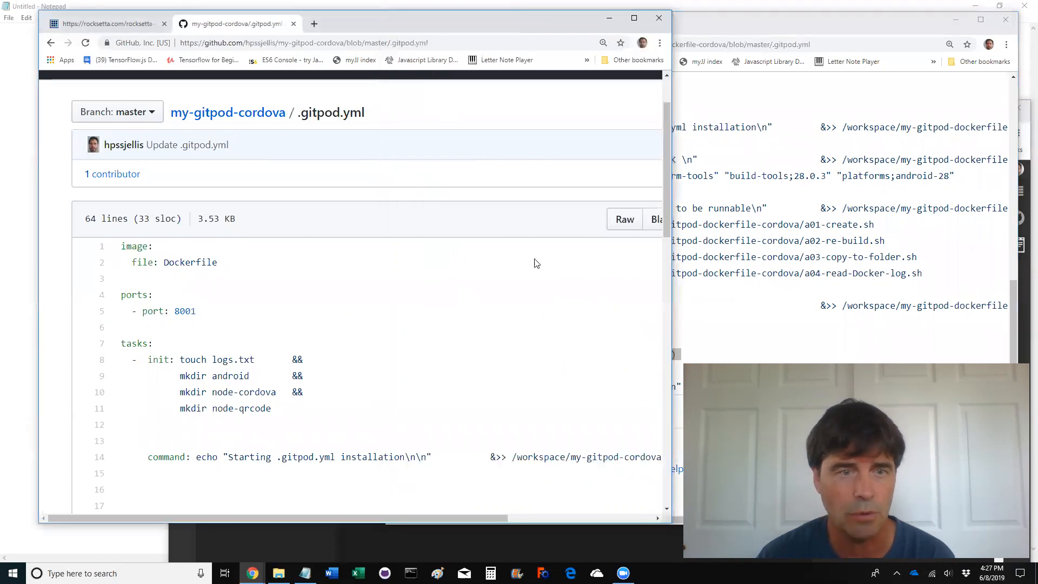
Read through the Android SDK install and ANDROID_SDK_ROOT export lines of my-gitpod-cordova's .gitpod.yml
{"action": "scroll", "scroll_direction": "down", "scroll_amount": 3}
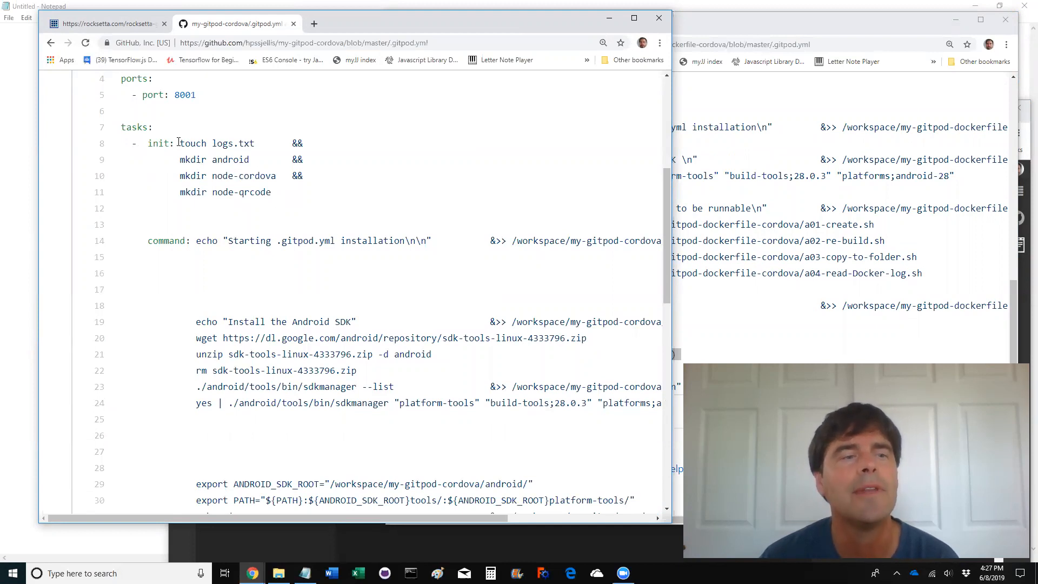
{"action": "left_click_drag", "start_coordinate": [179, 143], "coordinate": [279, 193]}
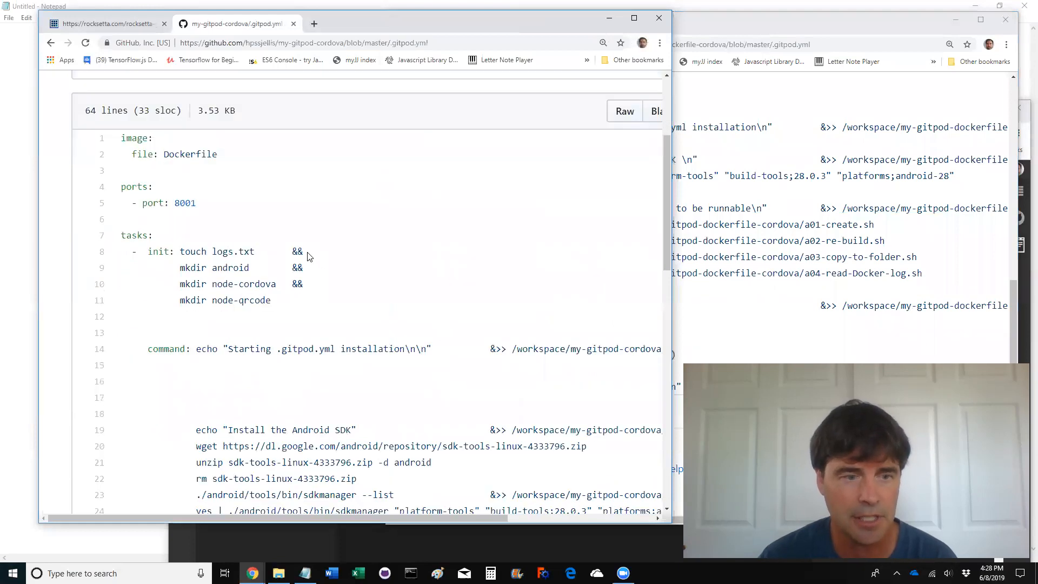
{"action": "double_click", "coordinate": [296, 250]}
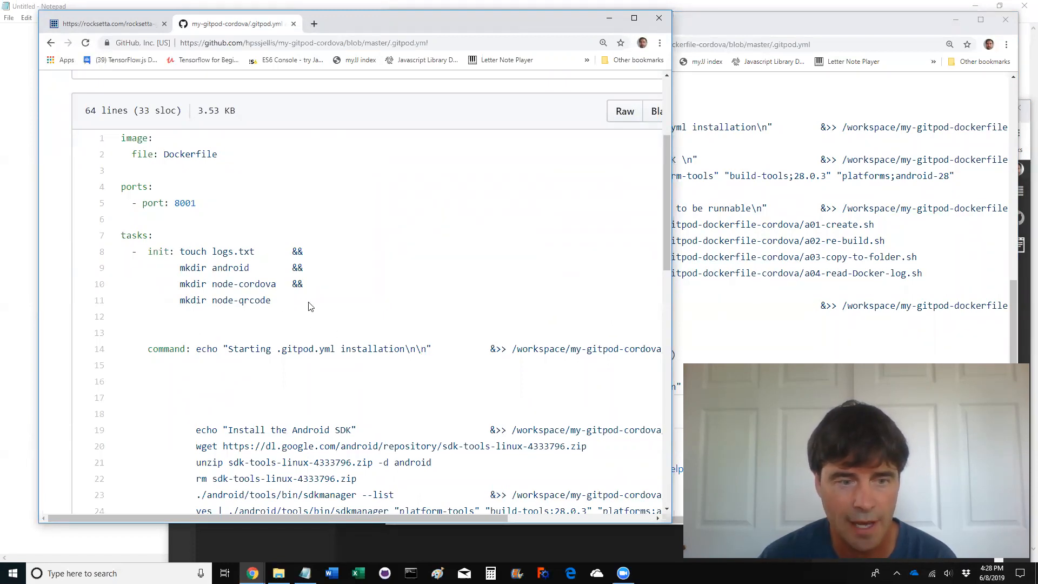
{"action": "scroll", "scroll_direction": "down", "scroll_amount": 3}
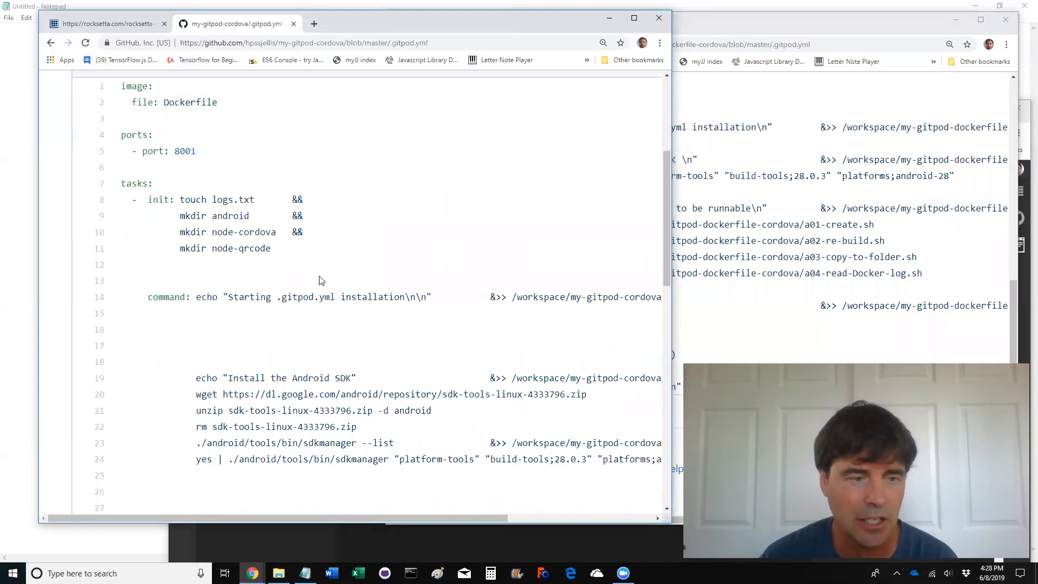
{"action": "scroll", "scroll_direction": "down", "scroll_amount": 3}
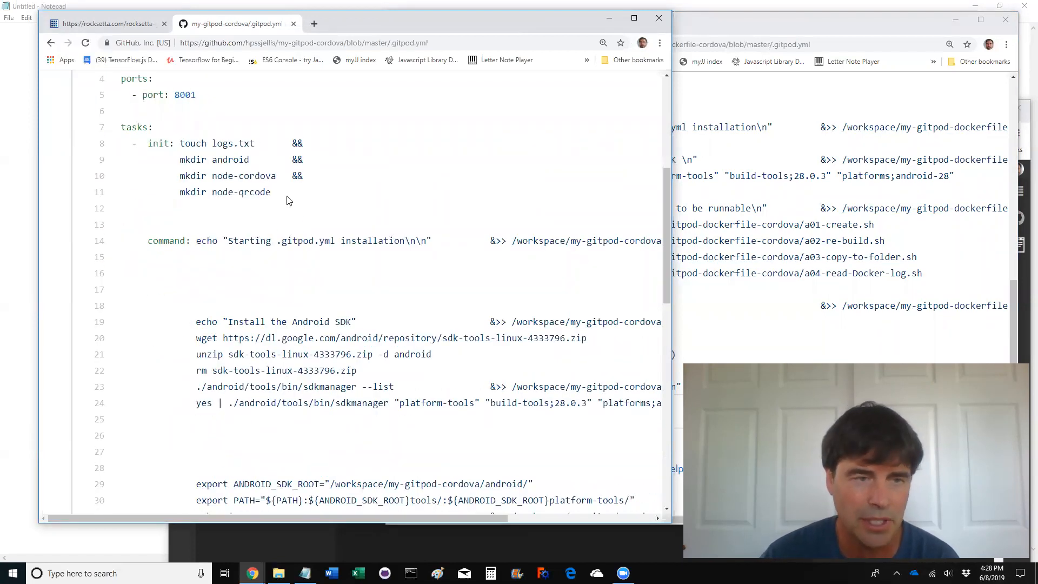
{"action": "scroll", "scroll_direction": "down", "scroll_amount": 3}
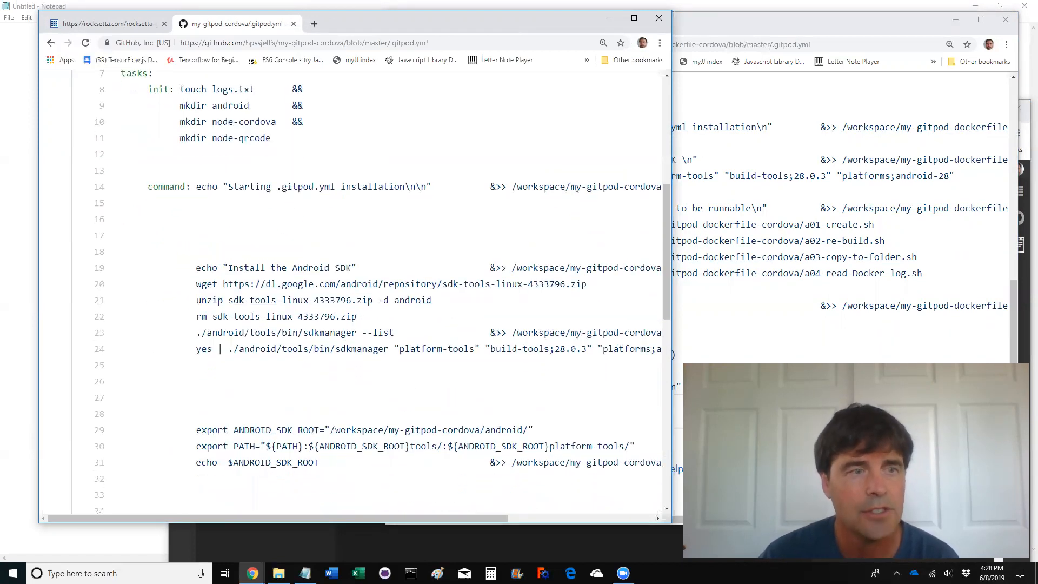
{"action": "scroll", "scroll_direction": "down", "scroll_amount": 3}
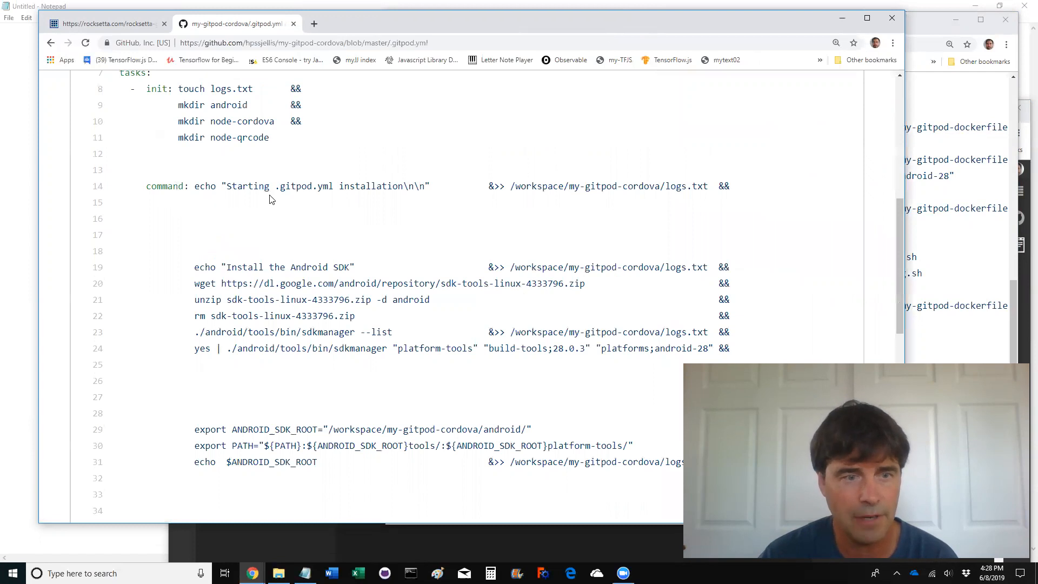
Highlight platform-tools in the sdkmanager install line and review the npm cordova/qrcode steps
{"action": "scroll", "scroll_direction": "down", "scroll_amount": 3}
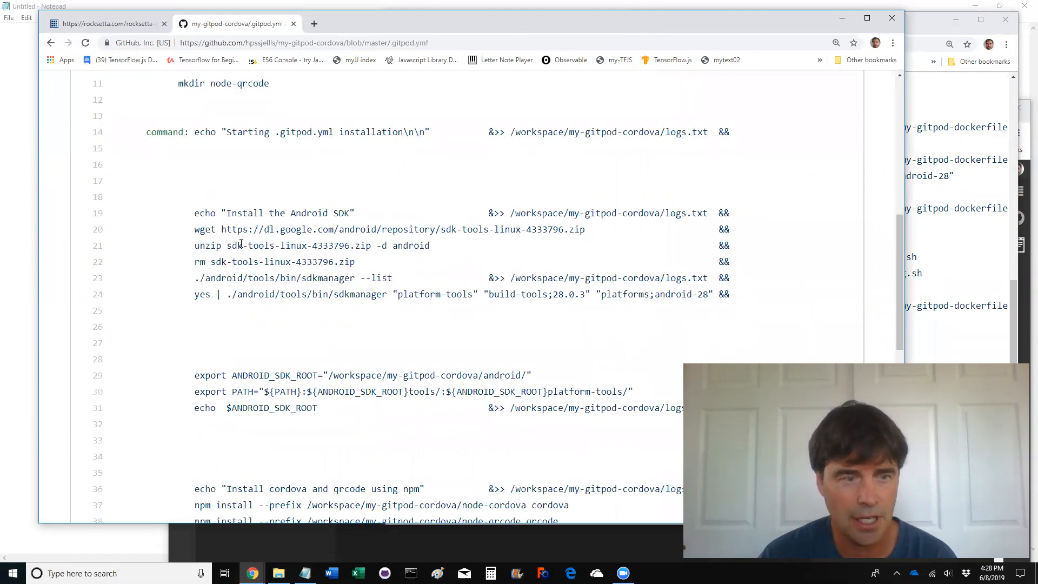
{"action": "left_click_drag", "start_coordinate": [194, 229], "coordinate": [590, 230]}
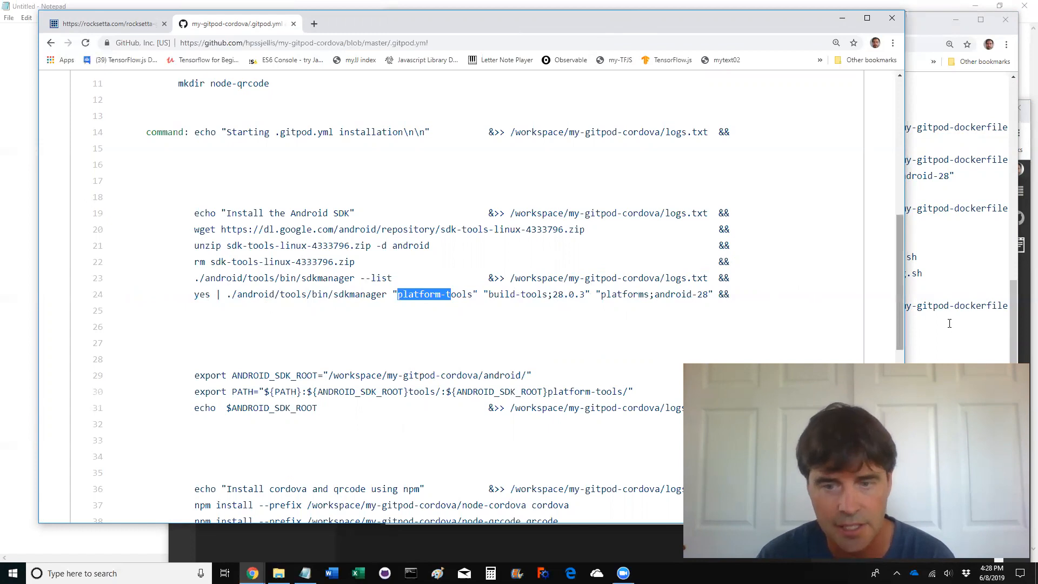
{"action": "scroll", "scroll_direction": "down", "scroll_amount": 3}
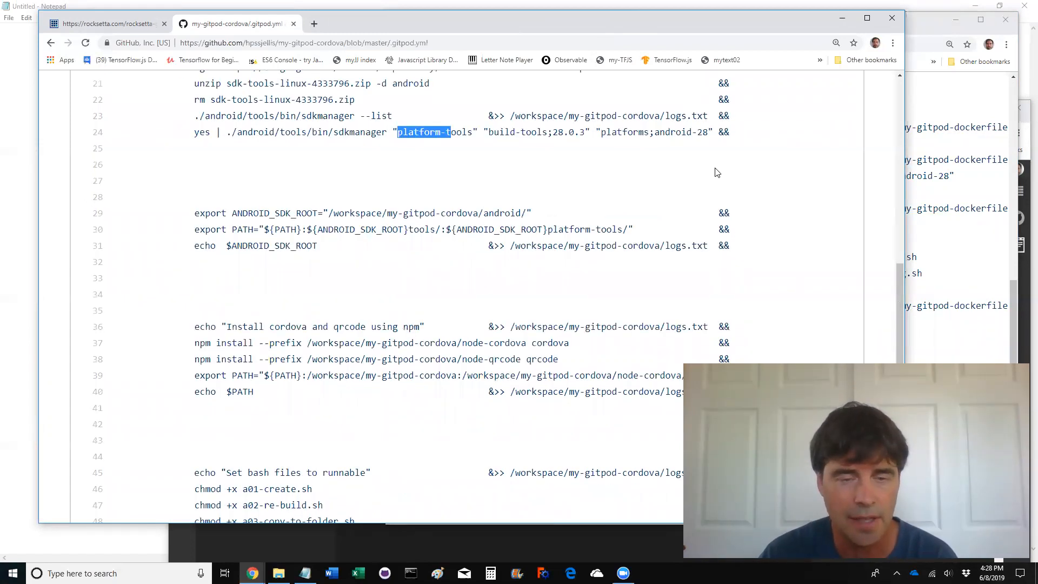
{"action": "mouse_move", "coordinate": [229, 224]}
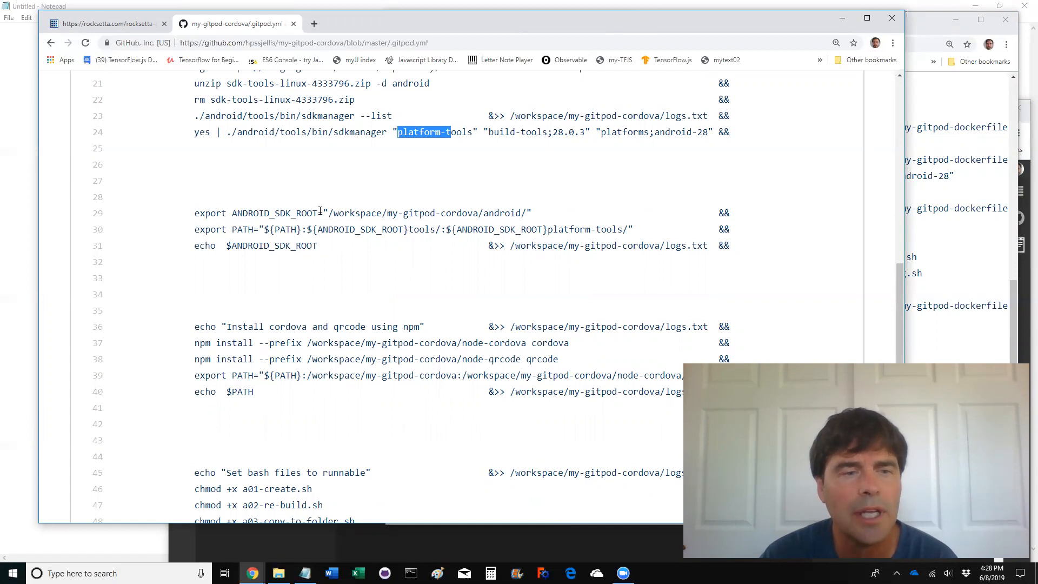
{"action": "double_click", "coordinate": [274, 213]}
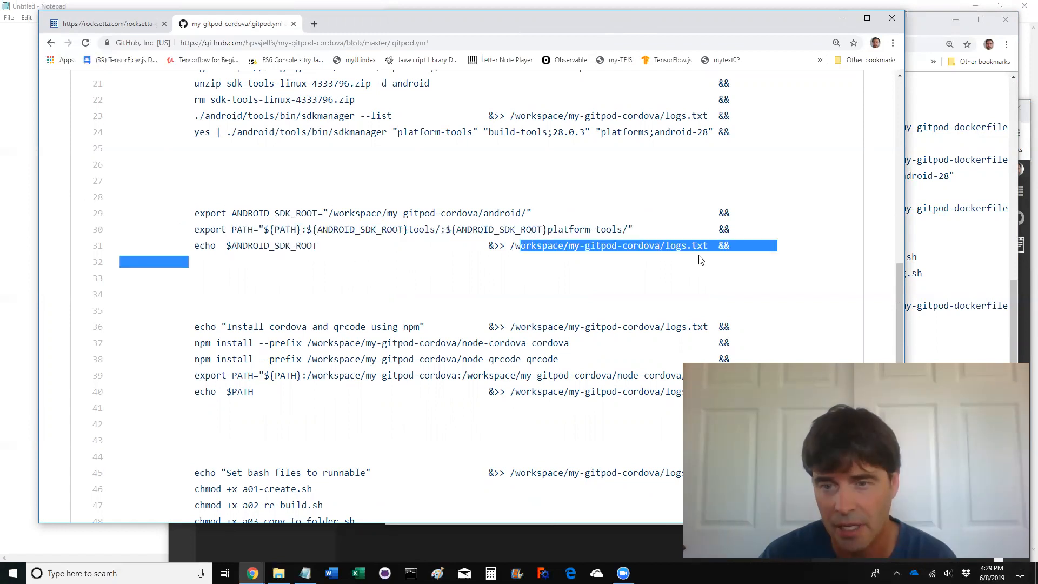
{"action": "scroll", "scroll_direction": "down", "scroll_amount": 3}
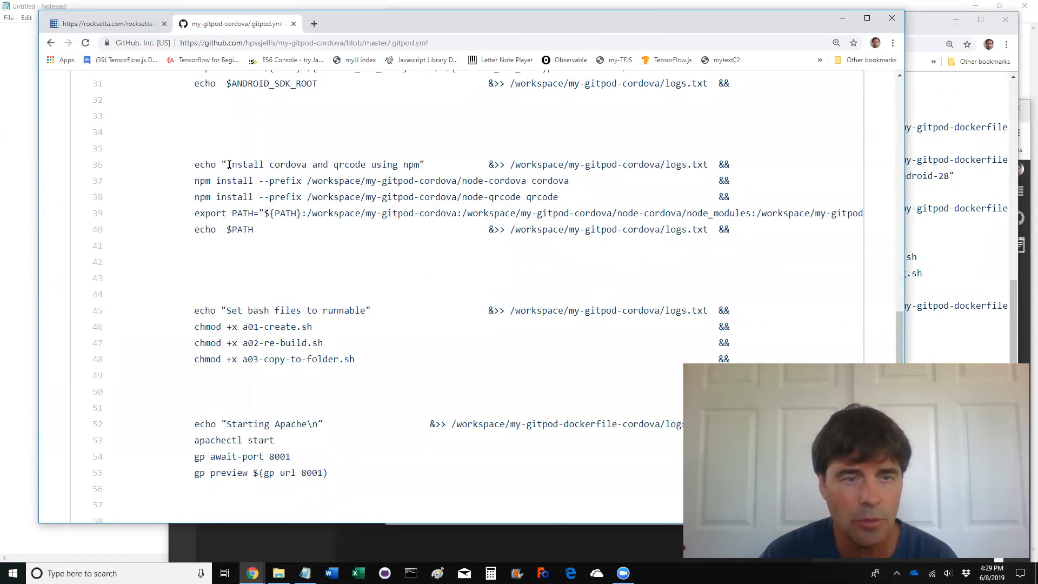
{"action": "left_click_drag", "start_coordinate": [227, 165], "coordinate": [419, 164]}
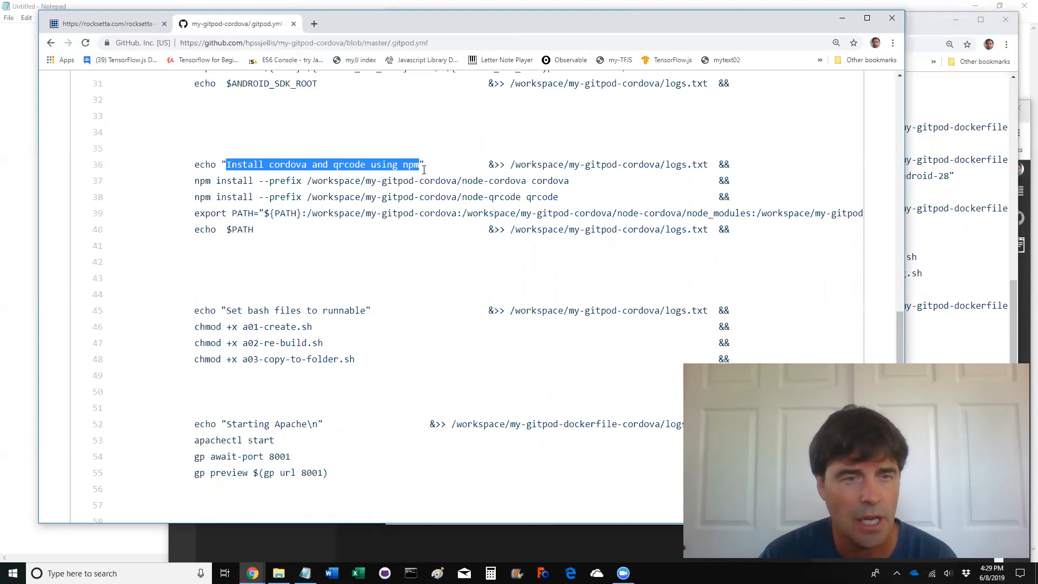
{"action": "left_click", "coordinate": [191, 180]}
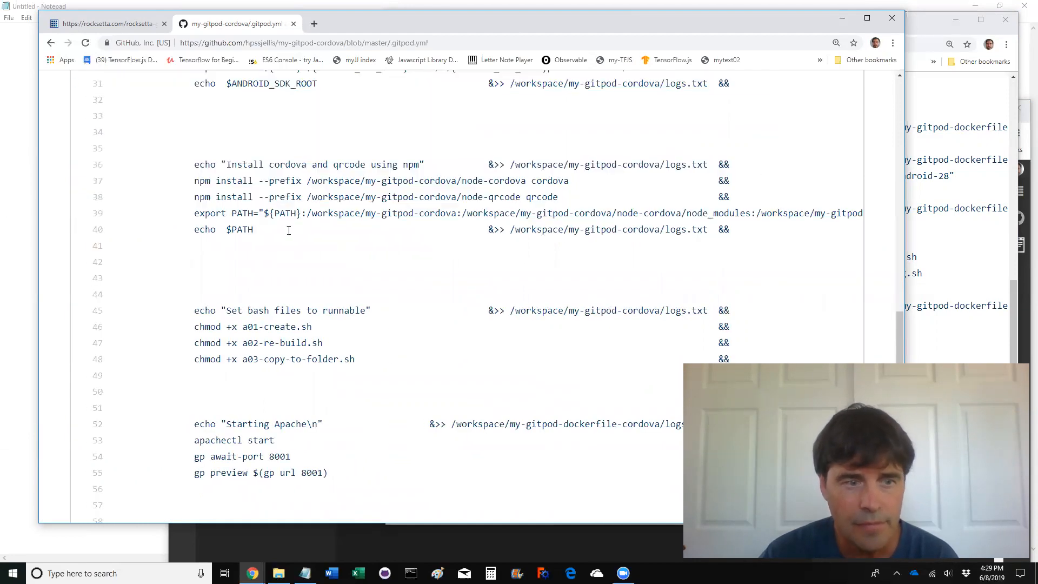
{"action": "scroll", "scroll_direction": "down", "scroll_amount": 3}
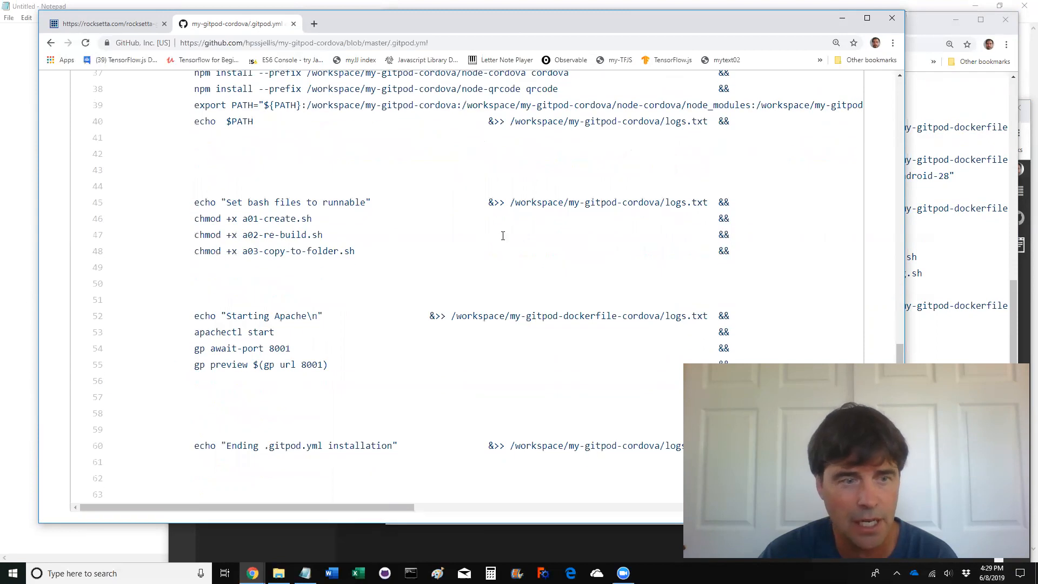
{"action": "mouse_move", "coordinate": [186, 218]}
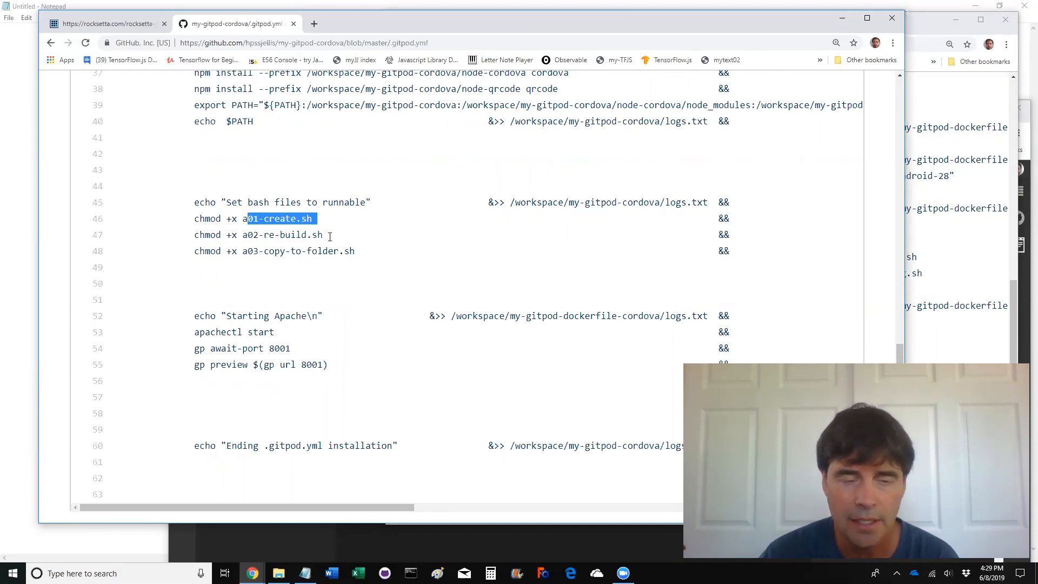
{"action": "double_click", "coordinate": [286, 234]}
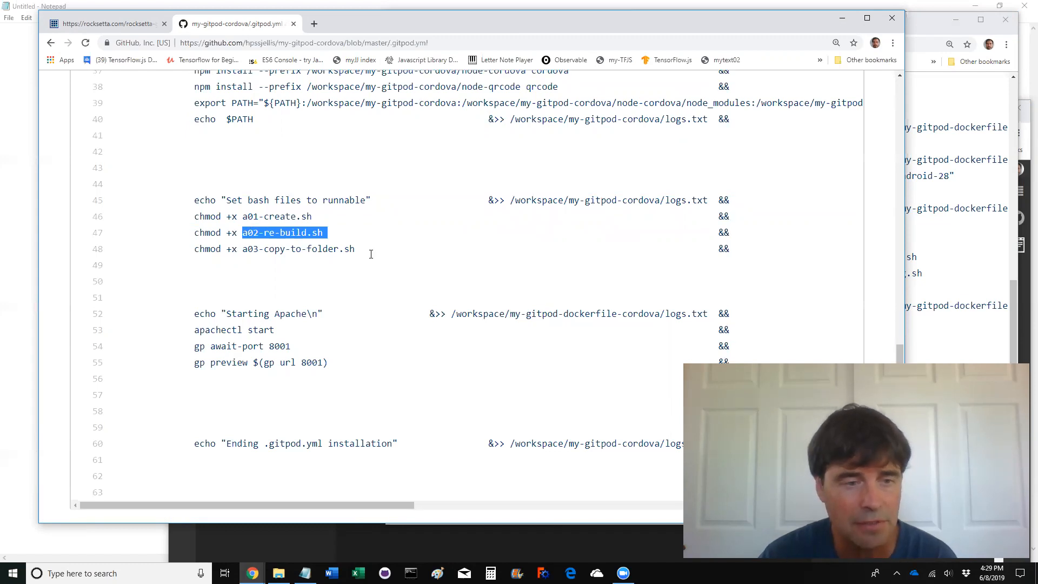
{"action": "scroll", "scroll_direction": "down", "scroll_amount": 3}
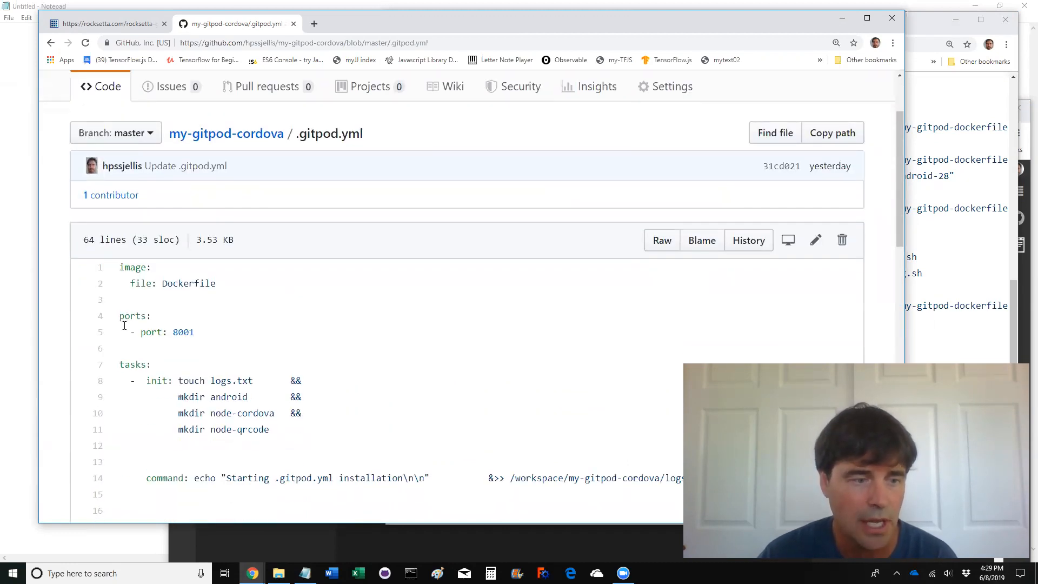
Scroll the .gitpod.yml file before bringing the my-gitpod-dockerfile-cordova repo window forward
{"action": "scroll", "scroll_direction": "down", "scroll_amount": 3}
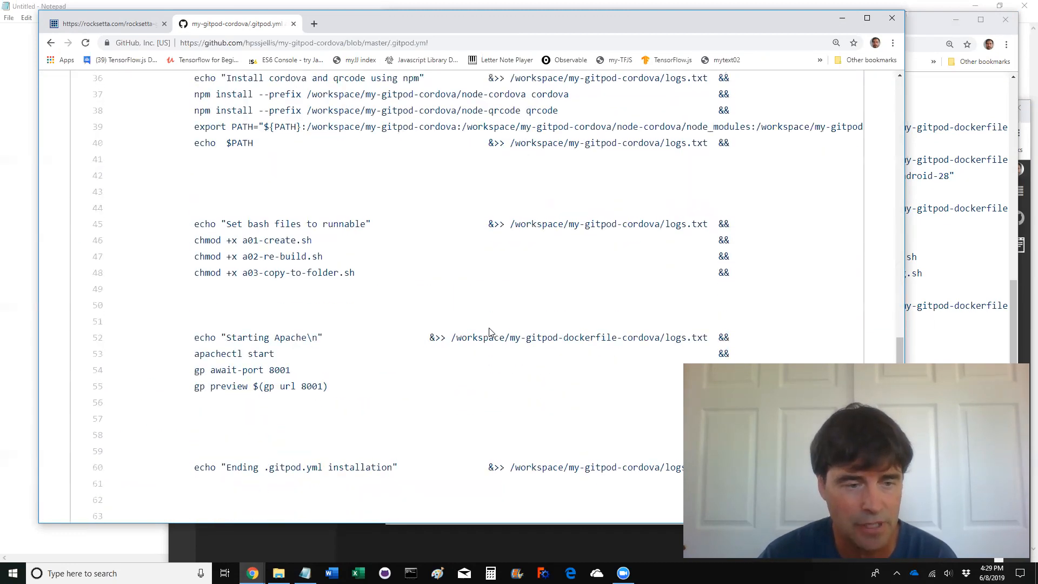
{"action": "scroll", "scroll_direction": "down", "scroll_amount": 3}
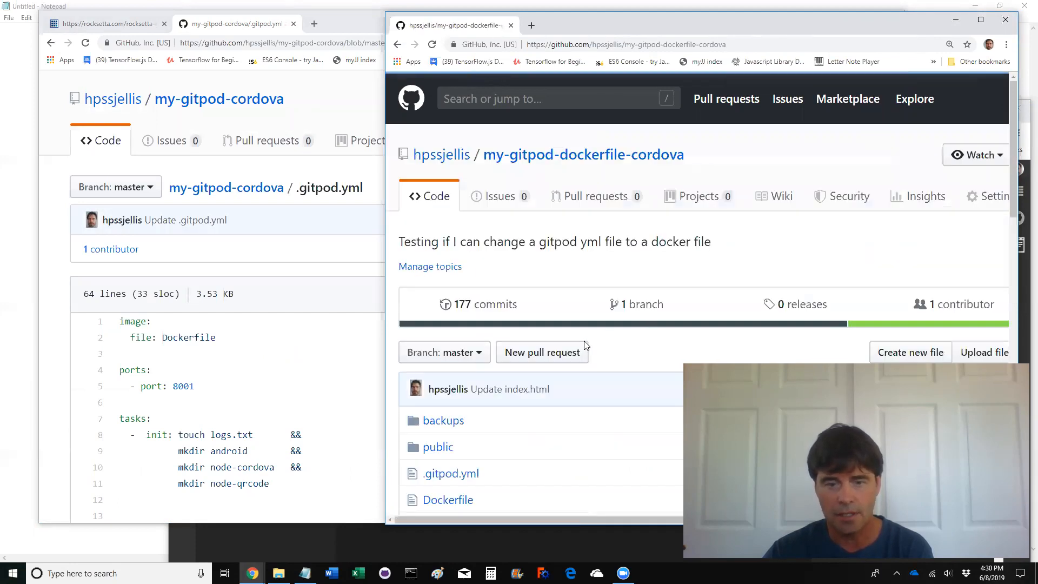
Open the dockerfile repo's Dockerfile beside the .gitpod.yml and highlight a line in it
{"action": "left_click", "coordinate": [448, 499]}
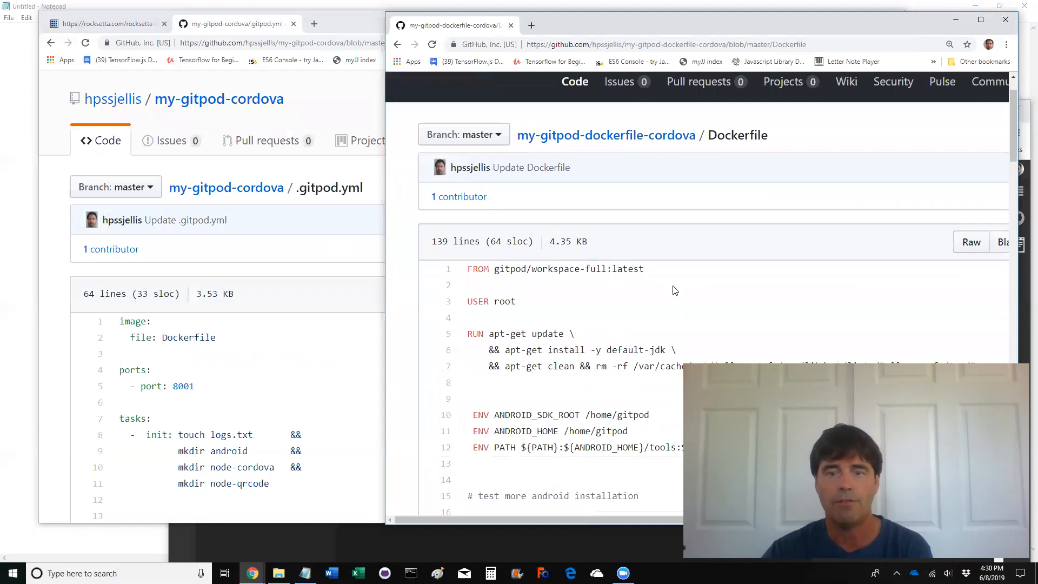
{"action": "scroll", "scroll_direction": "down", "scroll_amount": 3}
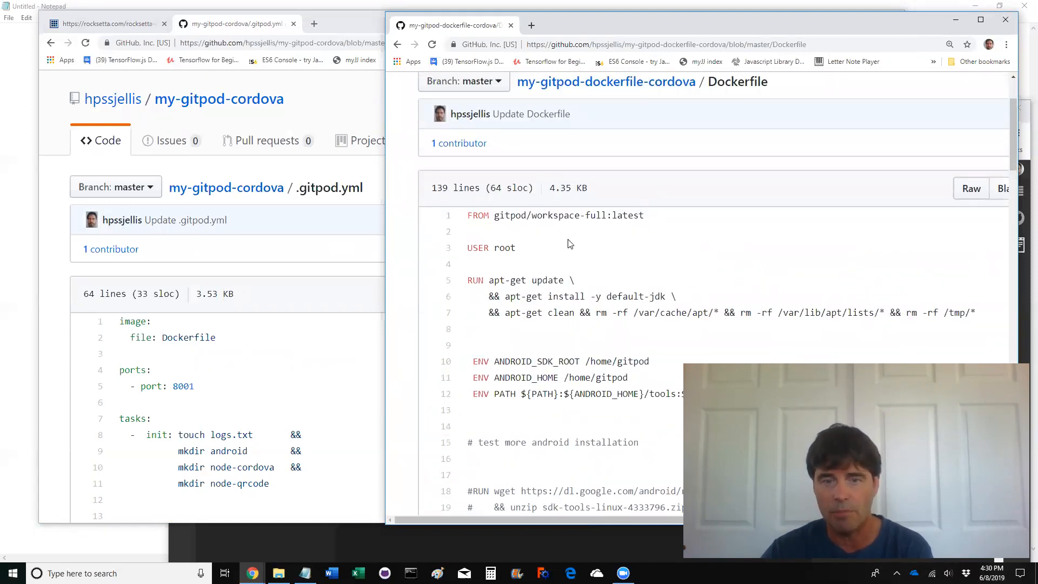
{"action": "left_click_drag", "start_coordinate": [505, 215], "coordinate": [642, 216]}
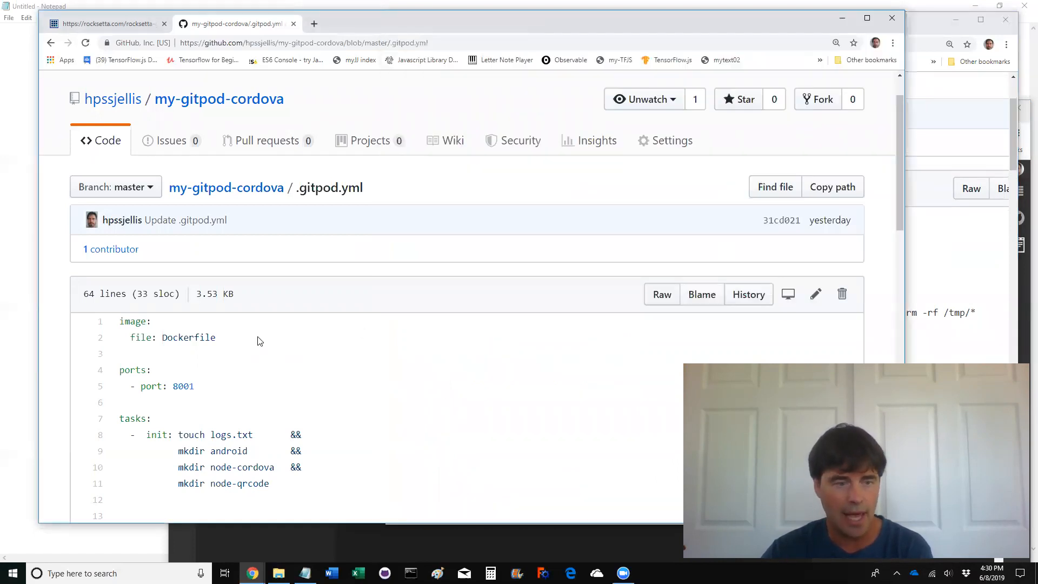
Highlight the image: Dockerfile setting, then launch the my-gitpod-cordova workspace from the README's Open in Gitpod button
{"action": "double_click", "coordinate": [189, 337]}
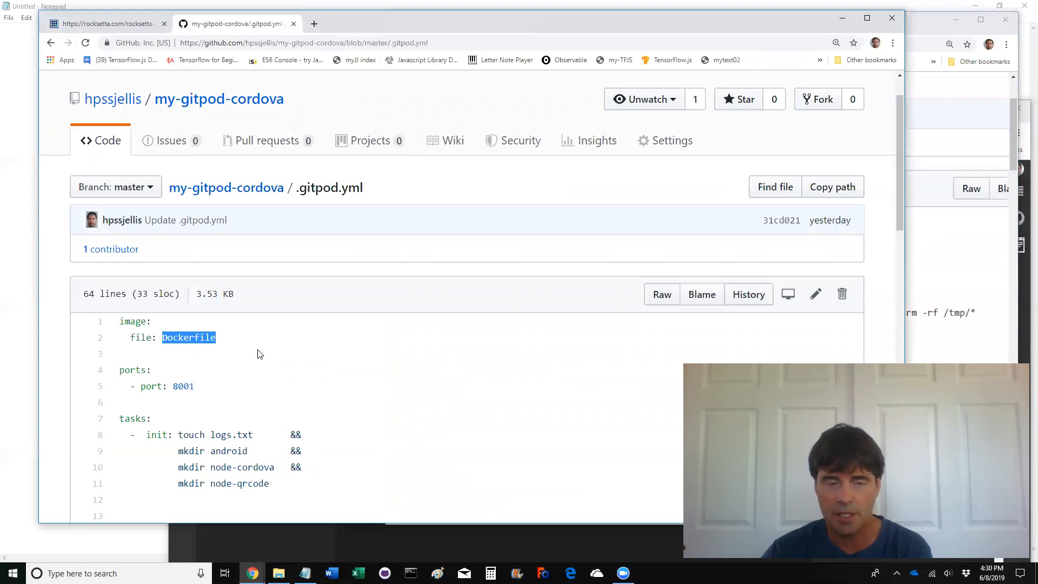
{"action": "scroll", "scroll_direction": "down", "scroll_amount": 3}
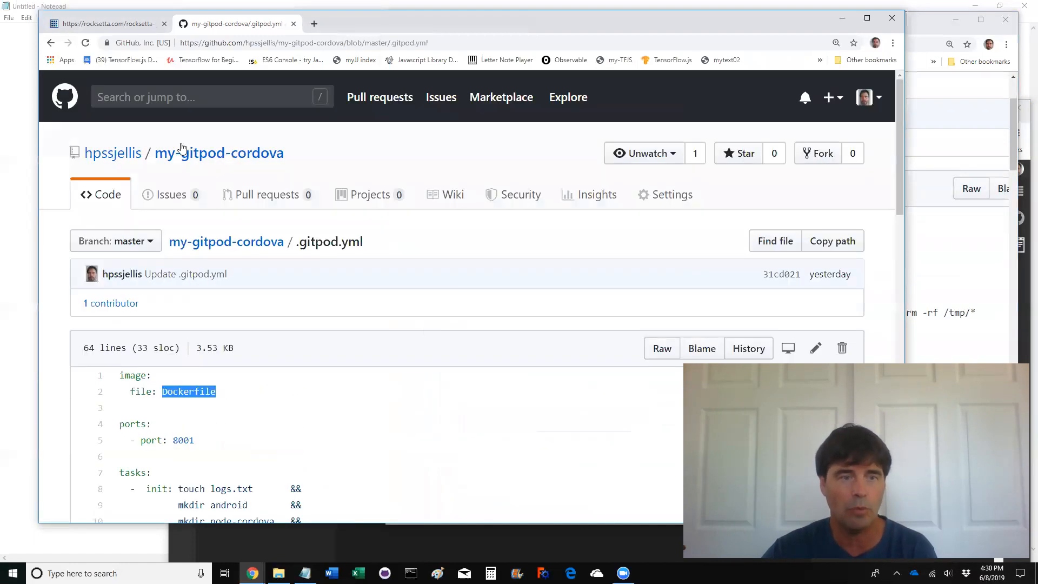
{"action": "mouse_move", "coordinate": [333, 158]}
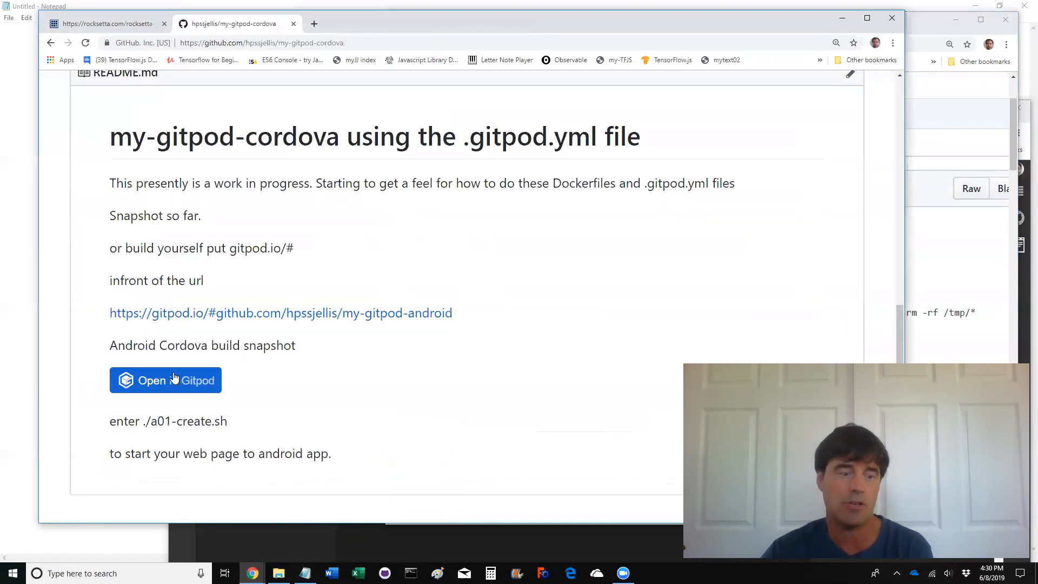
{"action": "left_click", "coordinate": [166, 380]}
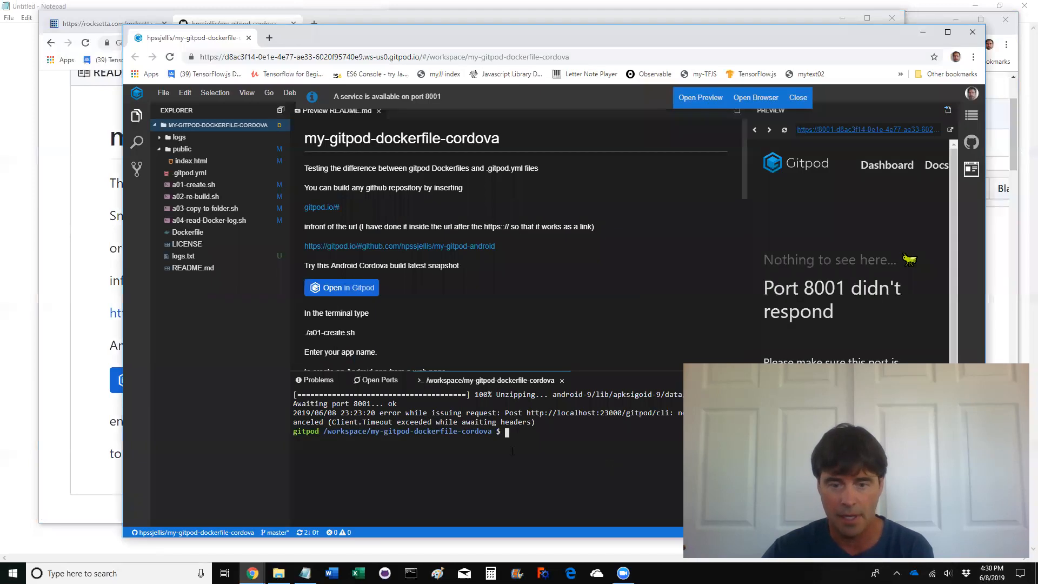
{"action": "mouse_move", "coordinate": [709, 337]}
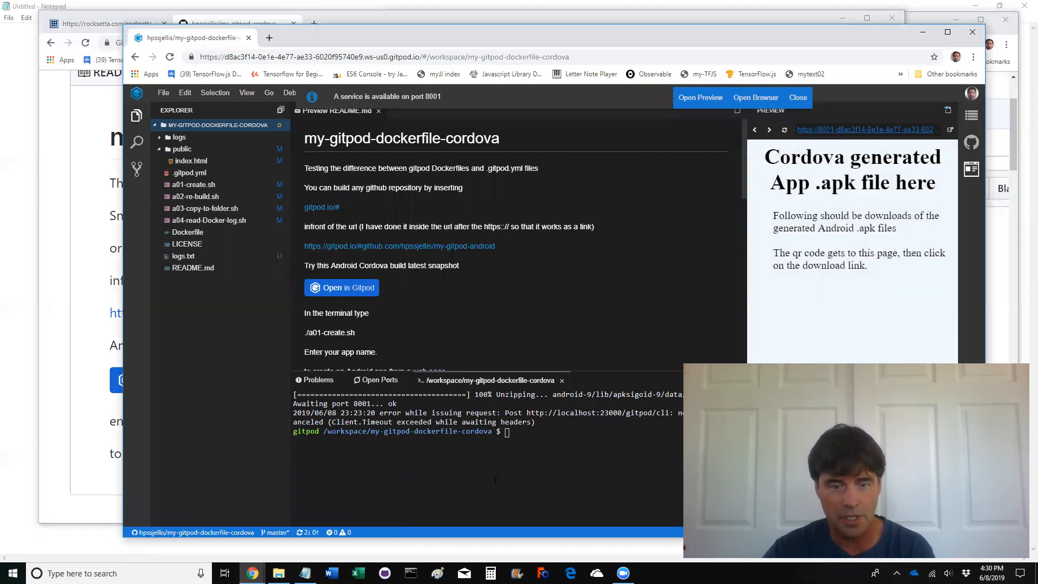
Run ./a01-create.sh with app folder name dddd and answer n to Cordova telemetry
{"action": "type", "text": "."}
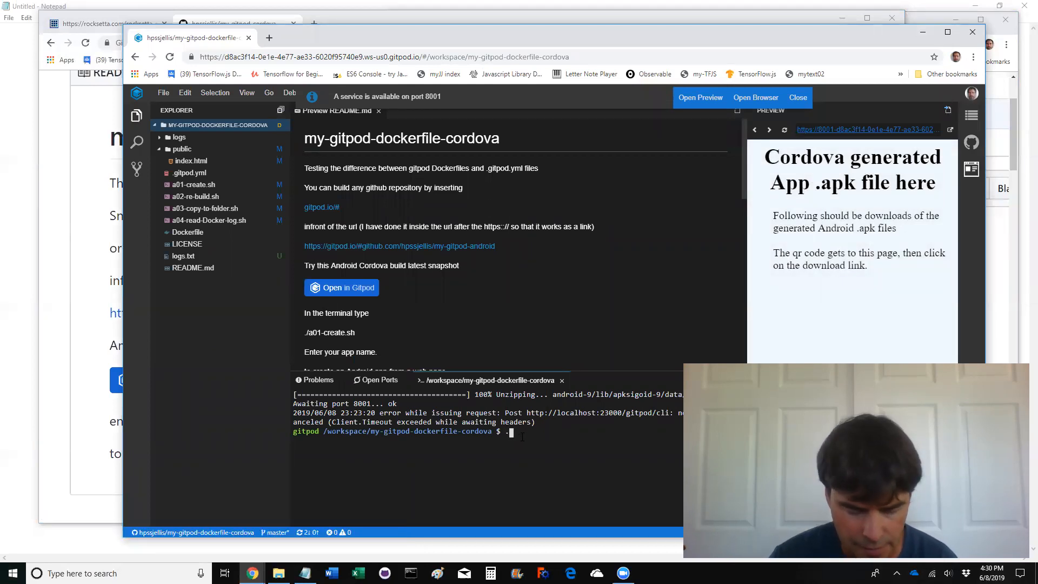
{"action": "type", "text": "/a01-create.sh"}
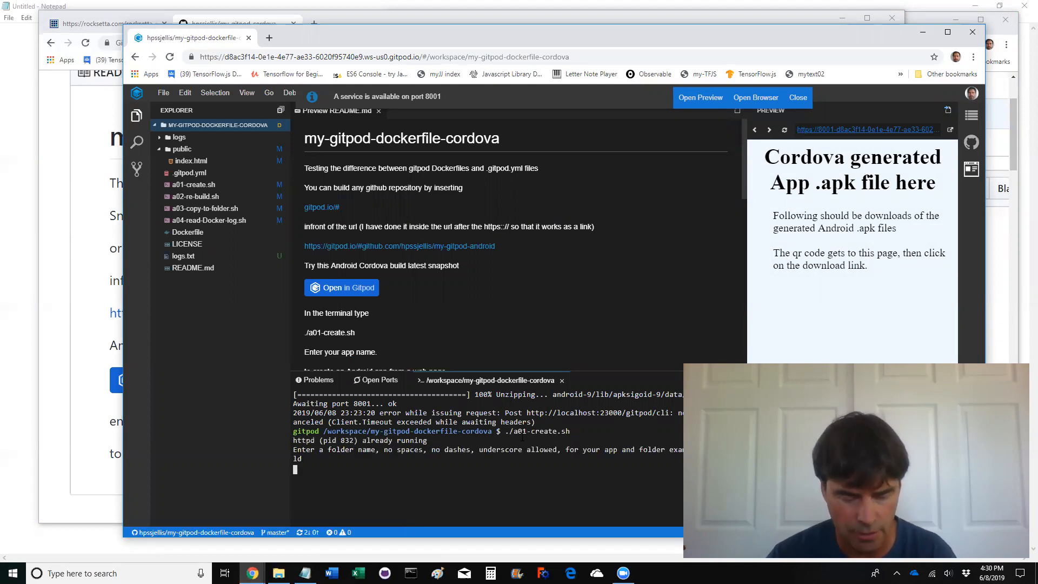
{"action": "type", "text": "dddd"}
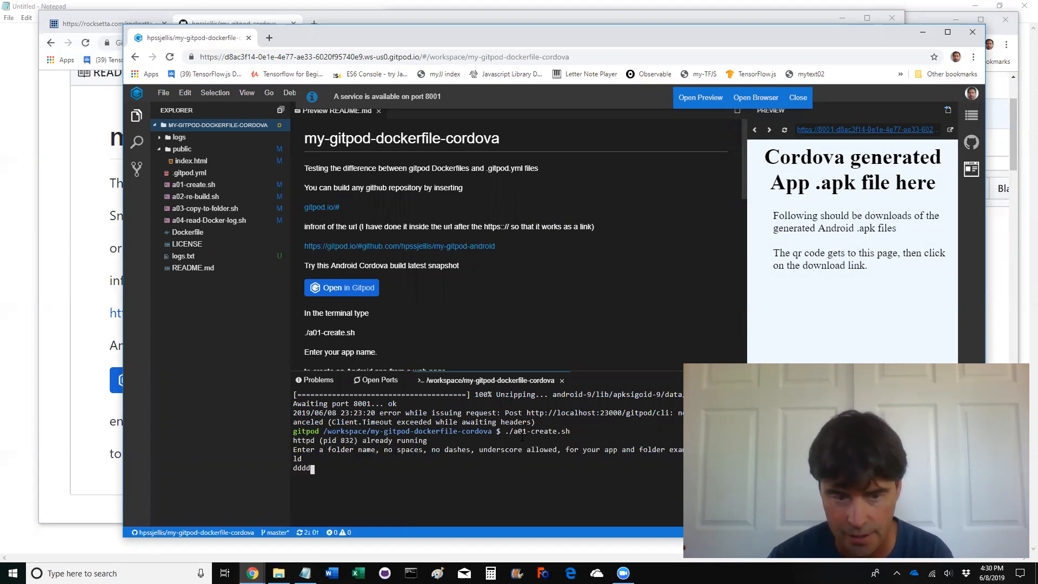
{"action": "key", "text": "enter"}
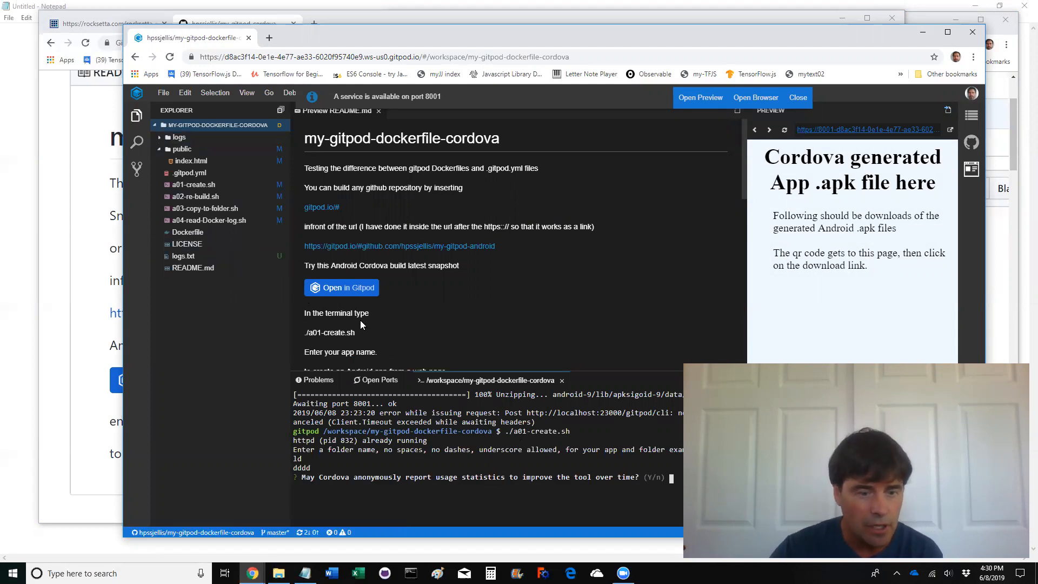
{"action": "type", "text": "n"}
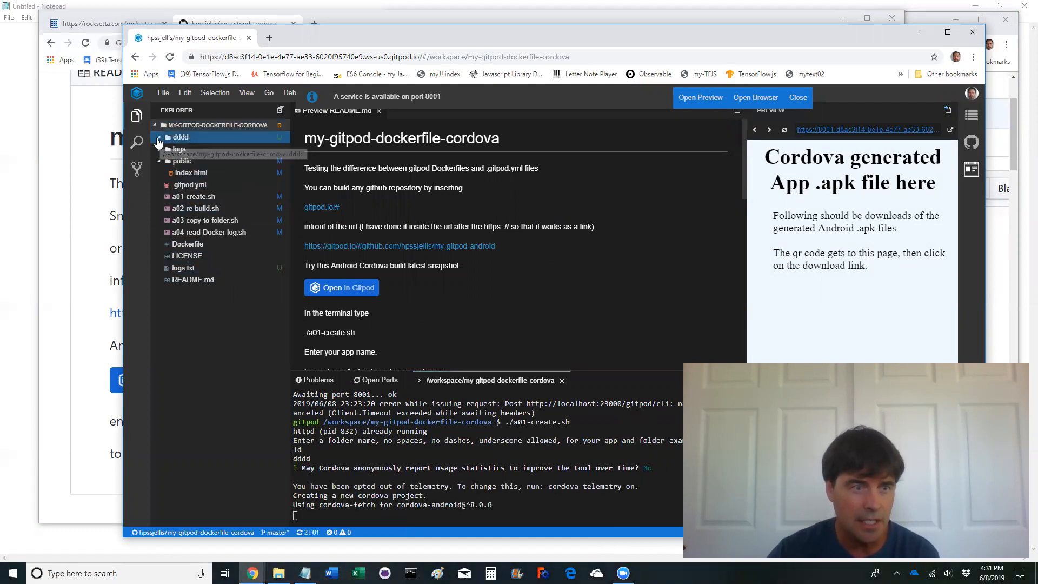
Expand the new dddd project folder and view its www/index.html with the Apache Cordova heading
{"action": "left_click", "coordinate": [179, 138]}
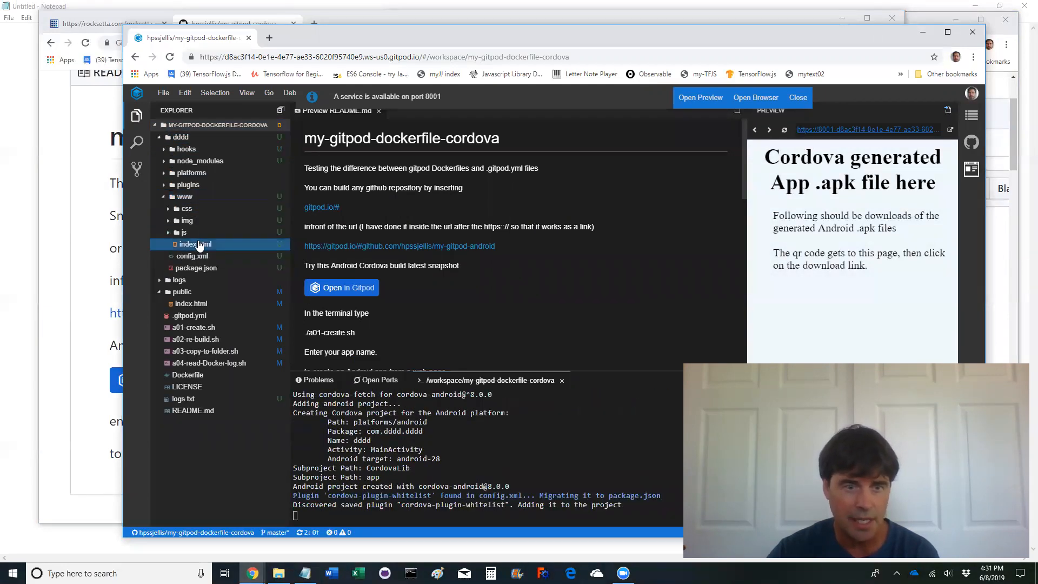
{"action": "double_click", "coordinate": [194, 244]}
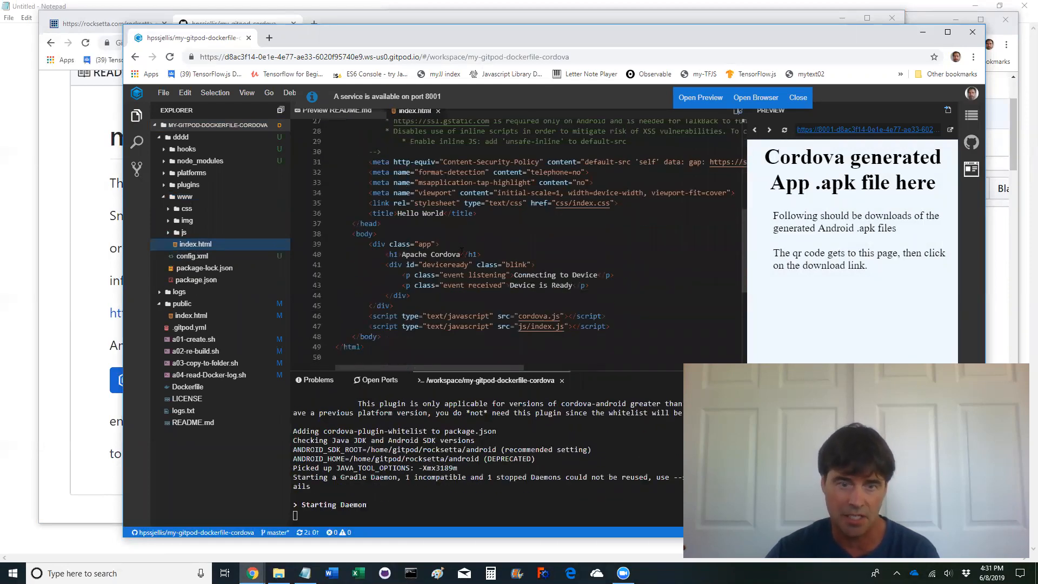
{"action": "double_click", "coordinate": [431, 254]}
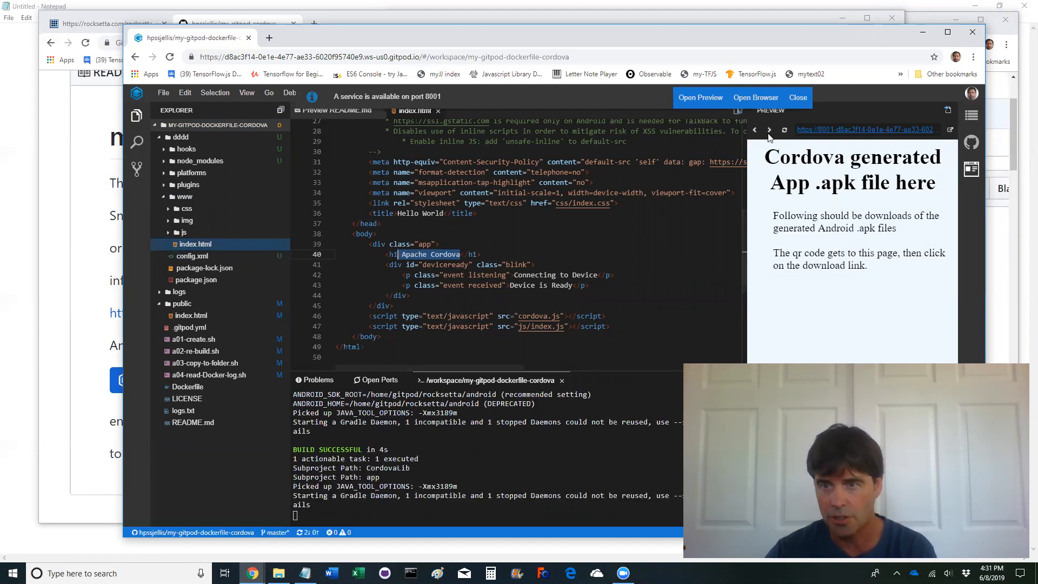
{"action": "mouse_move", "coordinate": [785, 130]}
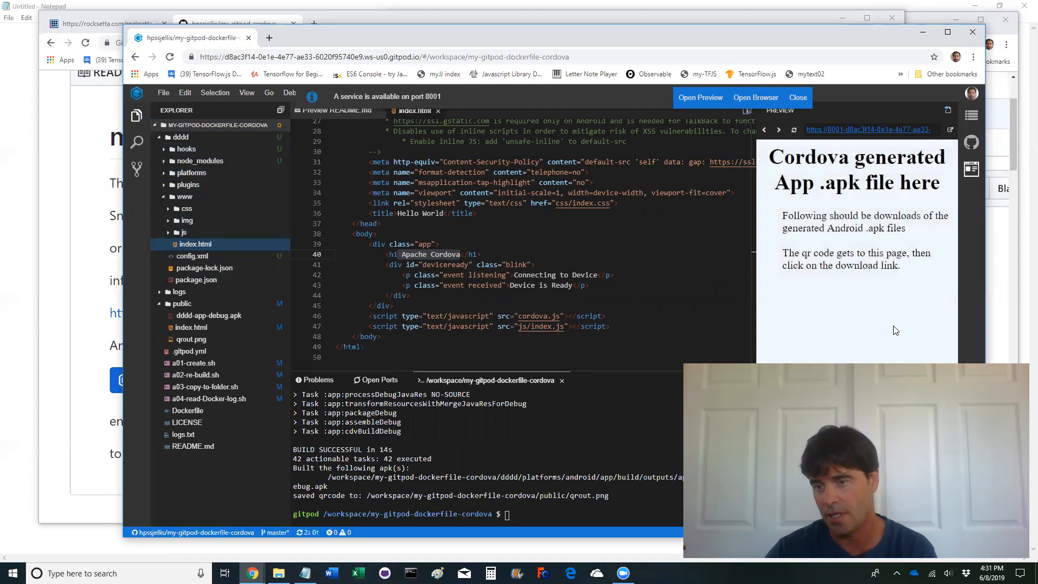
Dismiss the 'A service is available on port 8001' notification
{"action": "left_click", "coordinate": [794, 129]}
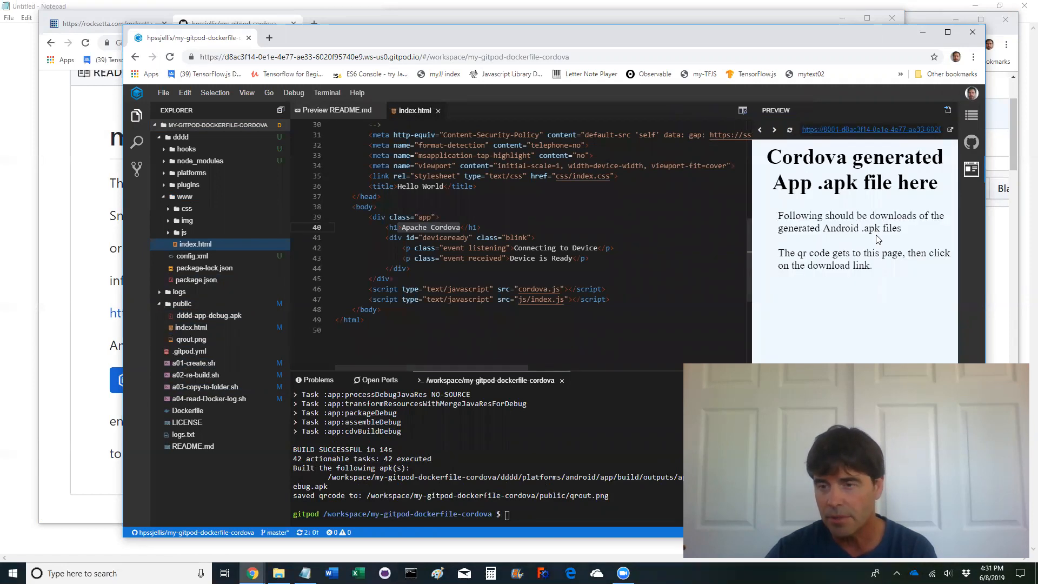
{"action": "mouse_move", "coordinate": [797, 312]}
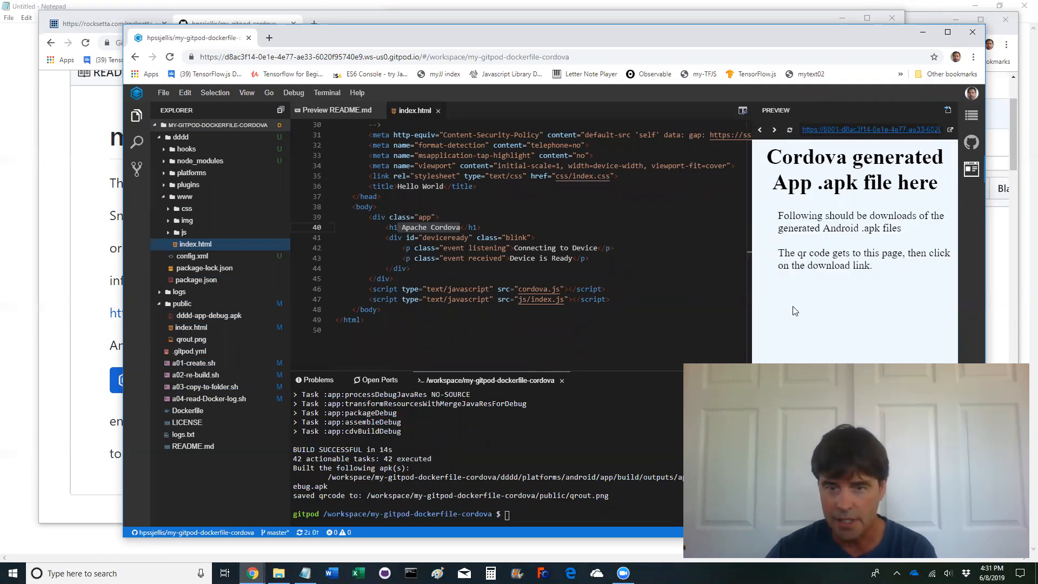